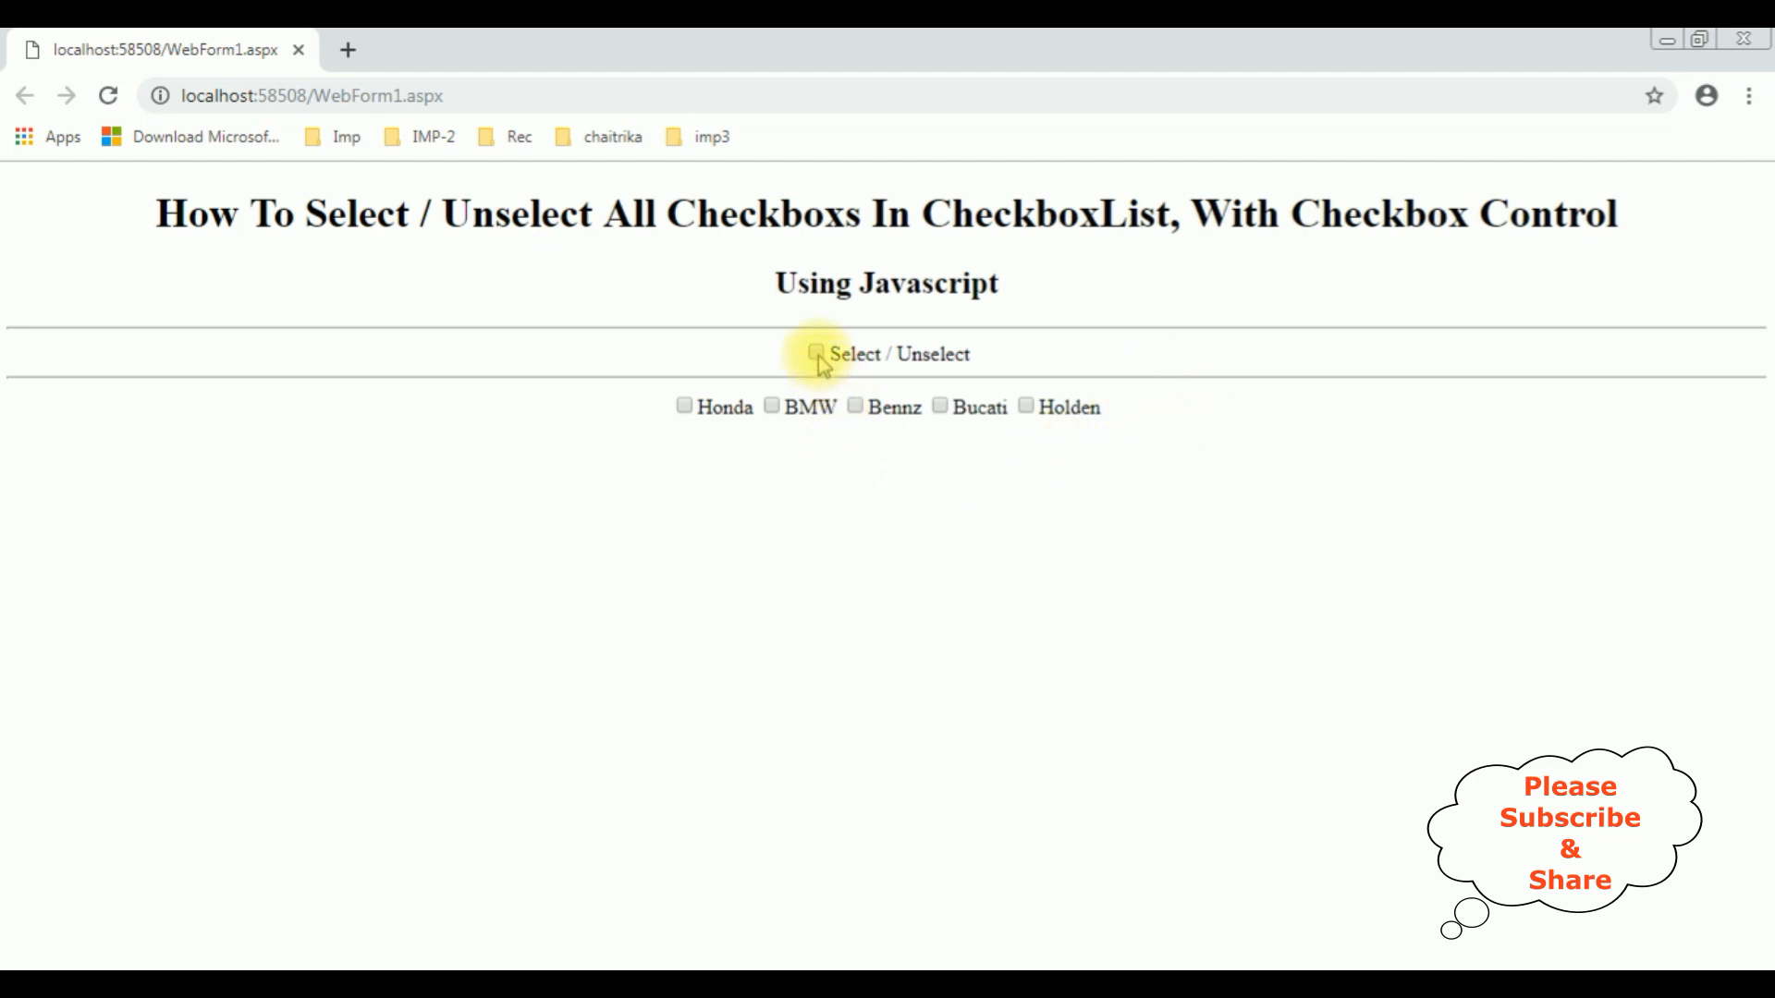
- Tick then untick Select / Unselect so all five car options check and clear in the demo
left_click(814, 355)
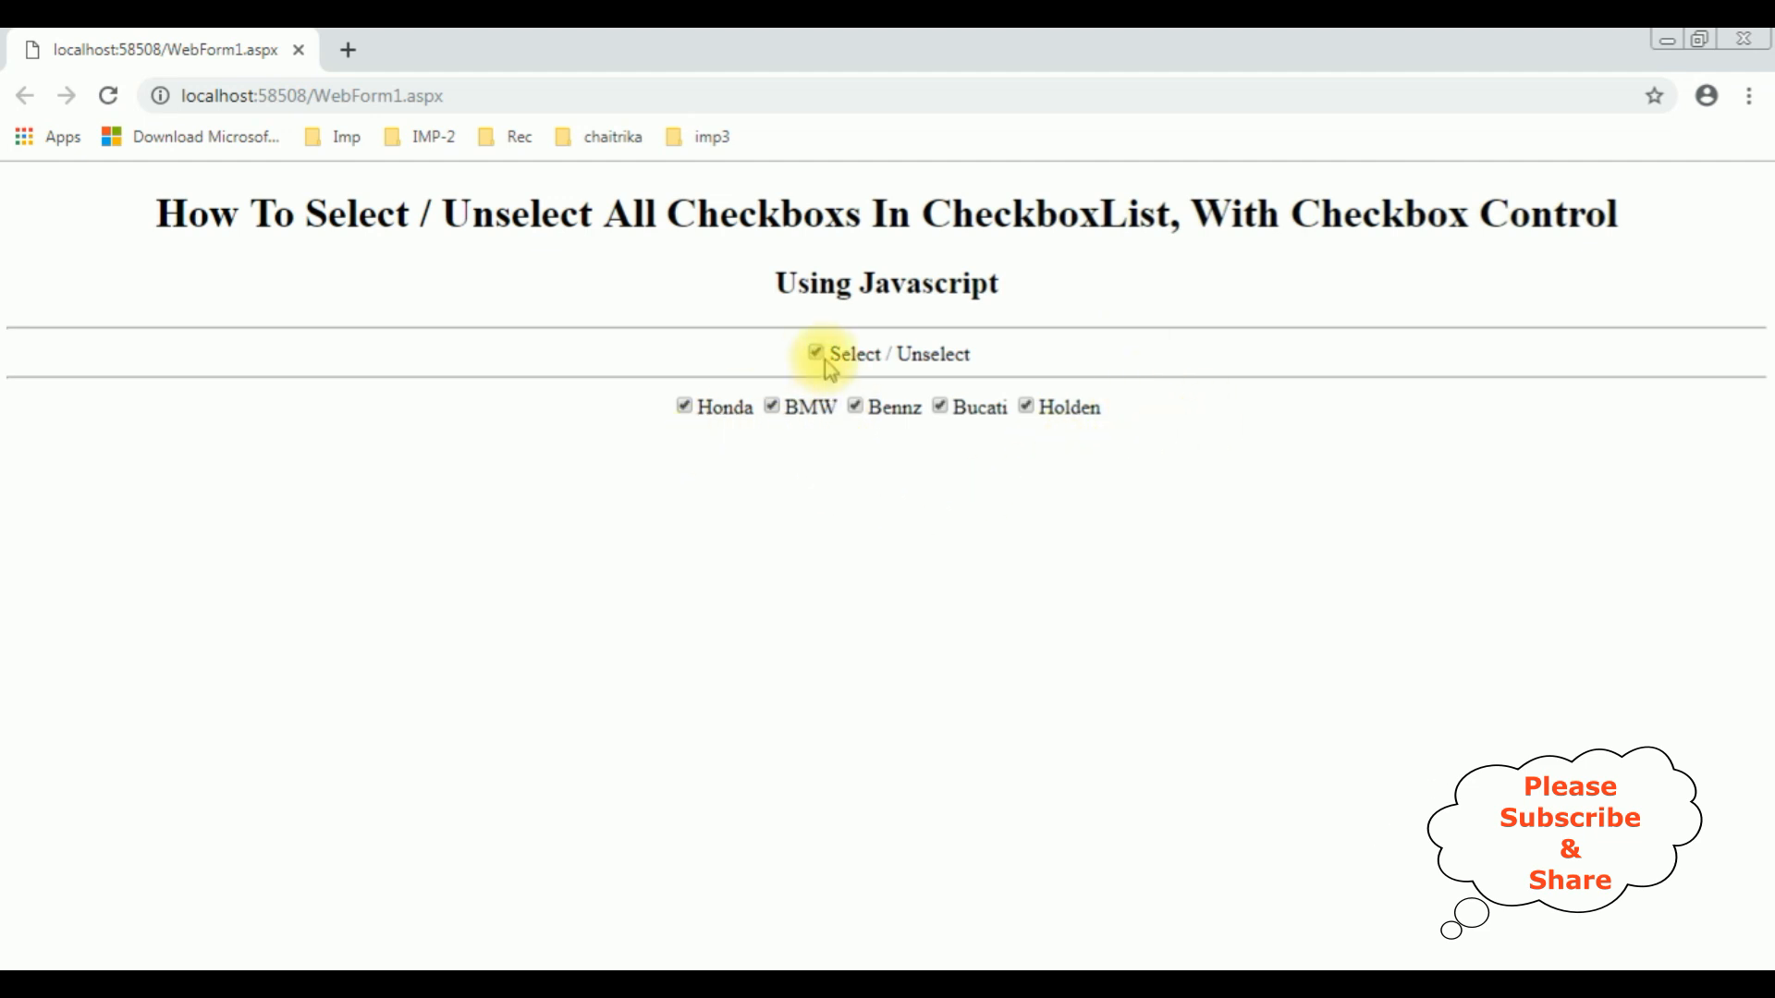
mouse_move(1121, 410)
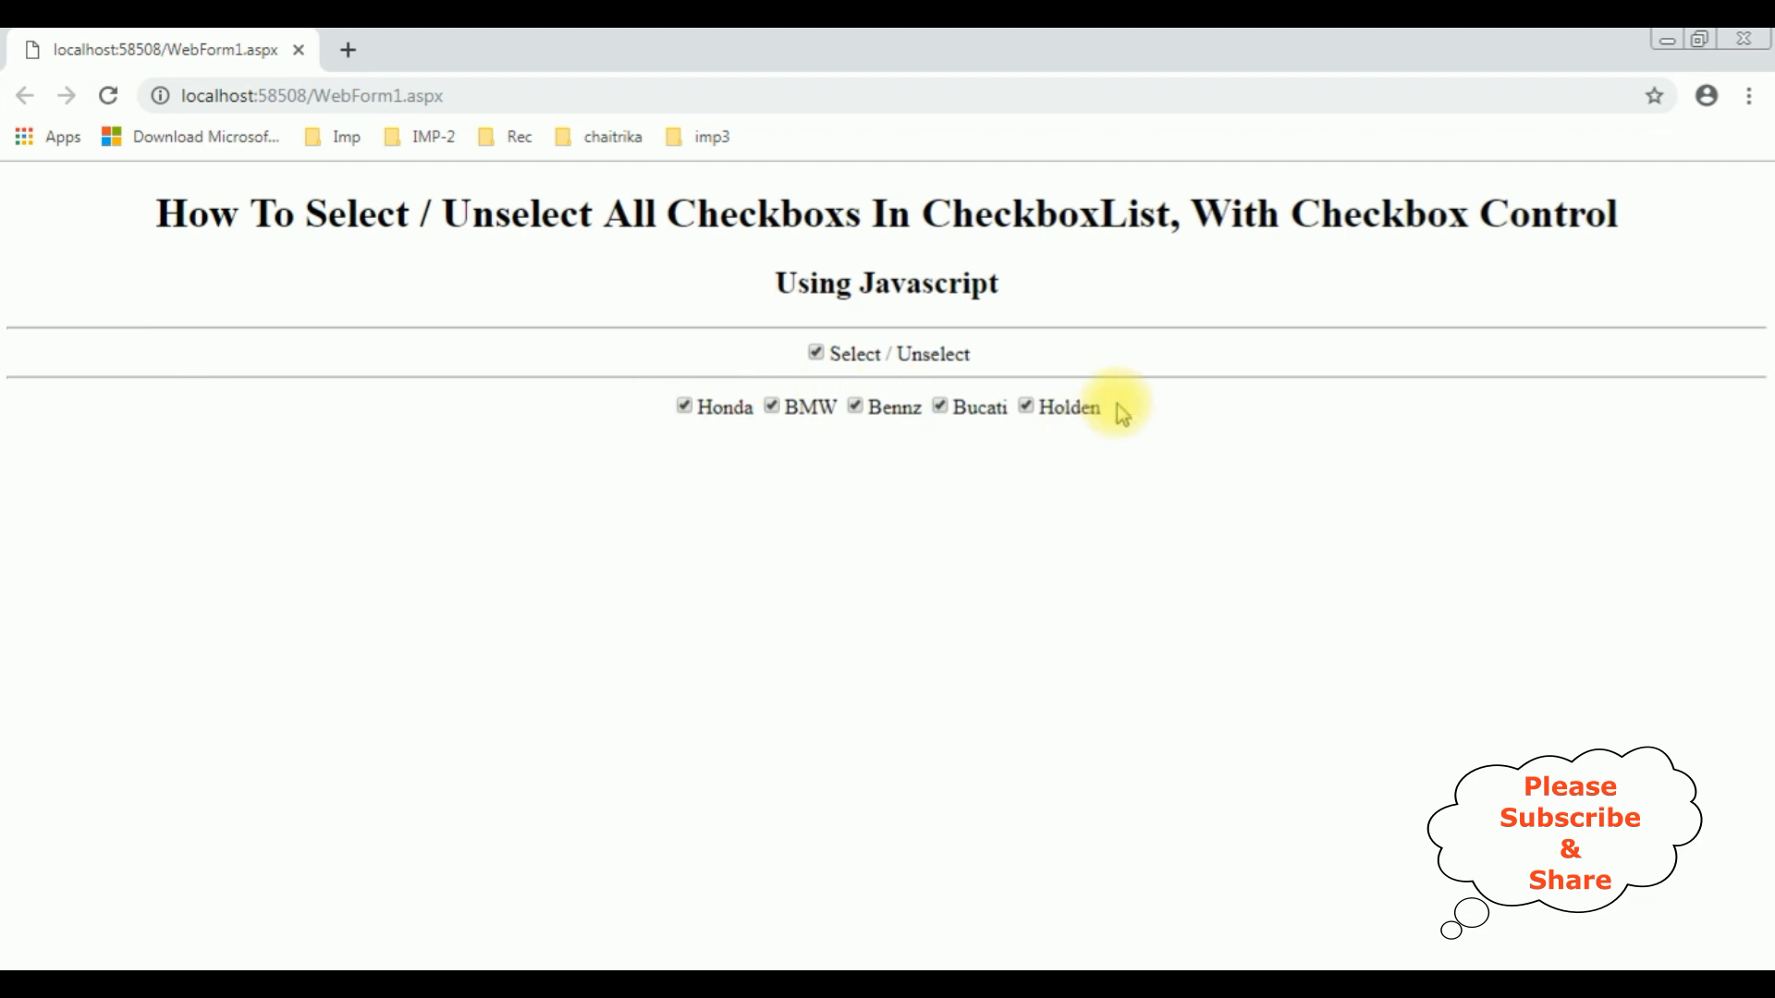
mouse_move(639, 432)
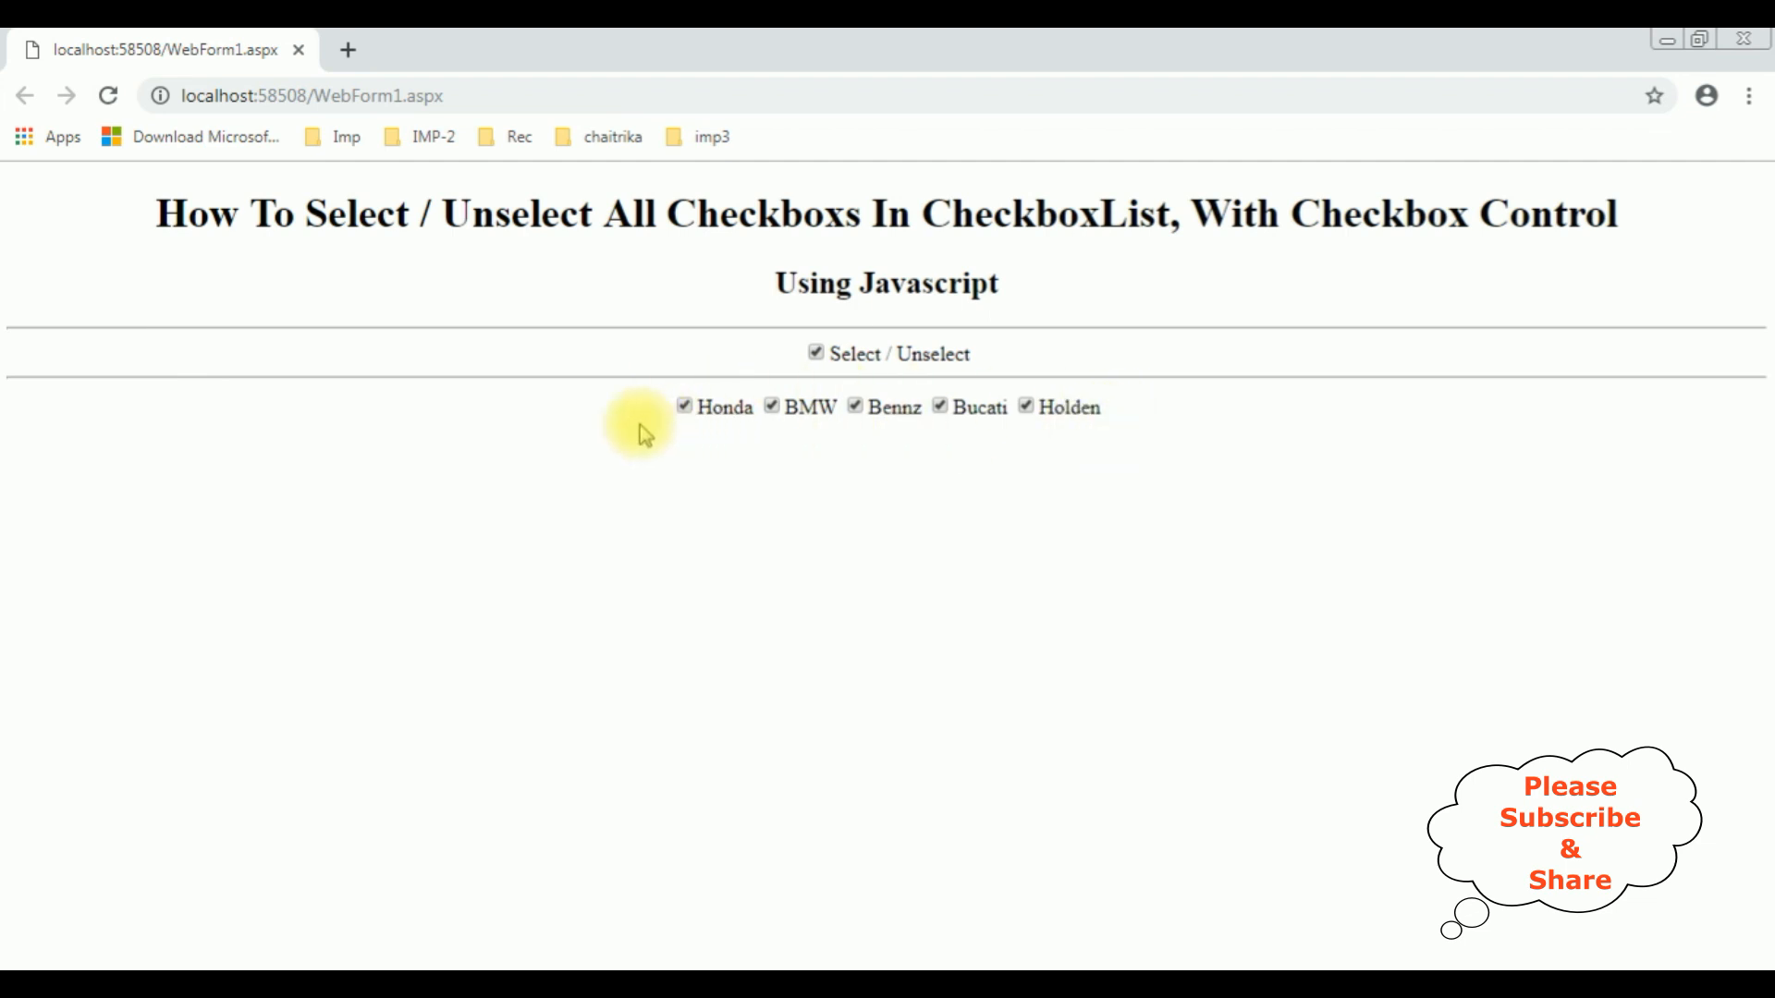
left_click(814, 355)
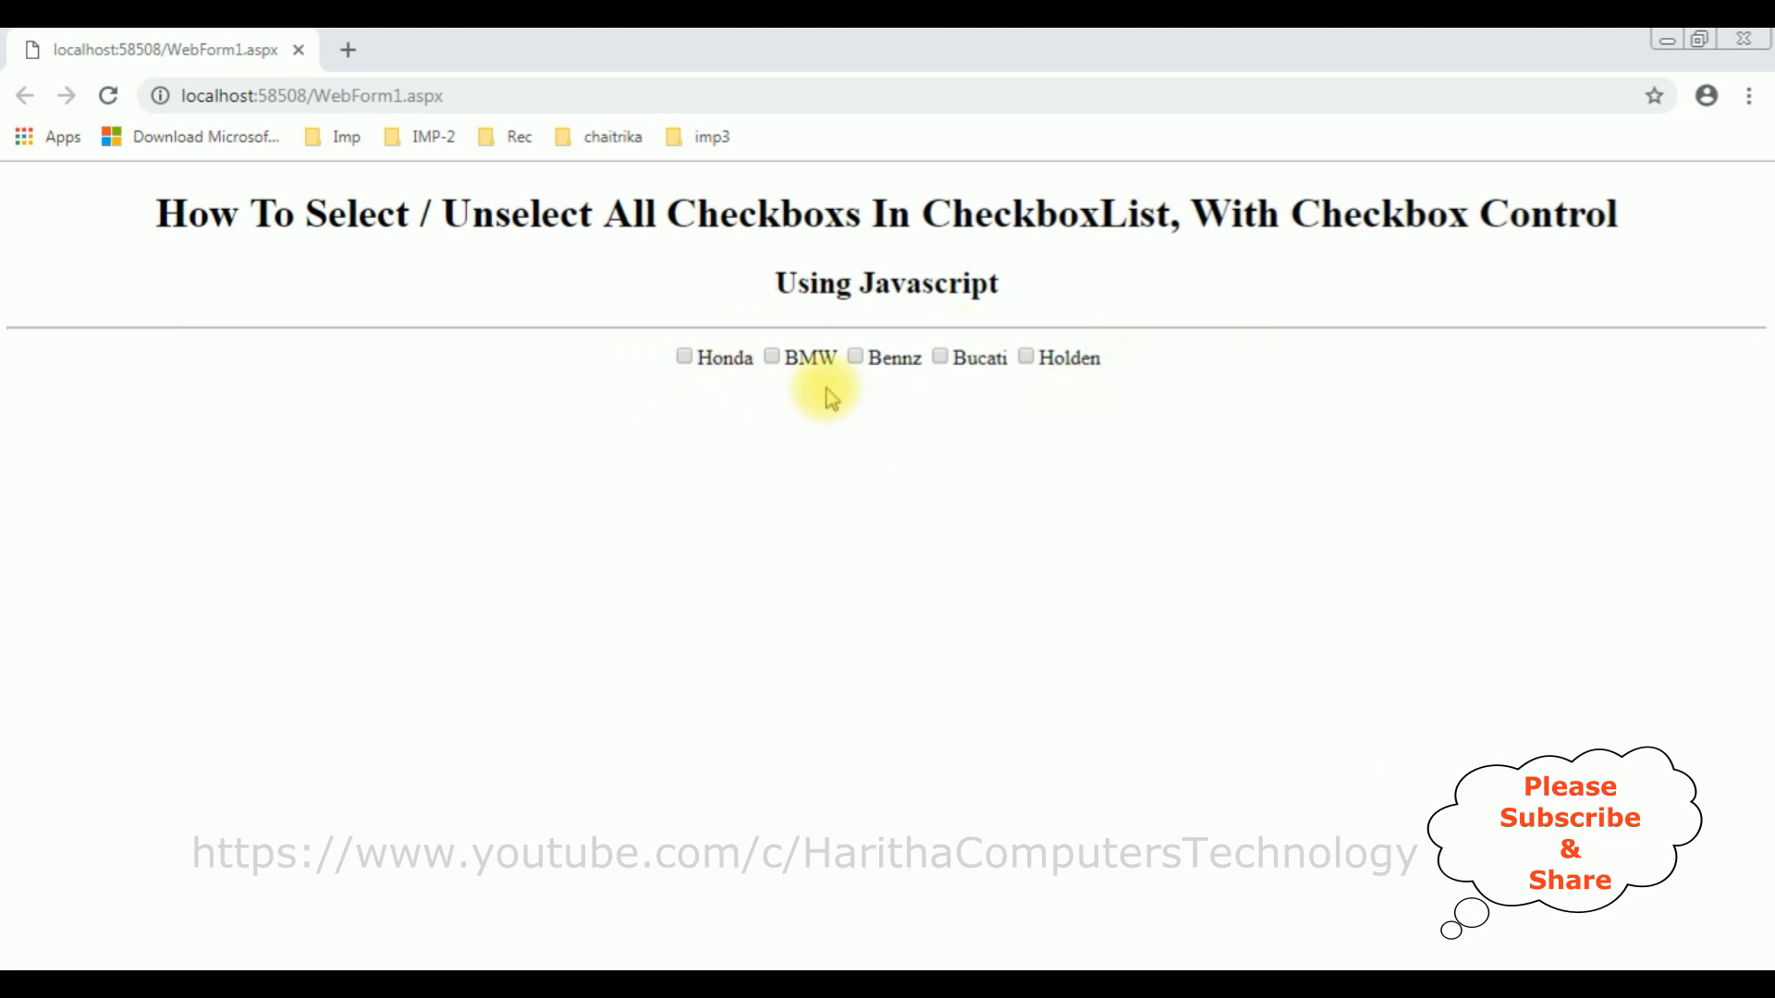
mouse_move(702, 405)
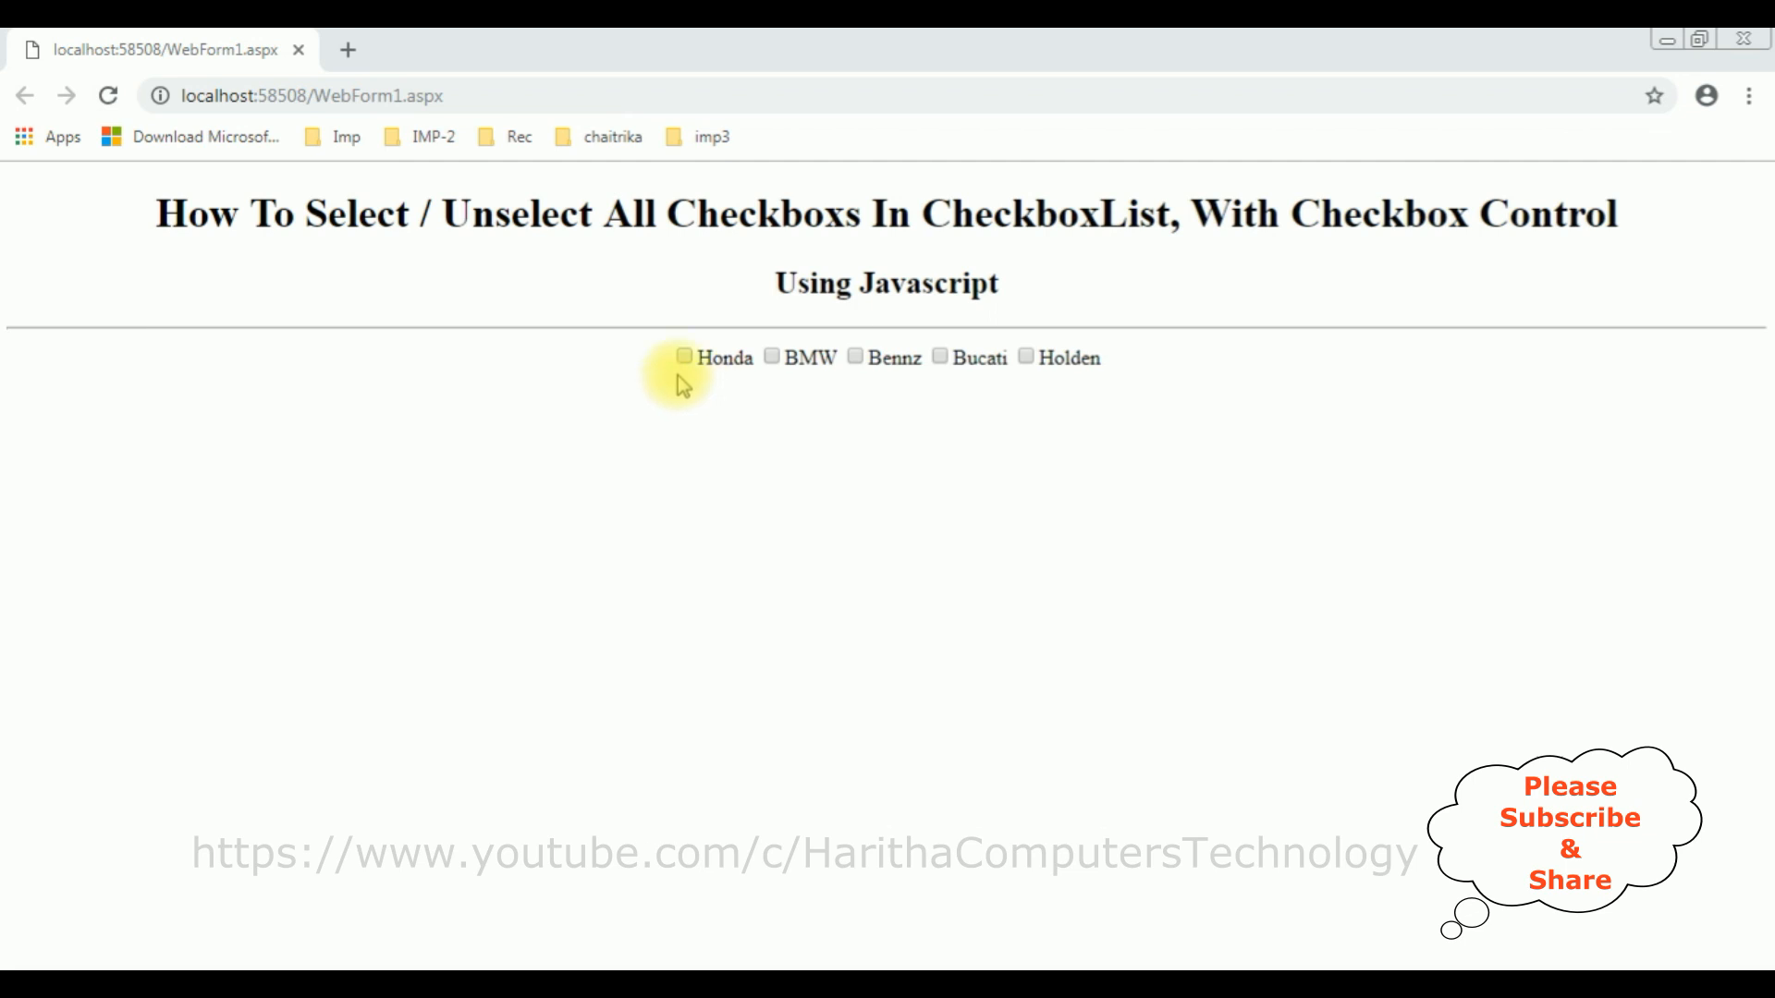
mouse_move(911, 373)
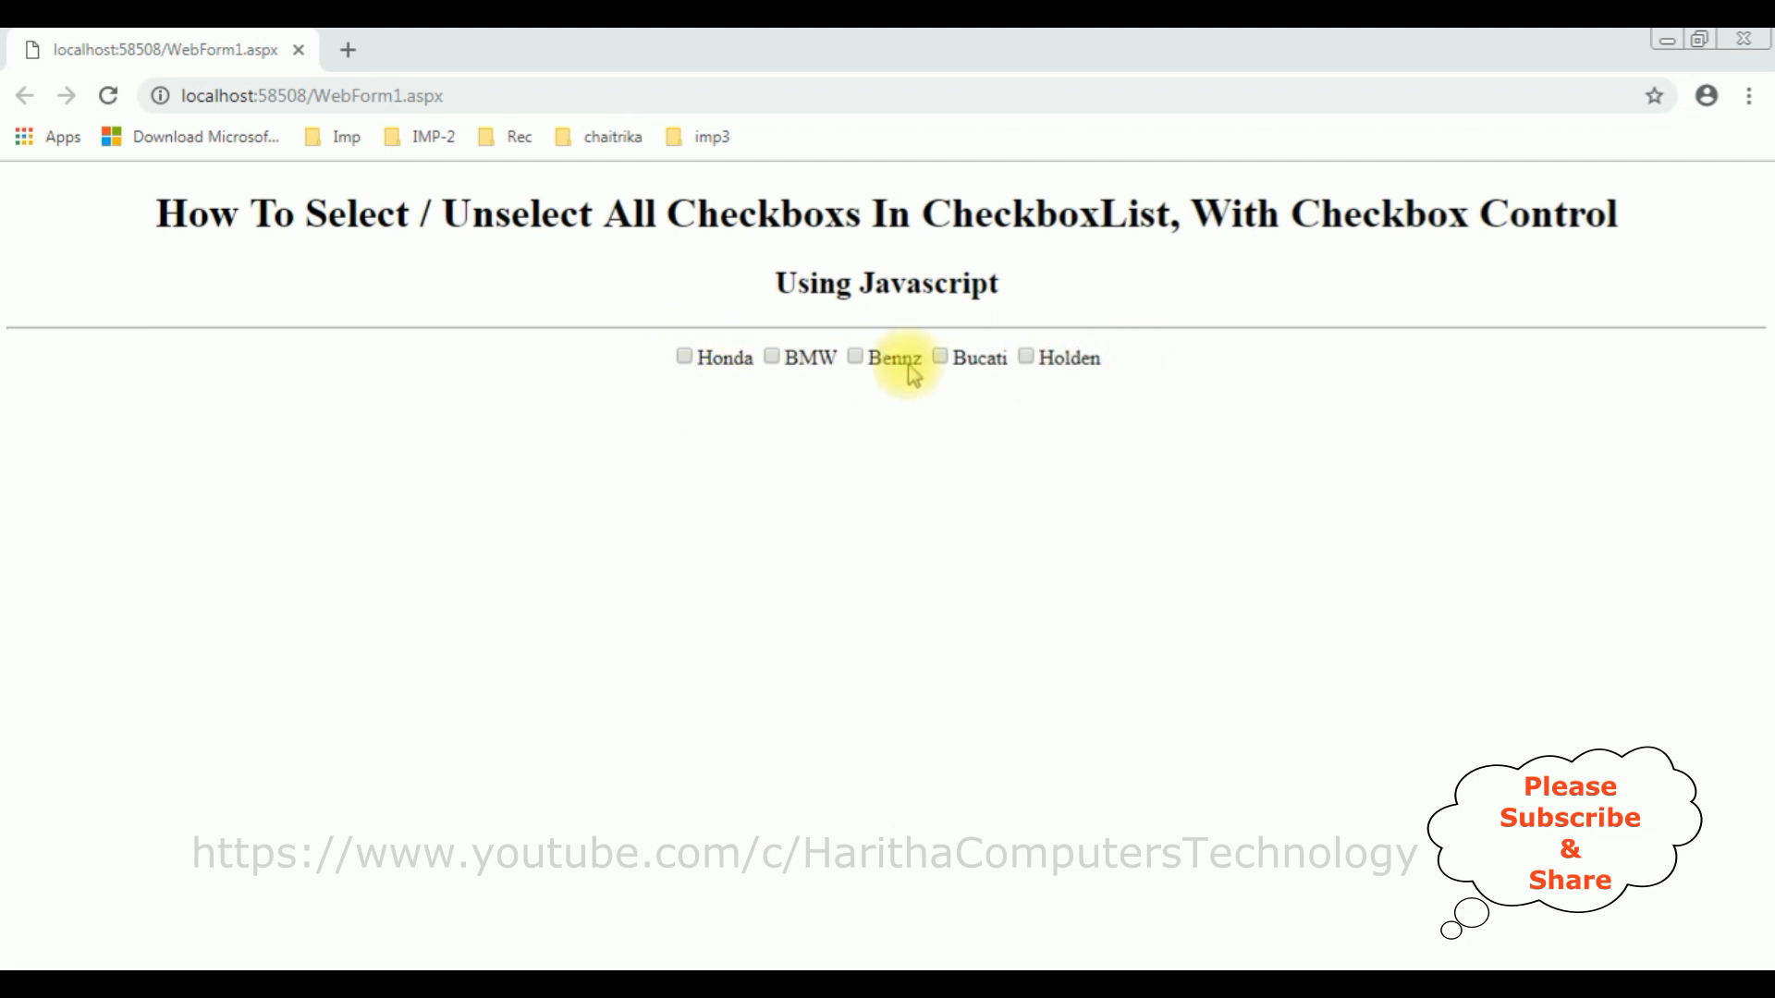
double_click(928, 283)
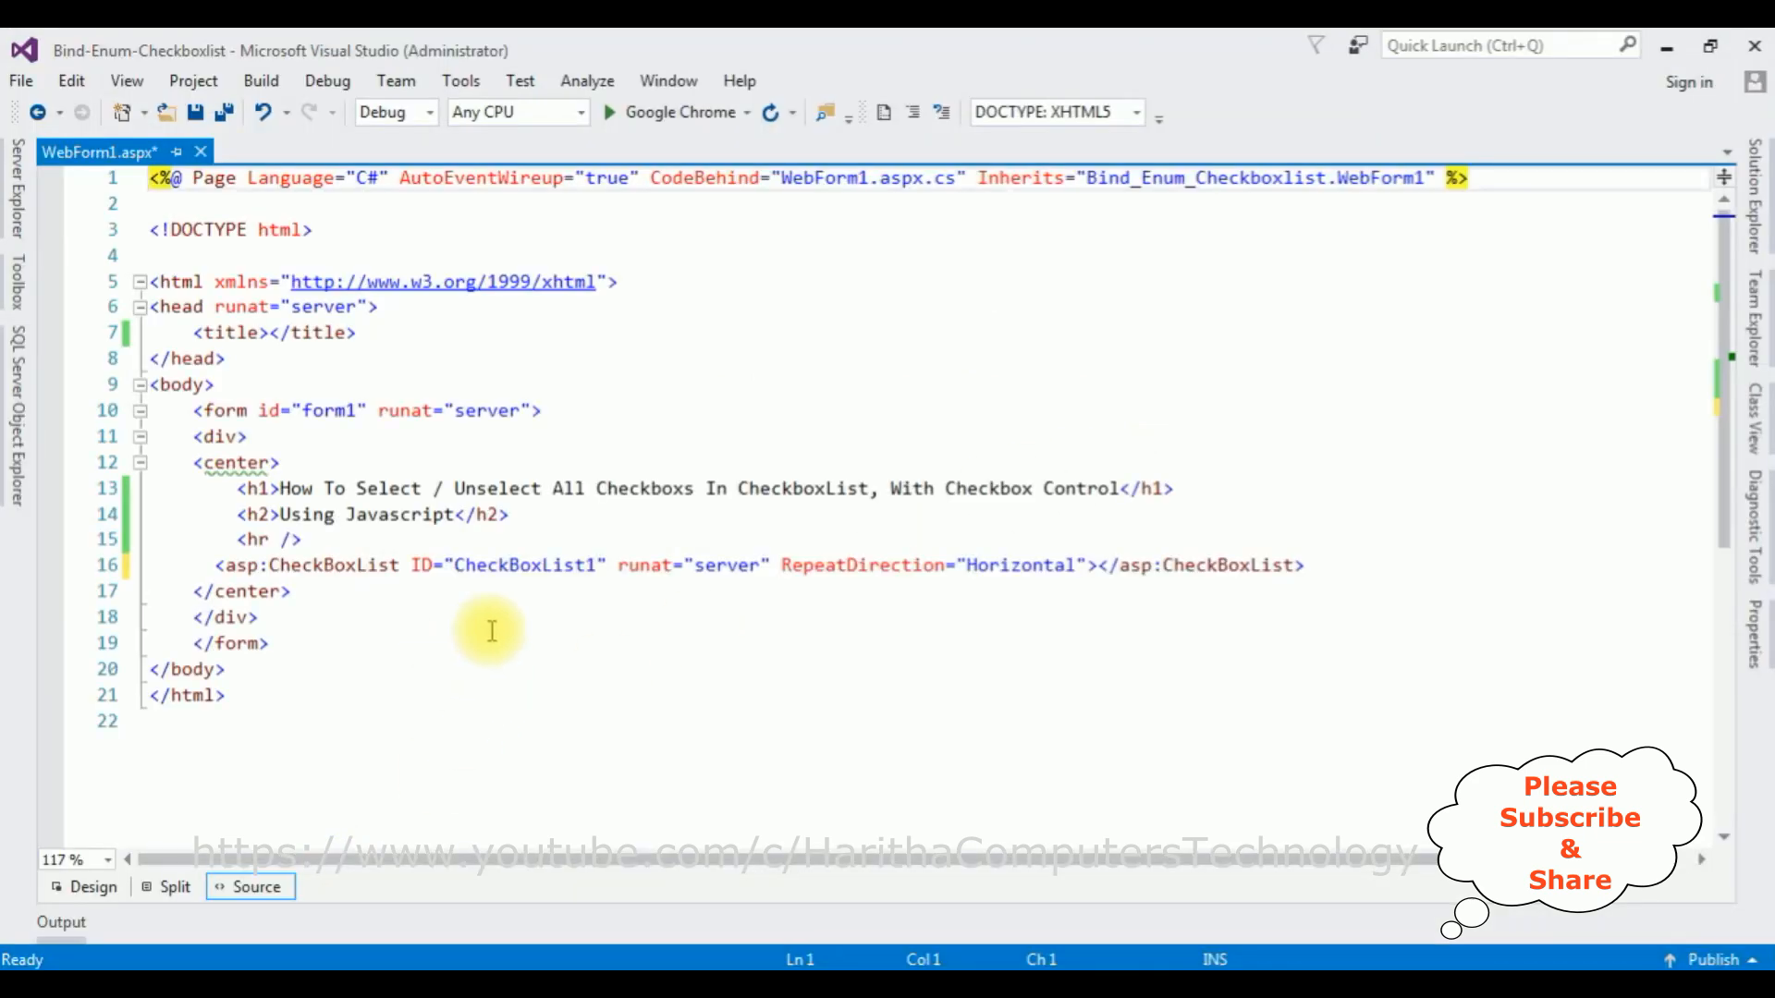
mouse_move(103, 168)
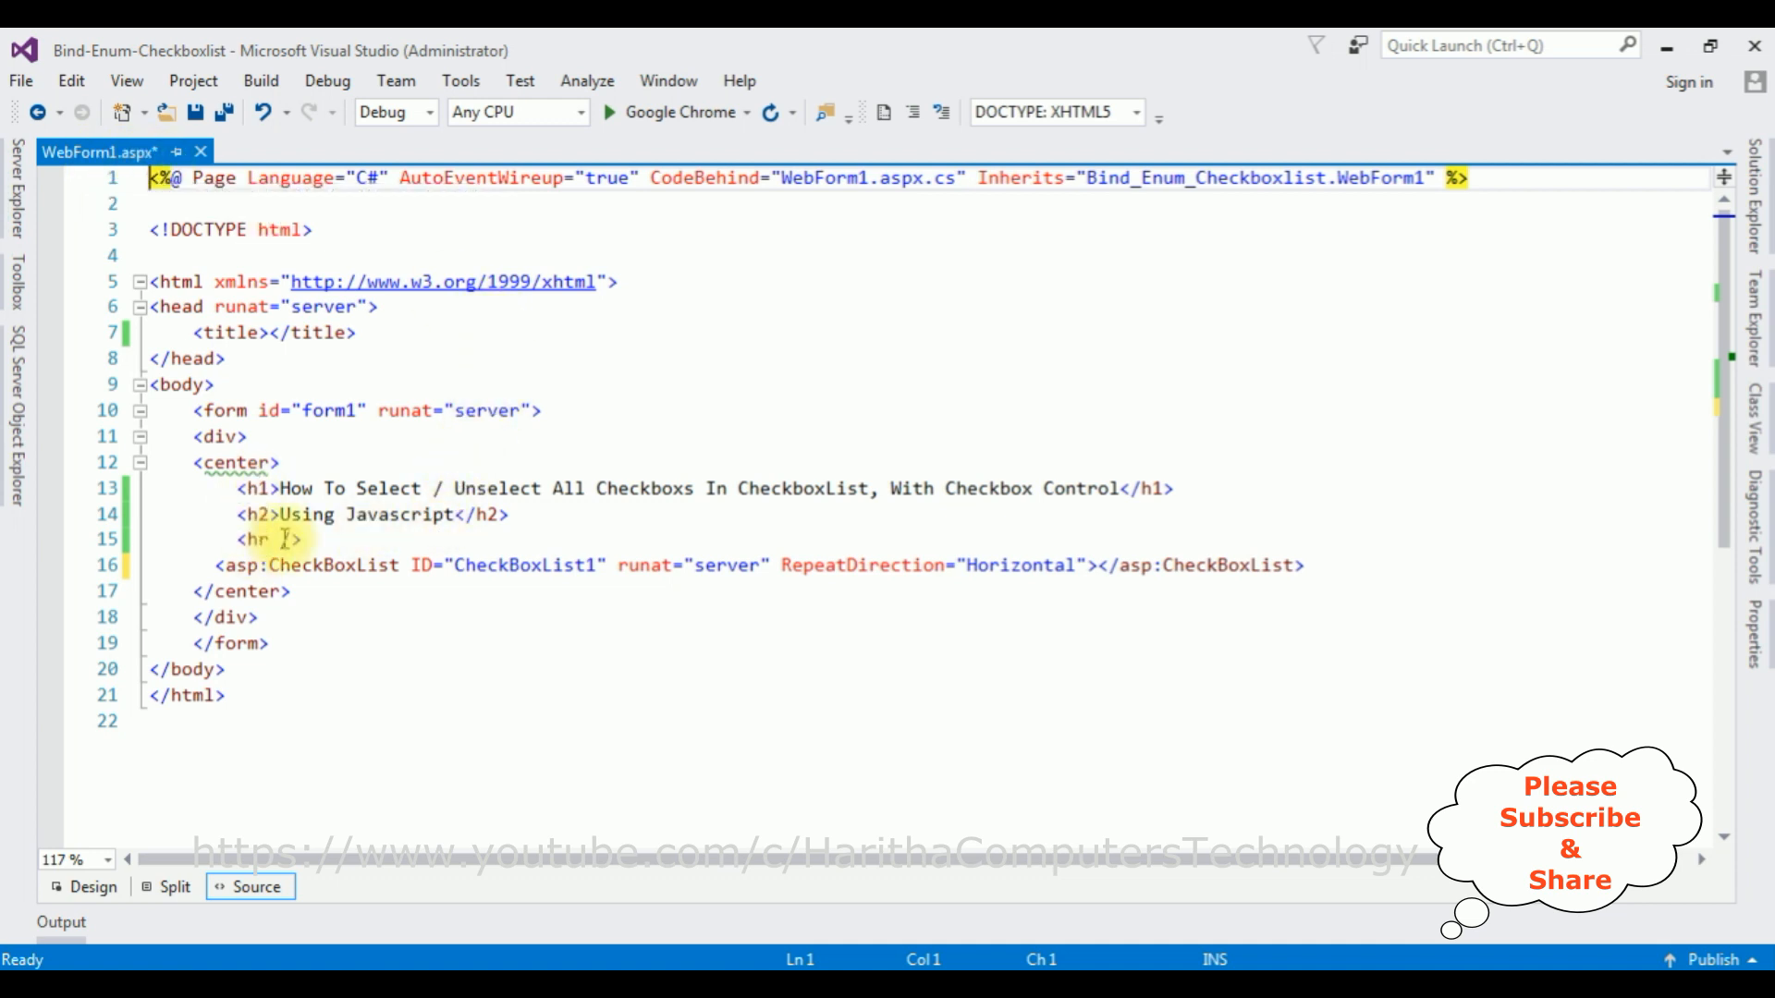
mouse_move(340, 571)
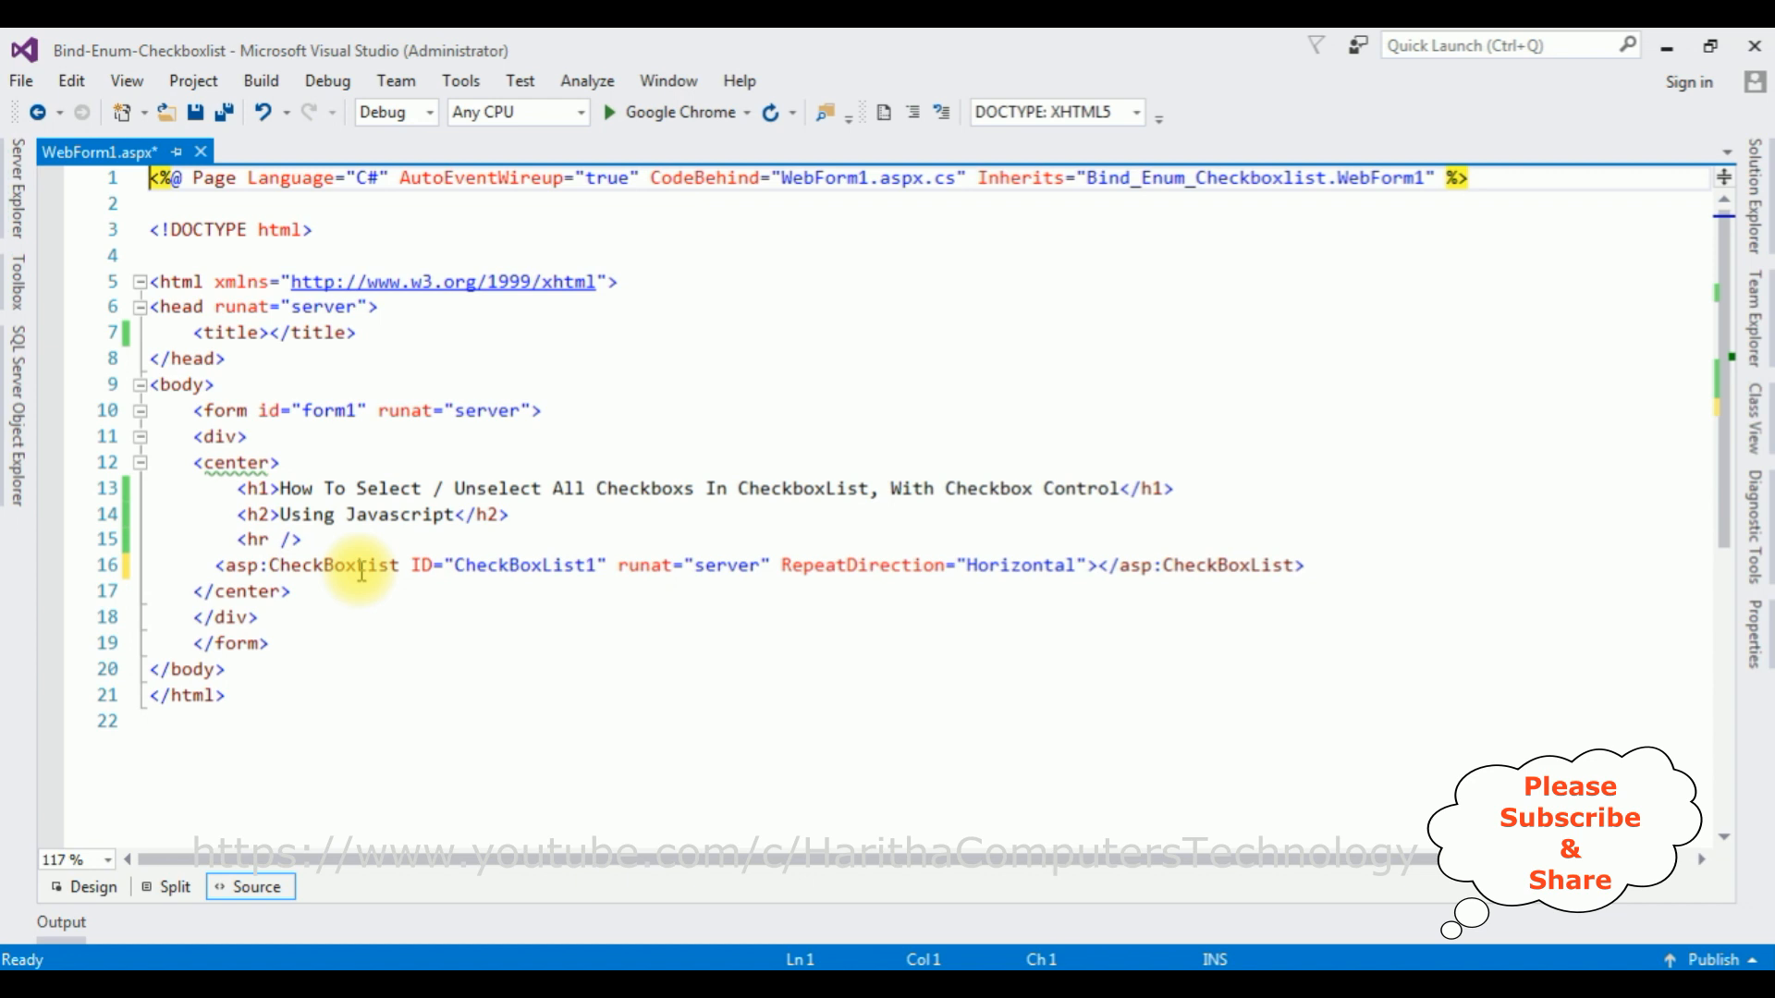
- Add a blank line after the <hr /> in WebForm1.aspx source, ready for a new control
left_click(303, 538)
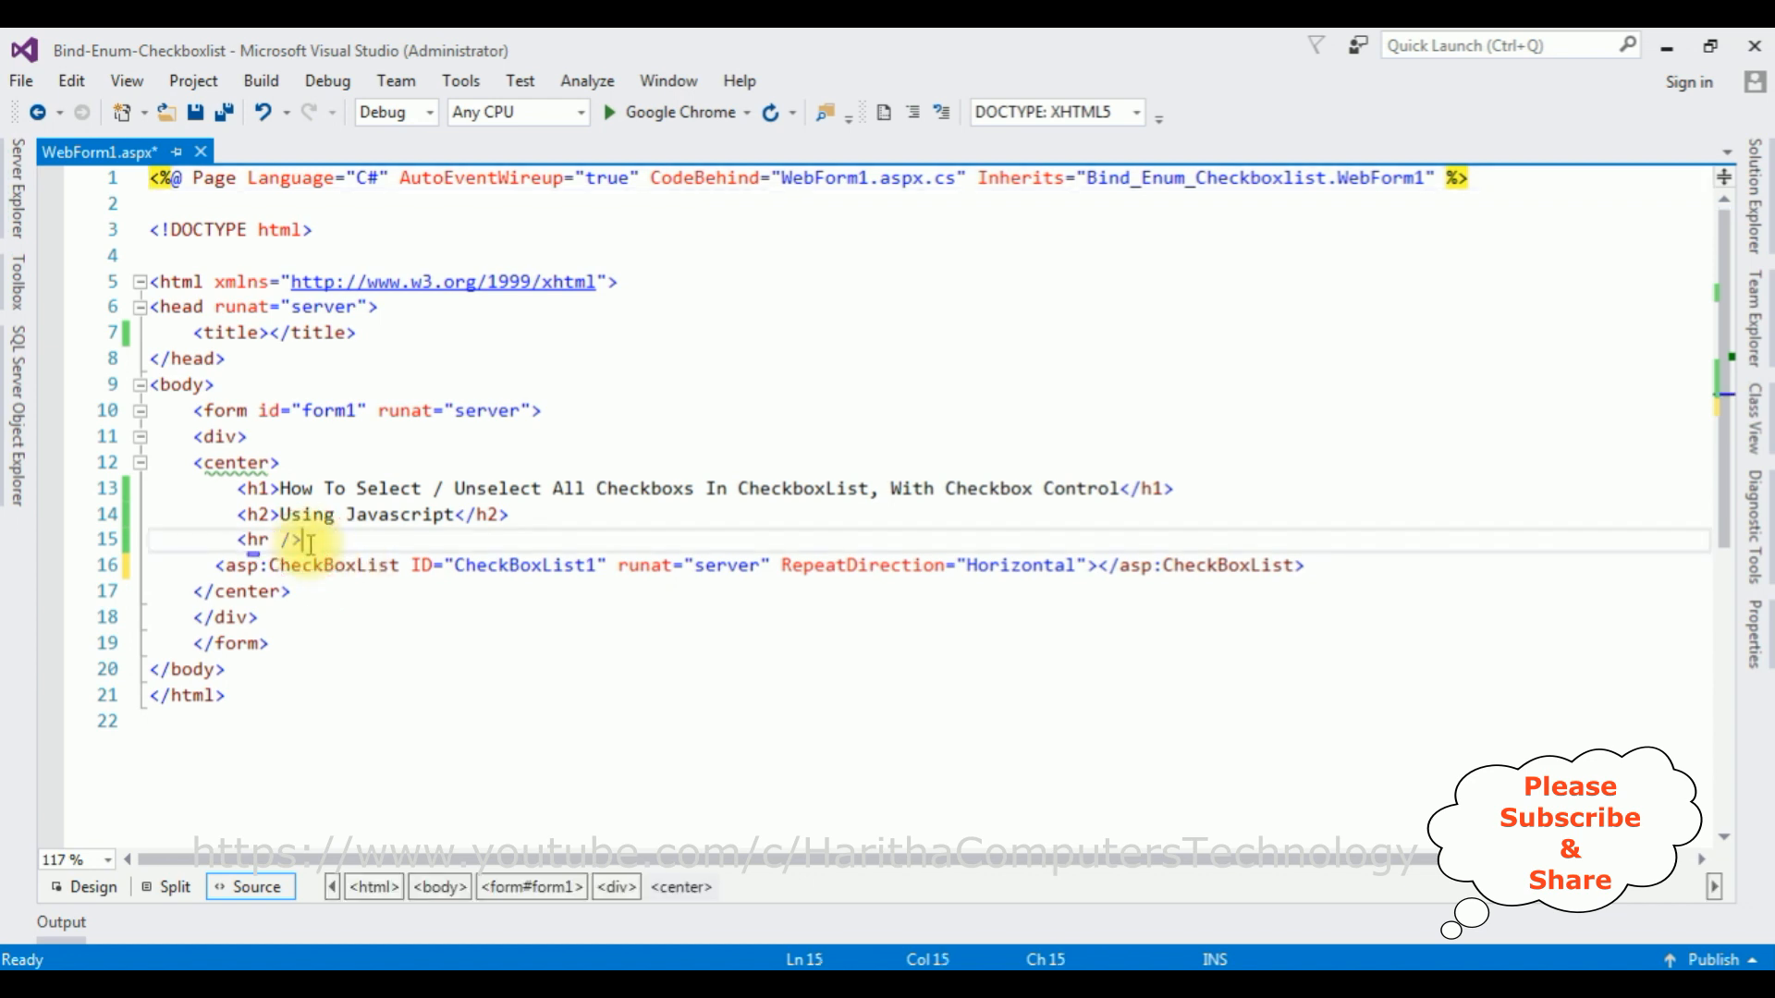
key("Enter")
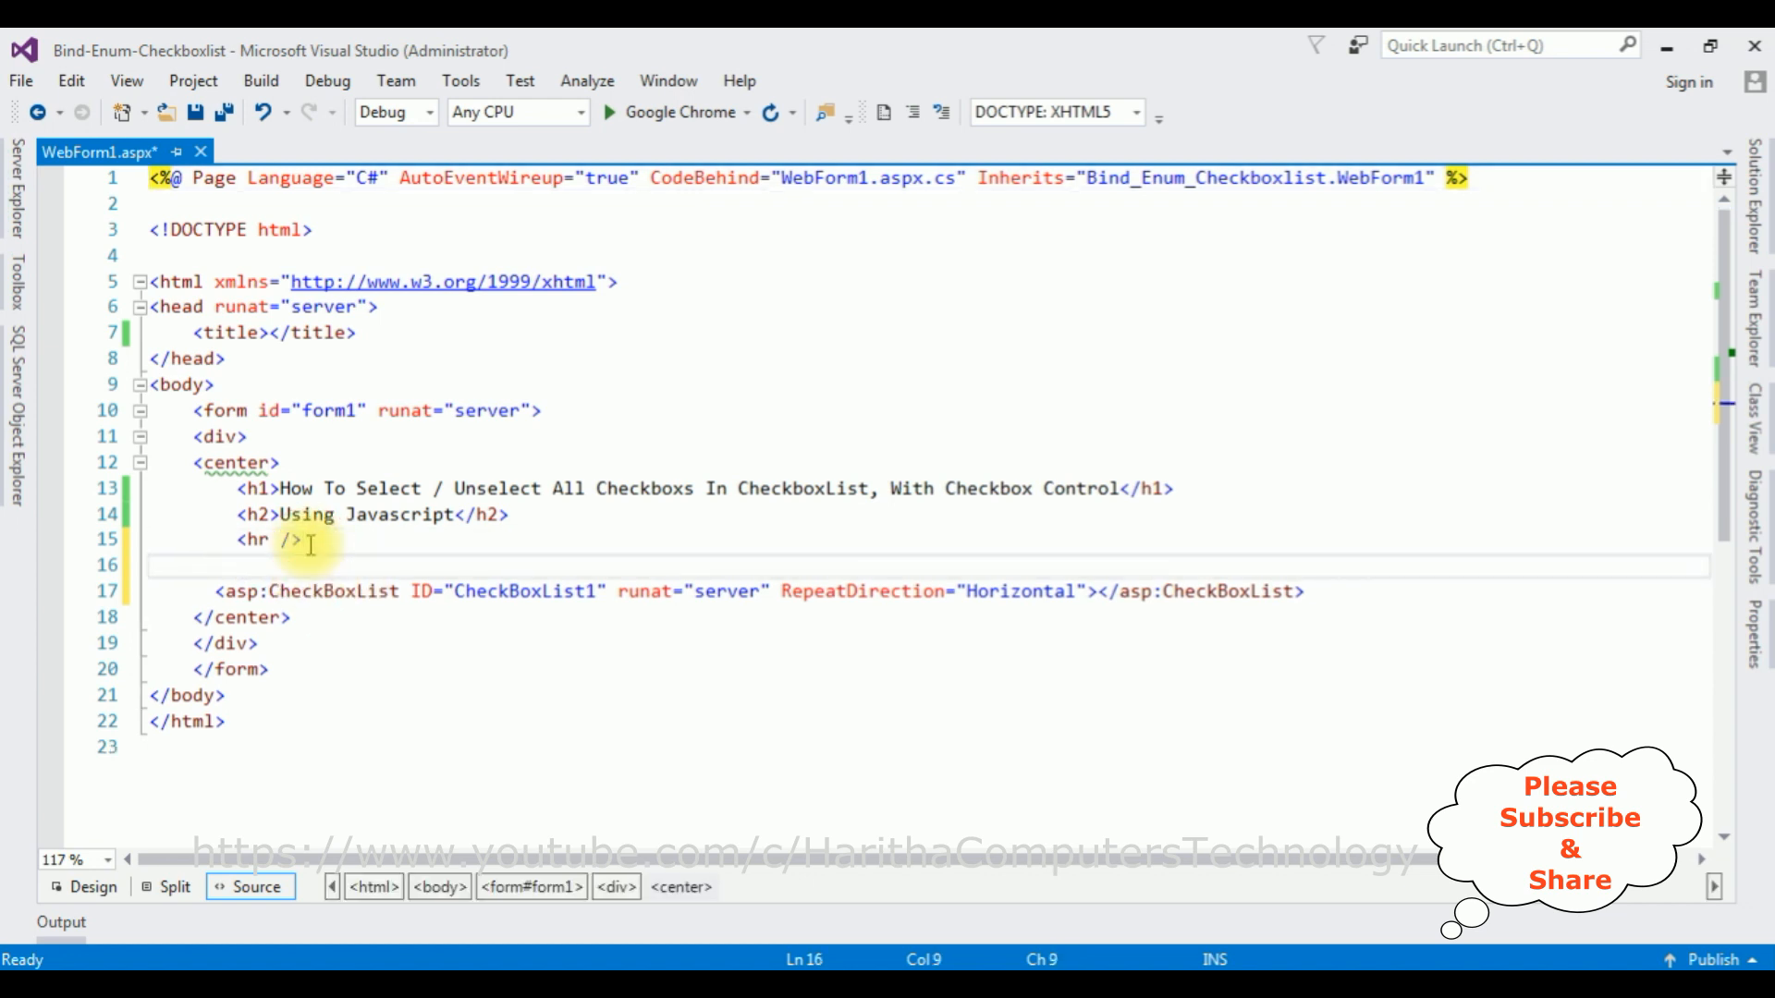
left_click(13, 305)
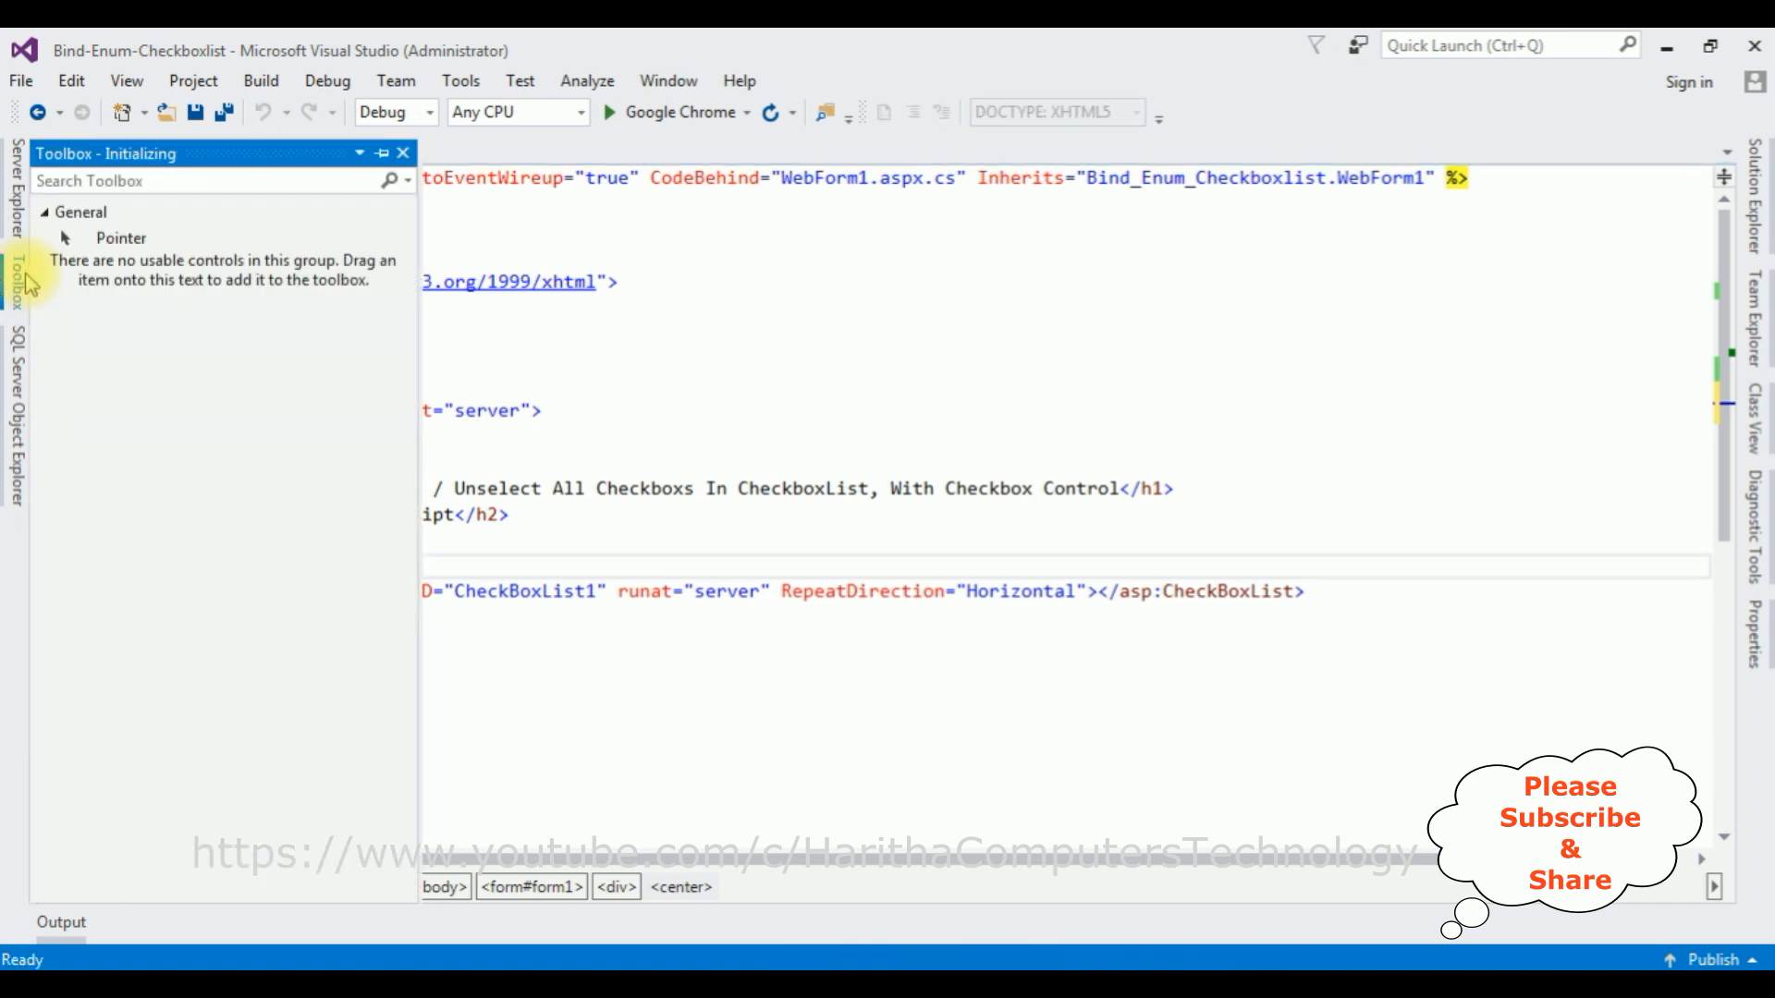
- Drag a CheckBox from the Standard toolbox controls onto the new line above CheckBoxList1
left_click(13, 283)
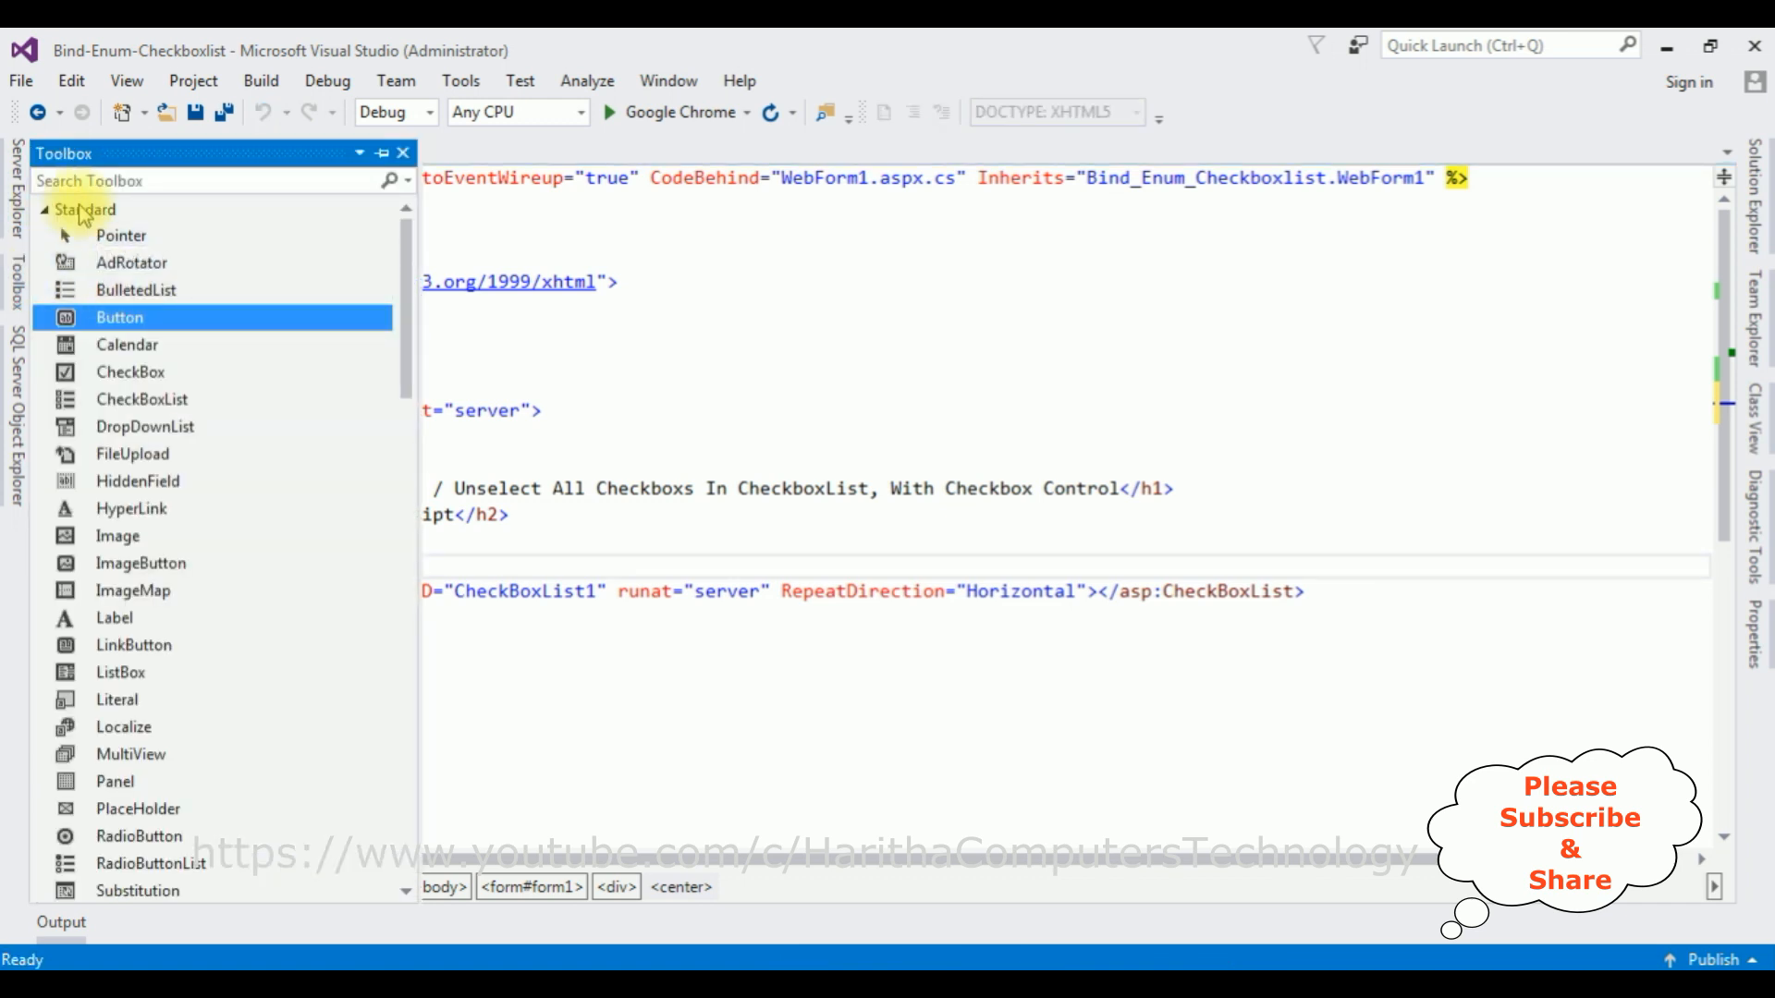
mouse_move(135, 427)
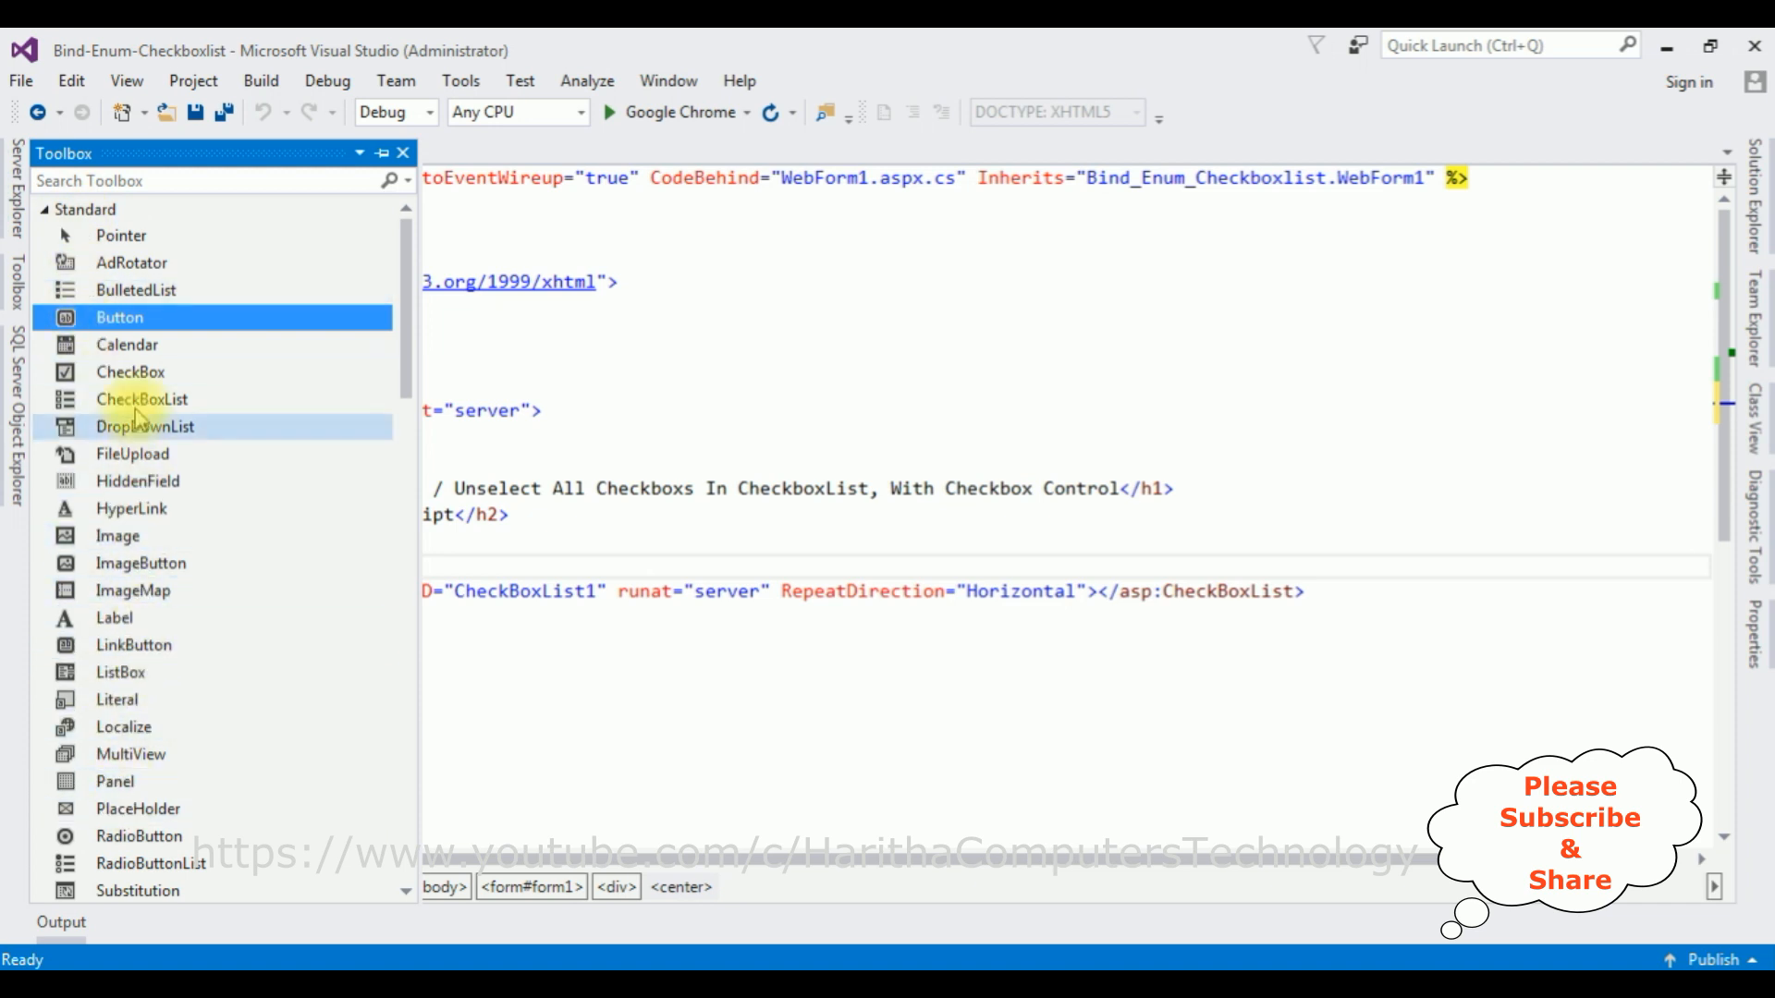
left_click(129, 372)
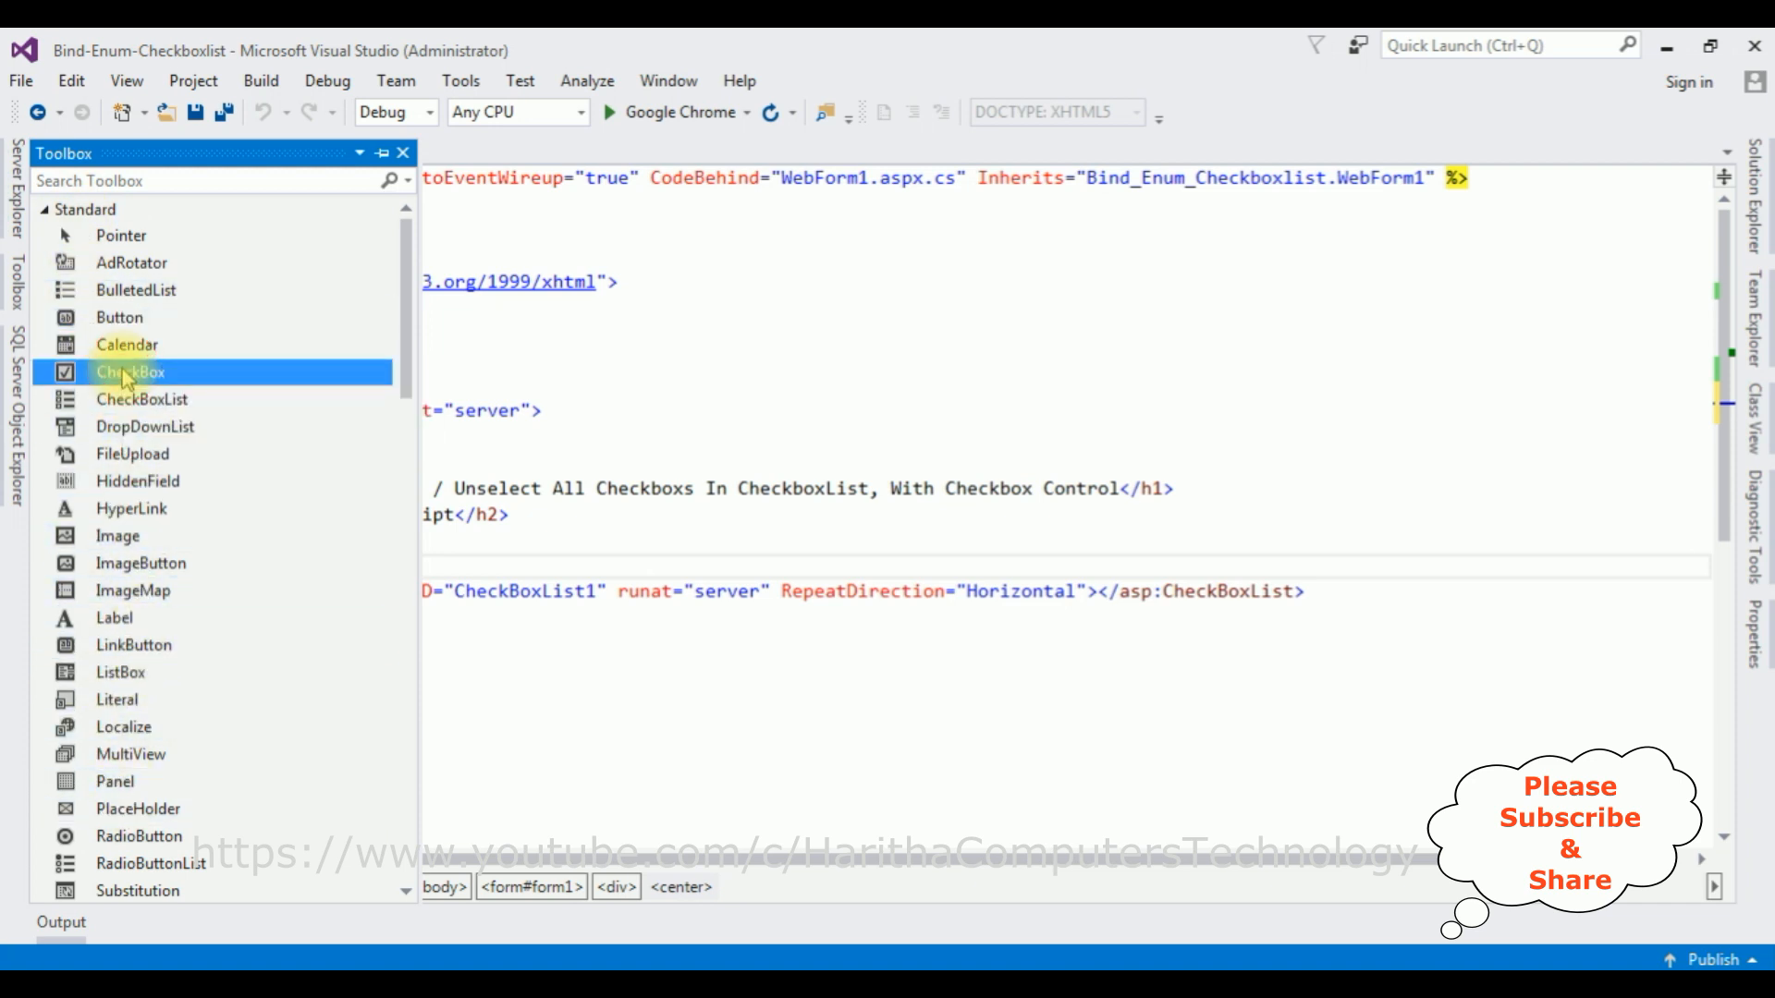
left_click_drag(130, 372, 703, 564)
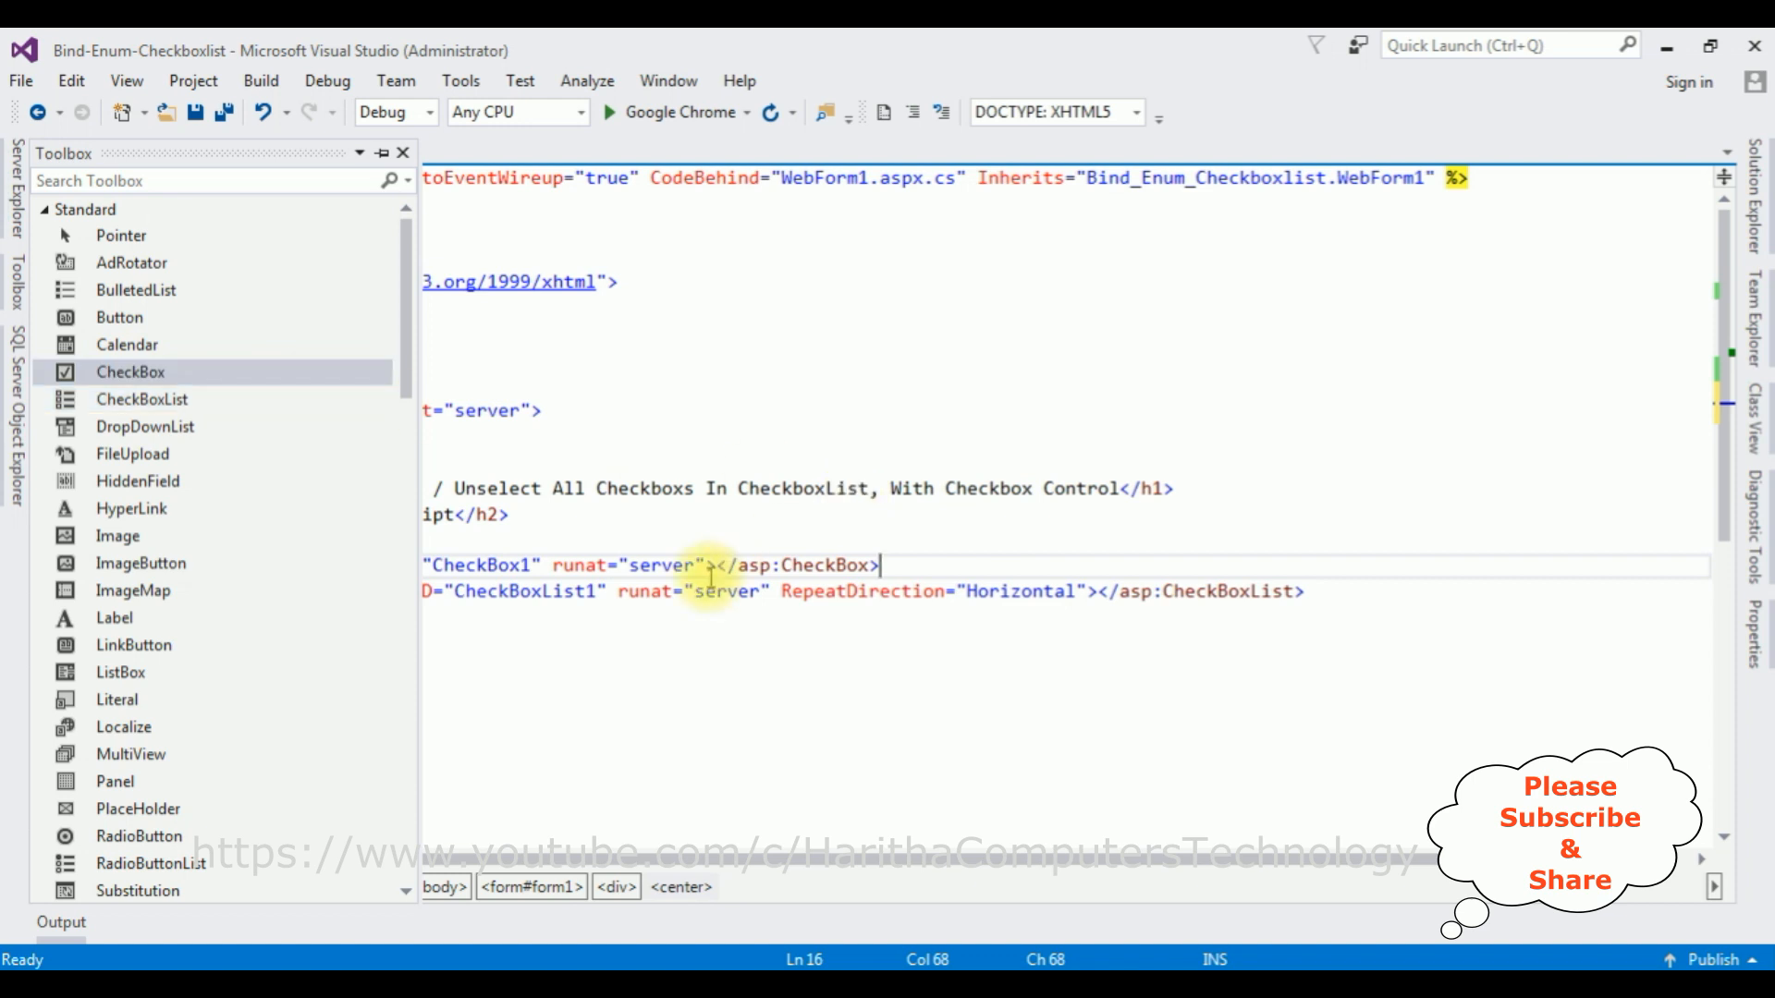
left_click(1098, 591)
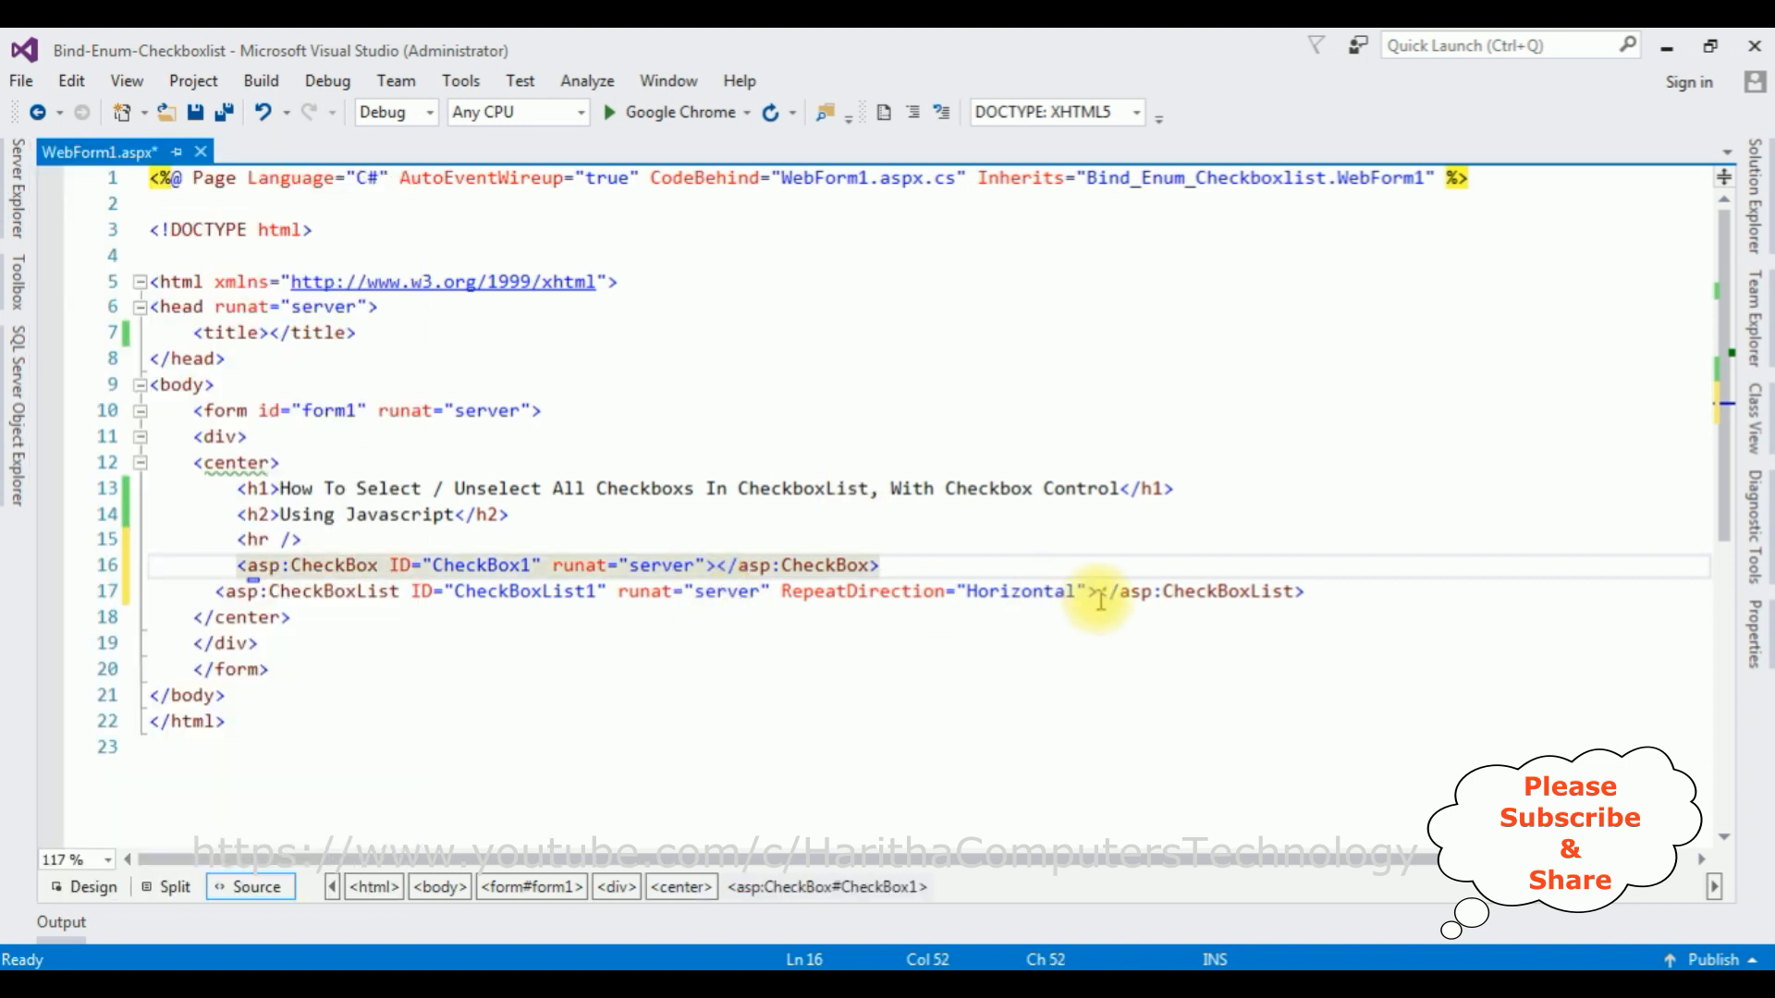
- Give the new CheckBox Text="Select / Unselect" and add another <hr/> below it
type("Text=\"\"")
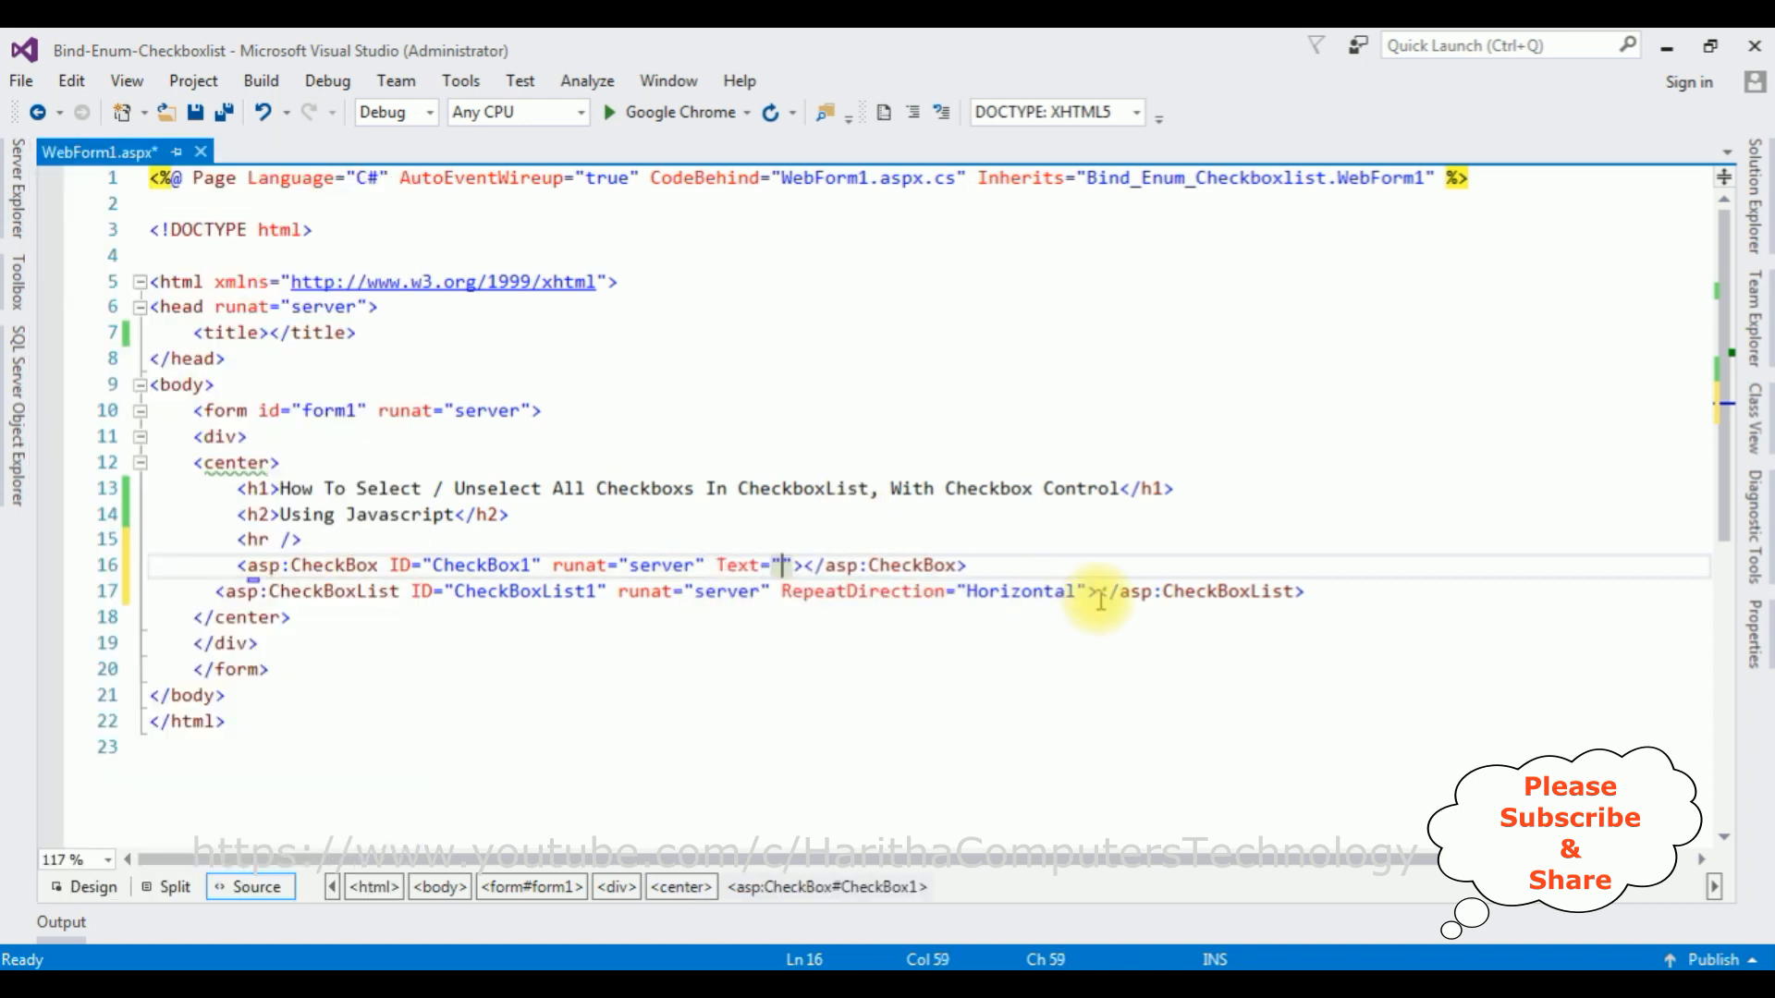
type("s")
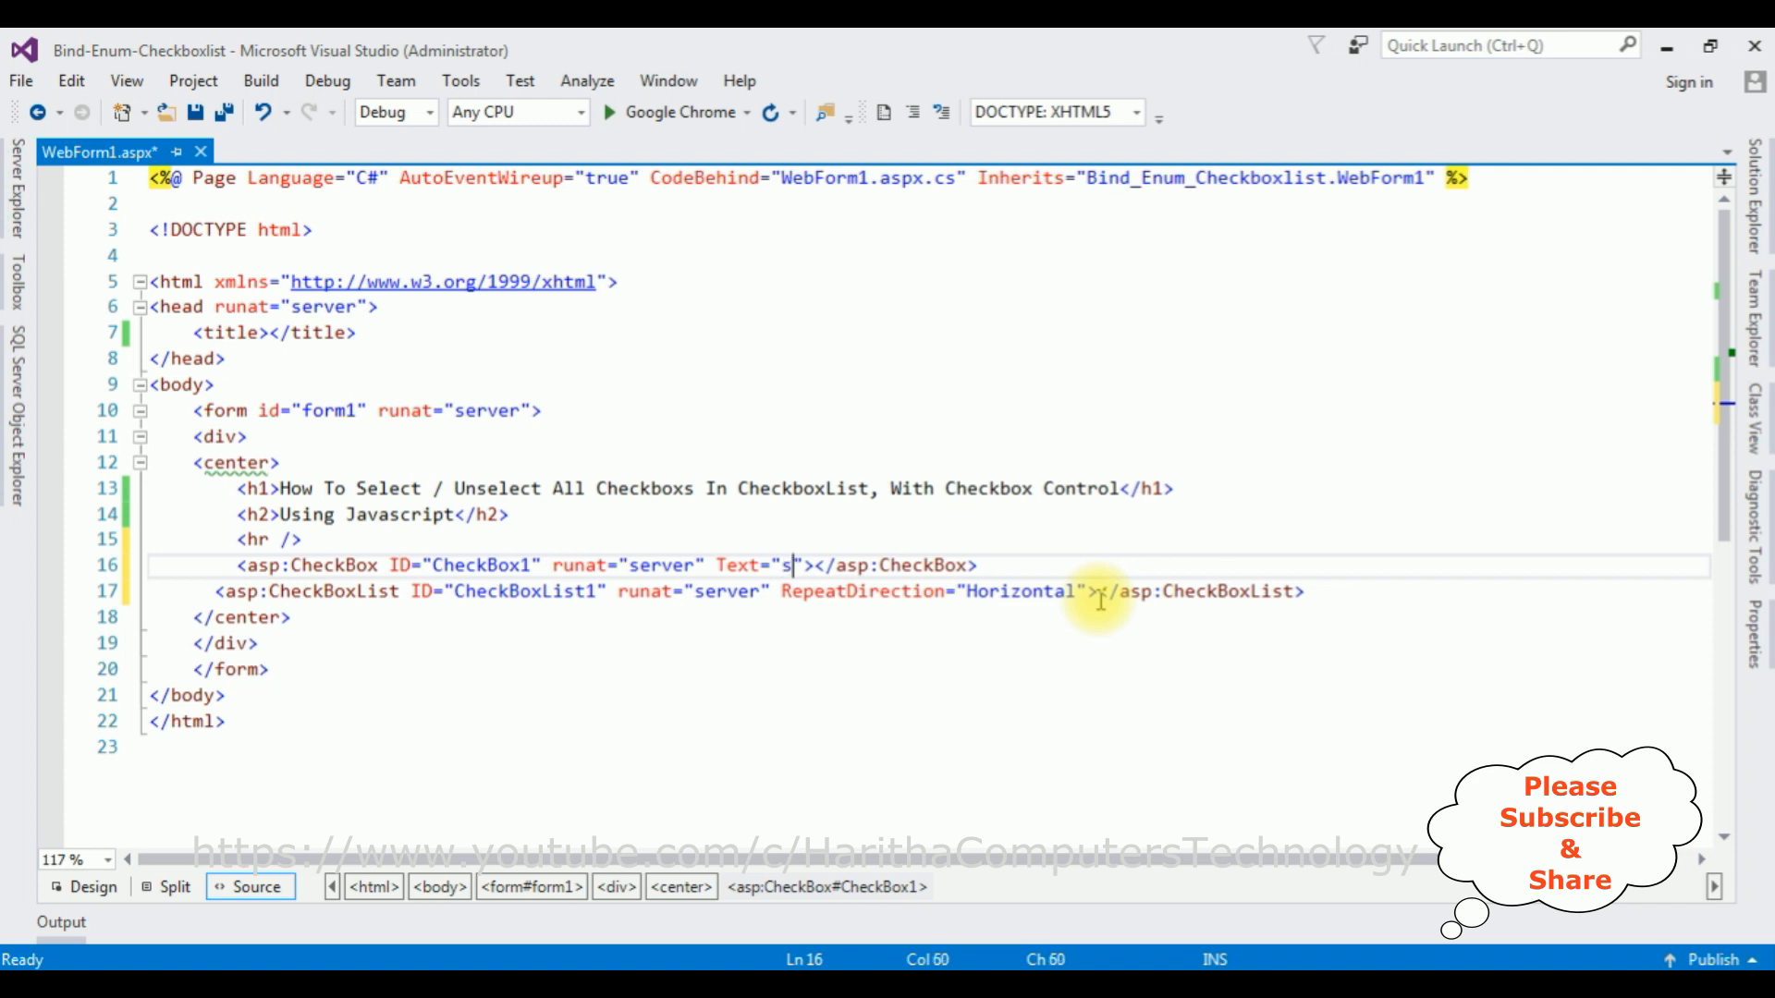
type("elect / U")
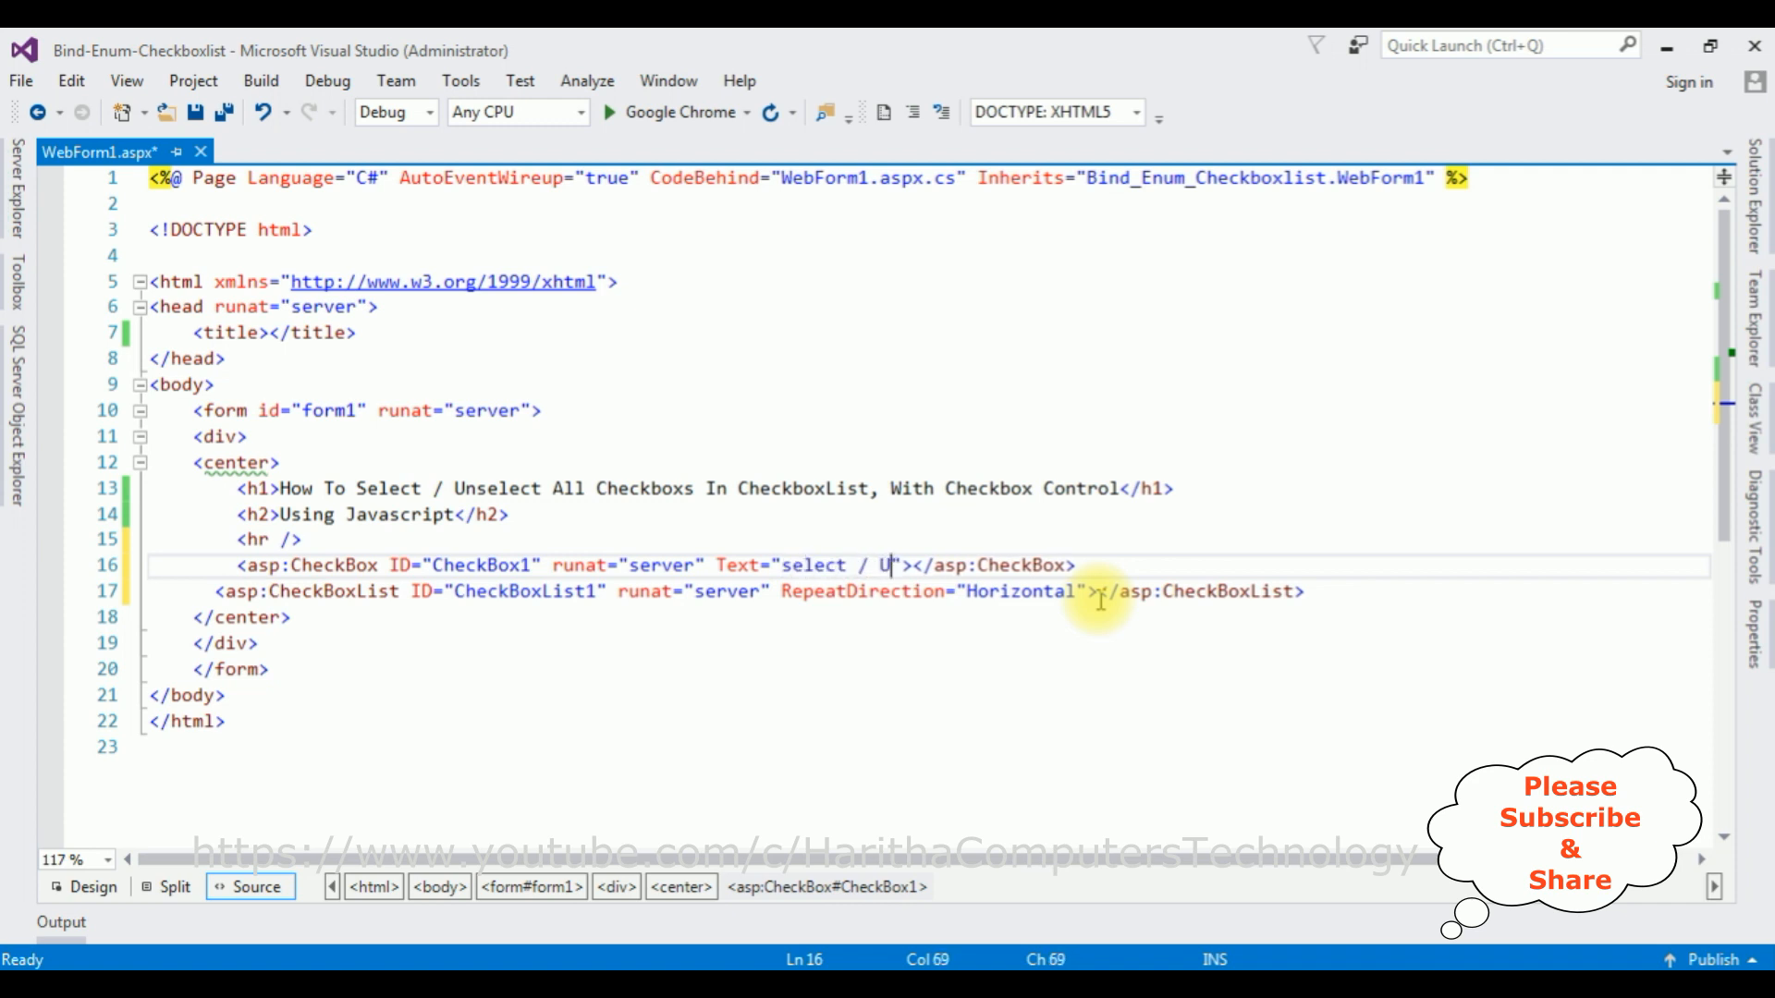
type("nselect")
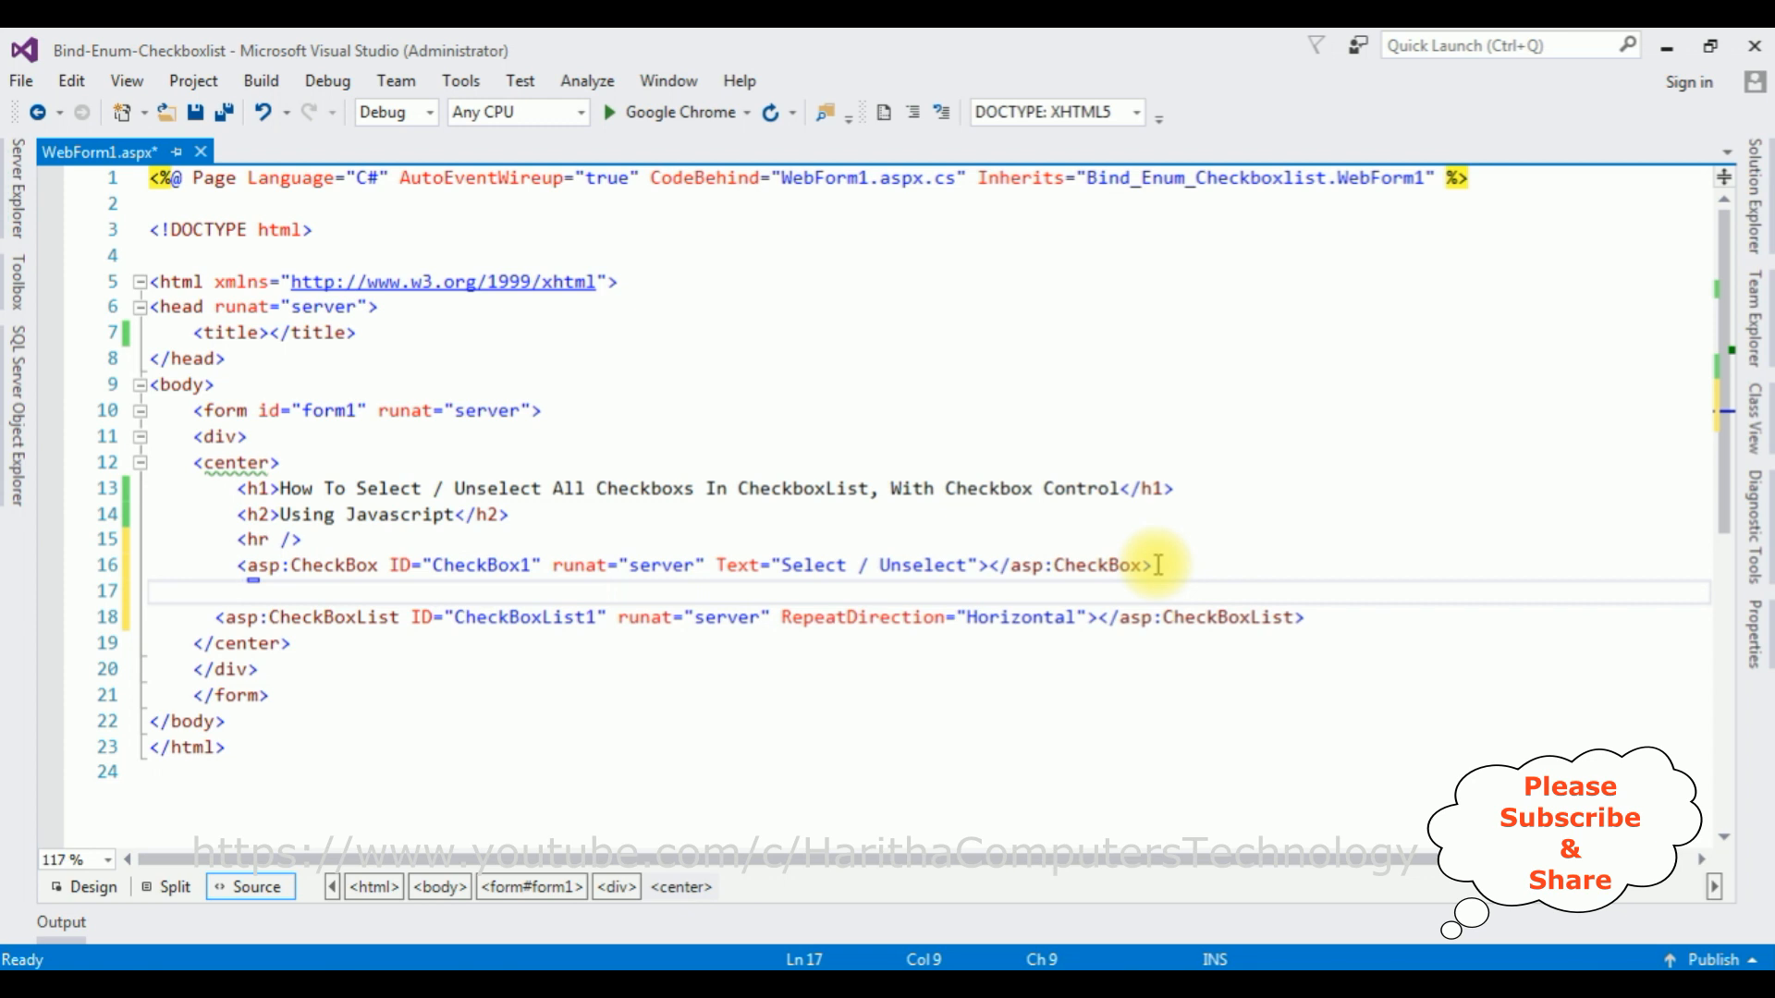
type("<hr/")
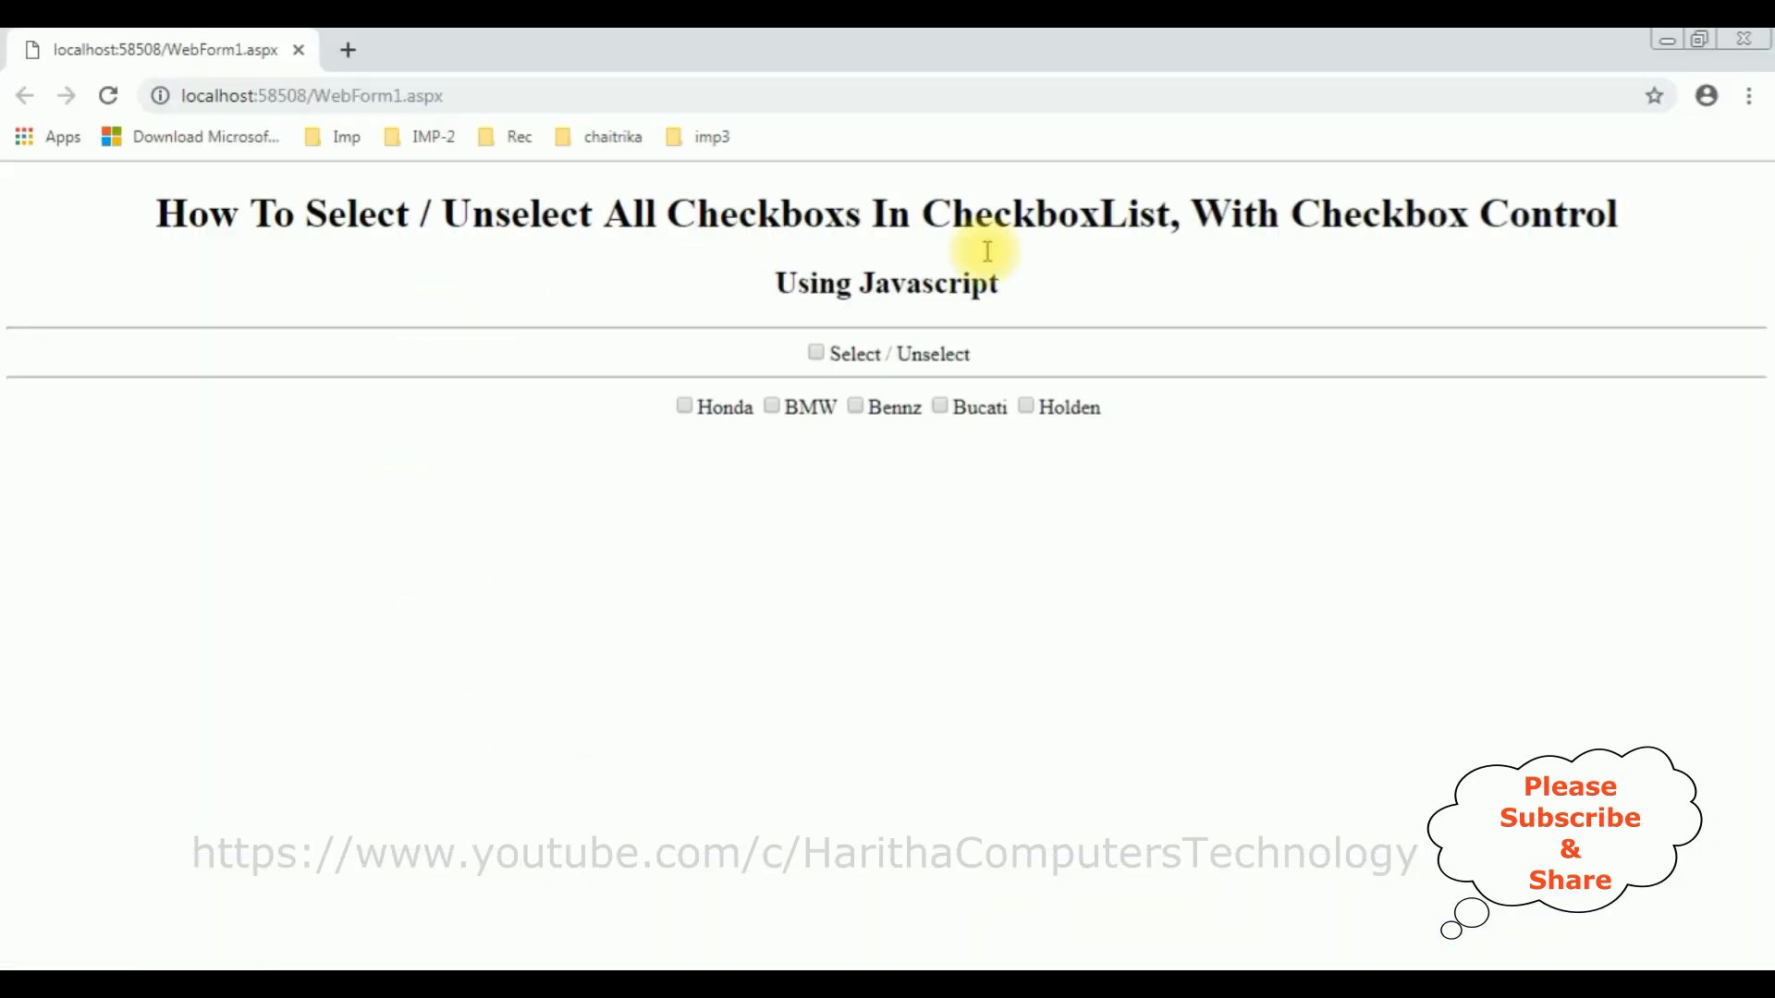
mouse_move(816, 353)
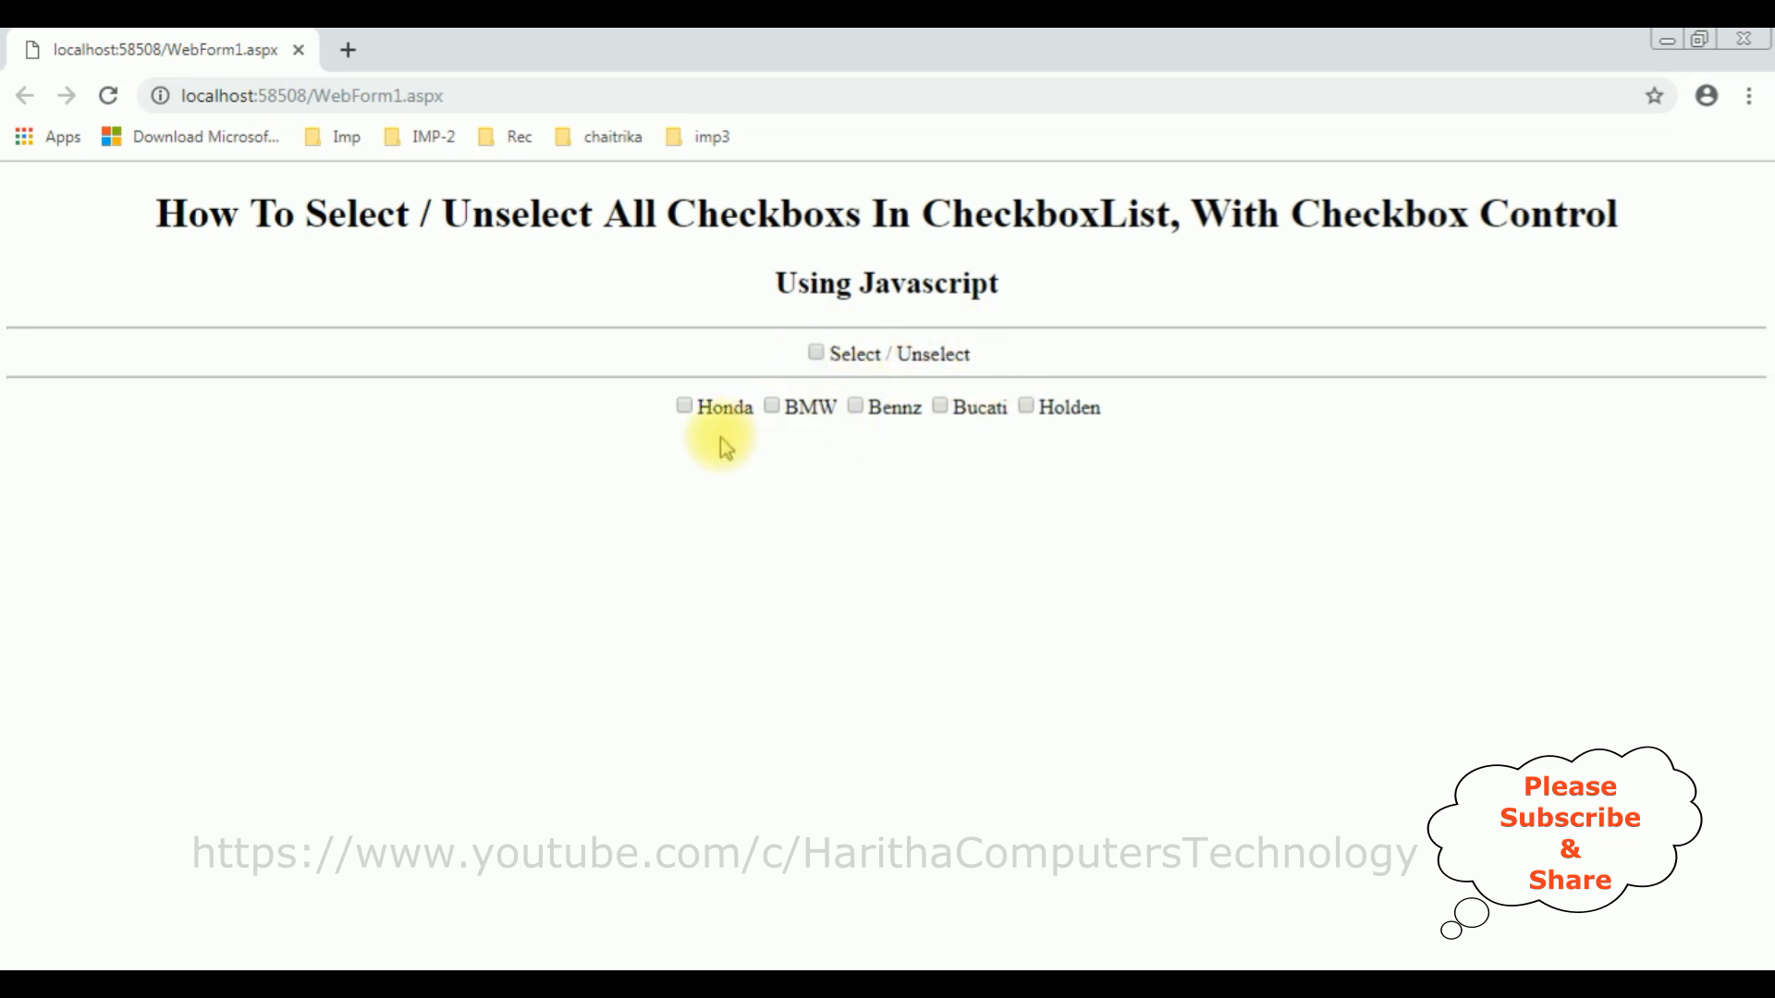
mouse_move(673, 410)
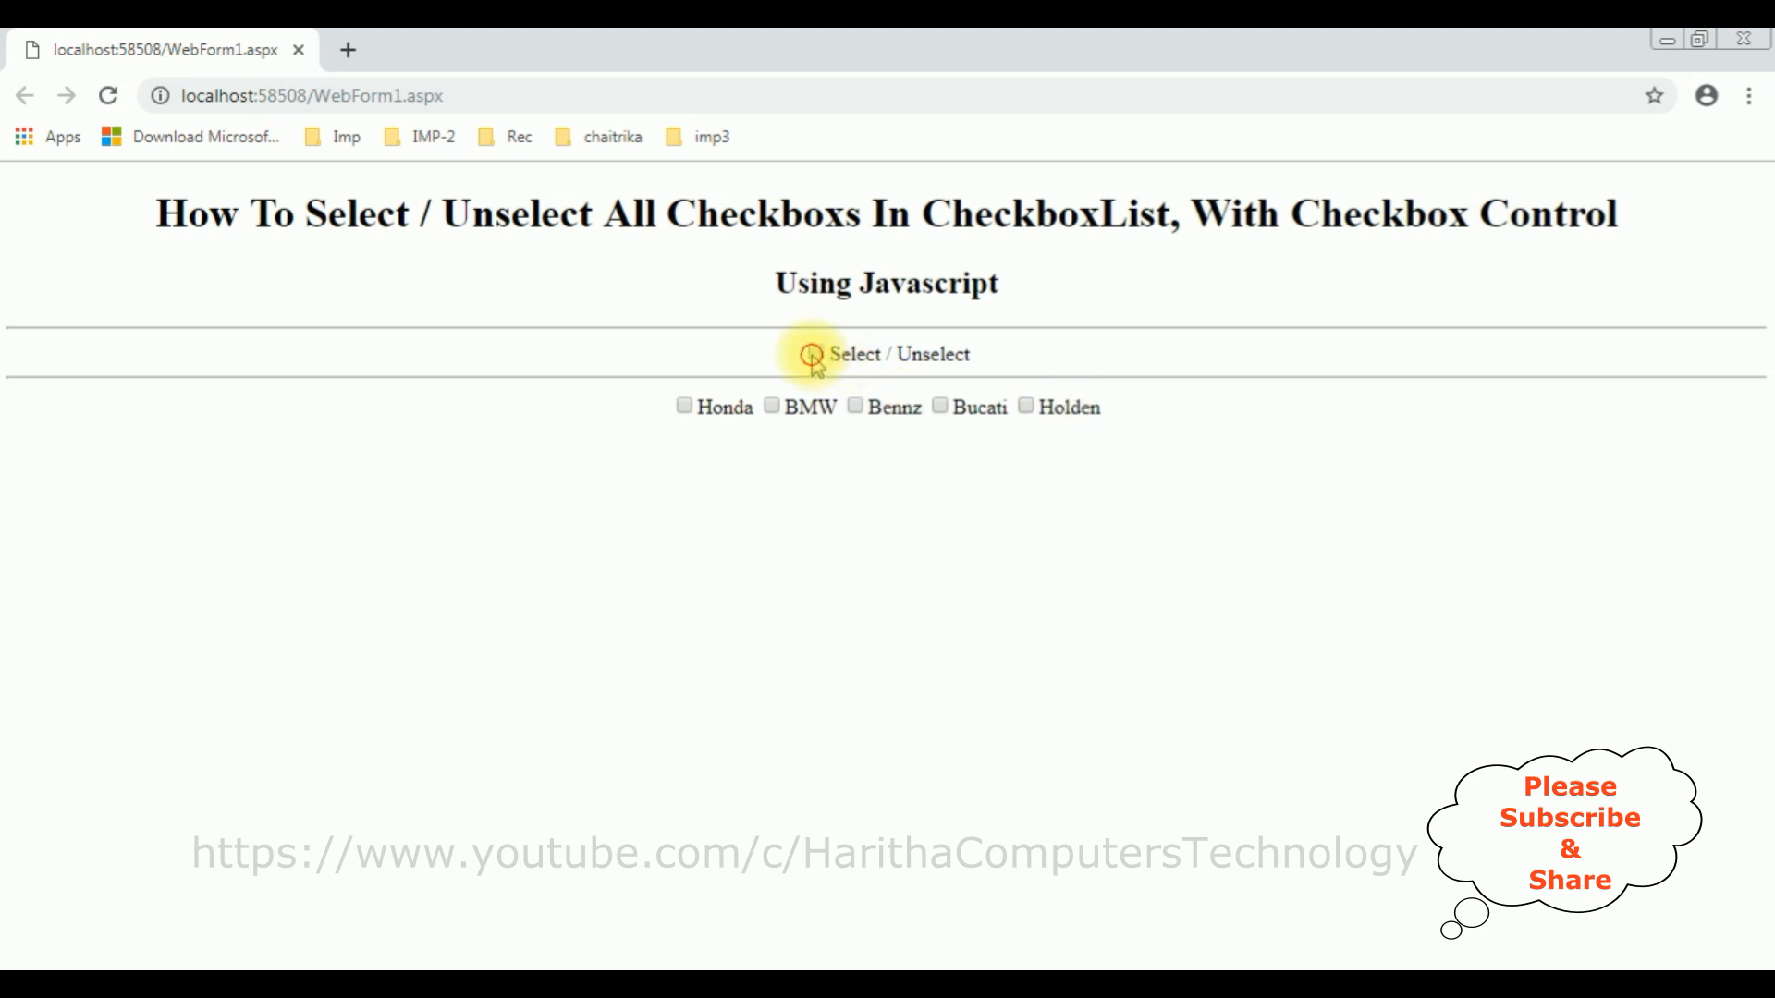
- Tick the new Select / Unselect checkbox in Chrome; the car options stay unchecked
left_click(813, 355)
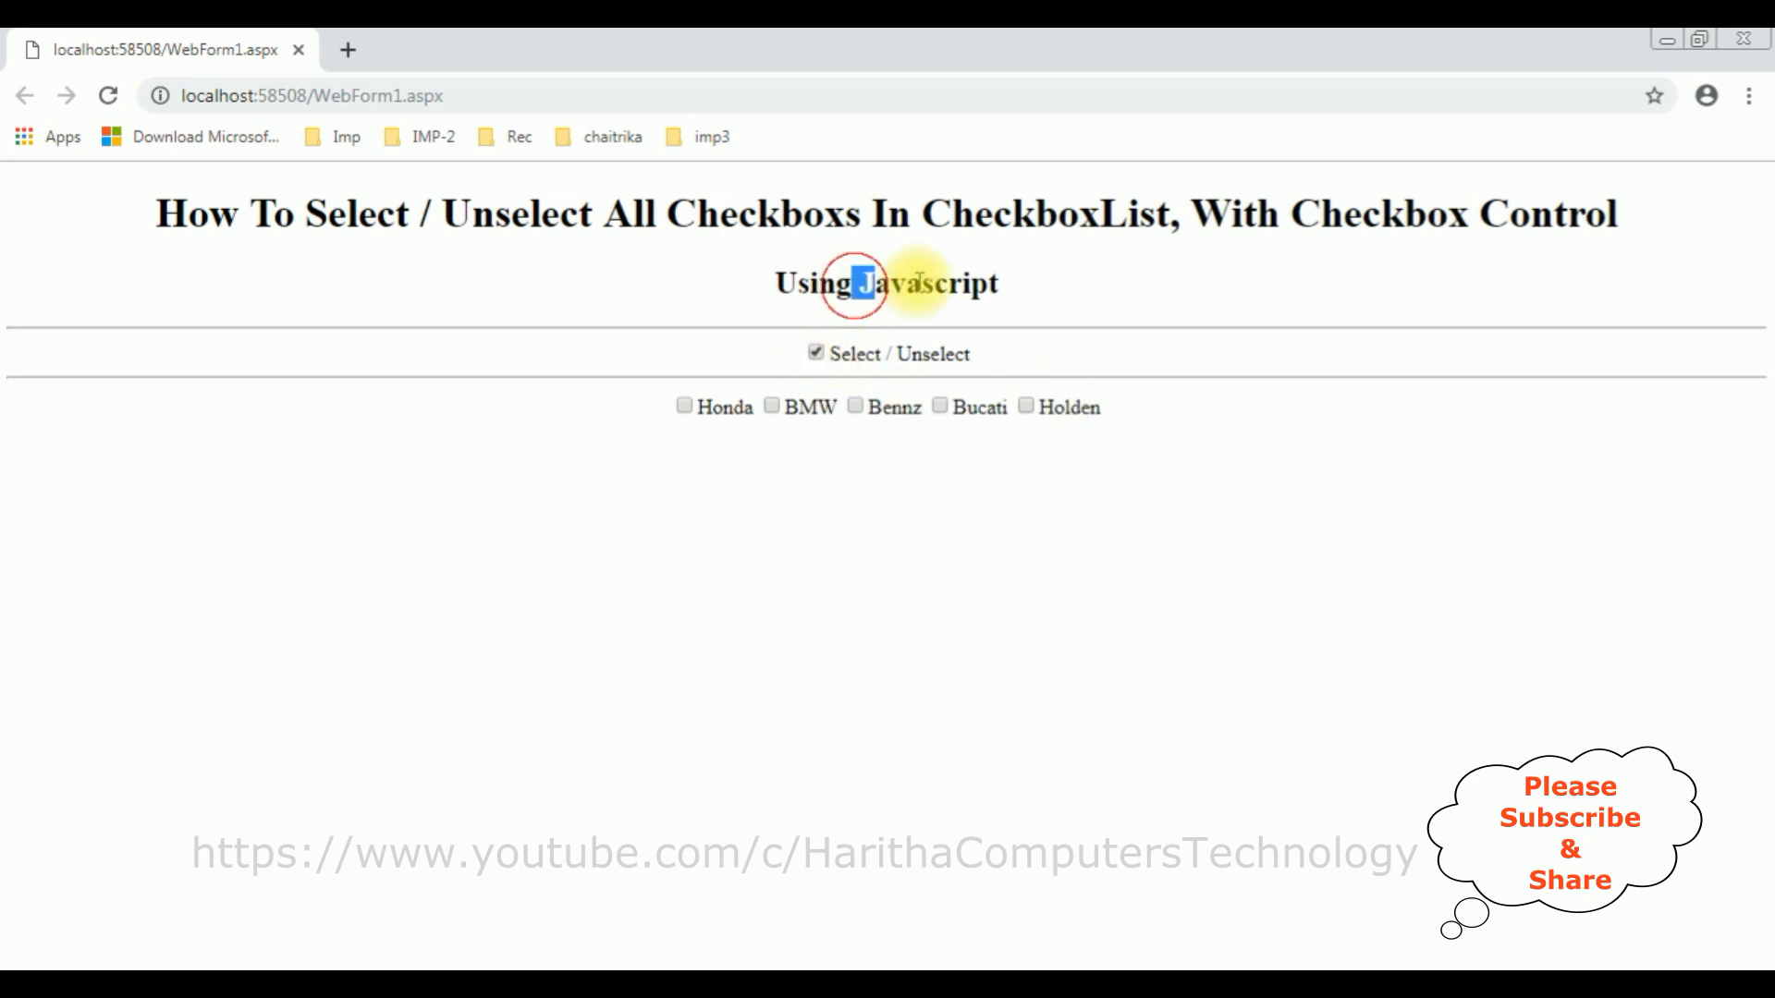
left_click_drag(859, 283, 1002, 283)
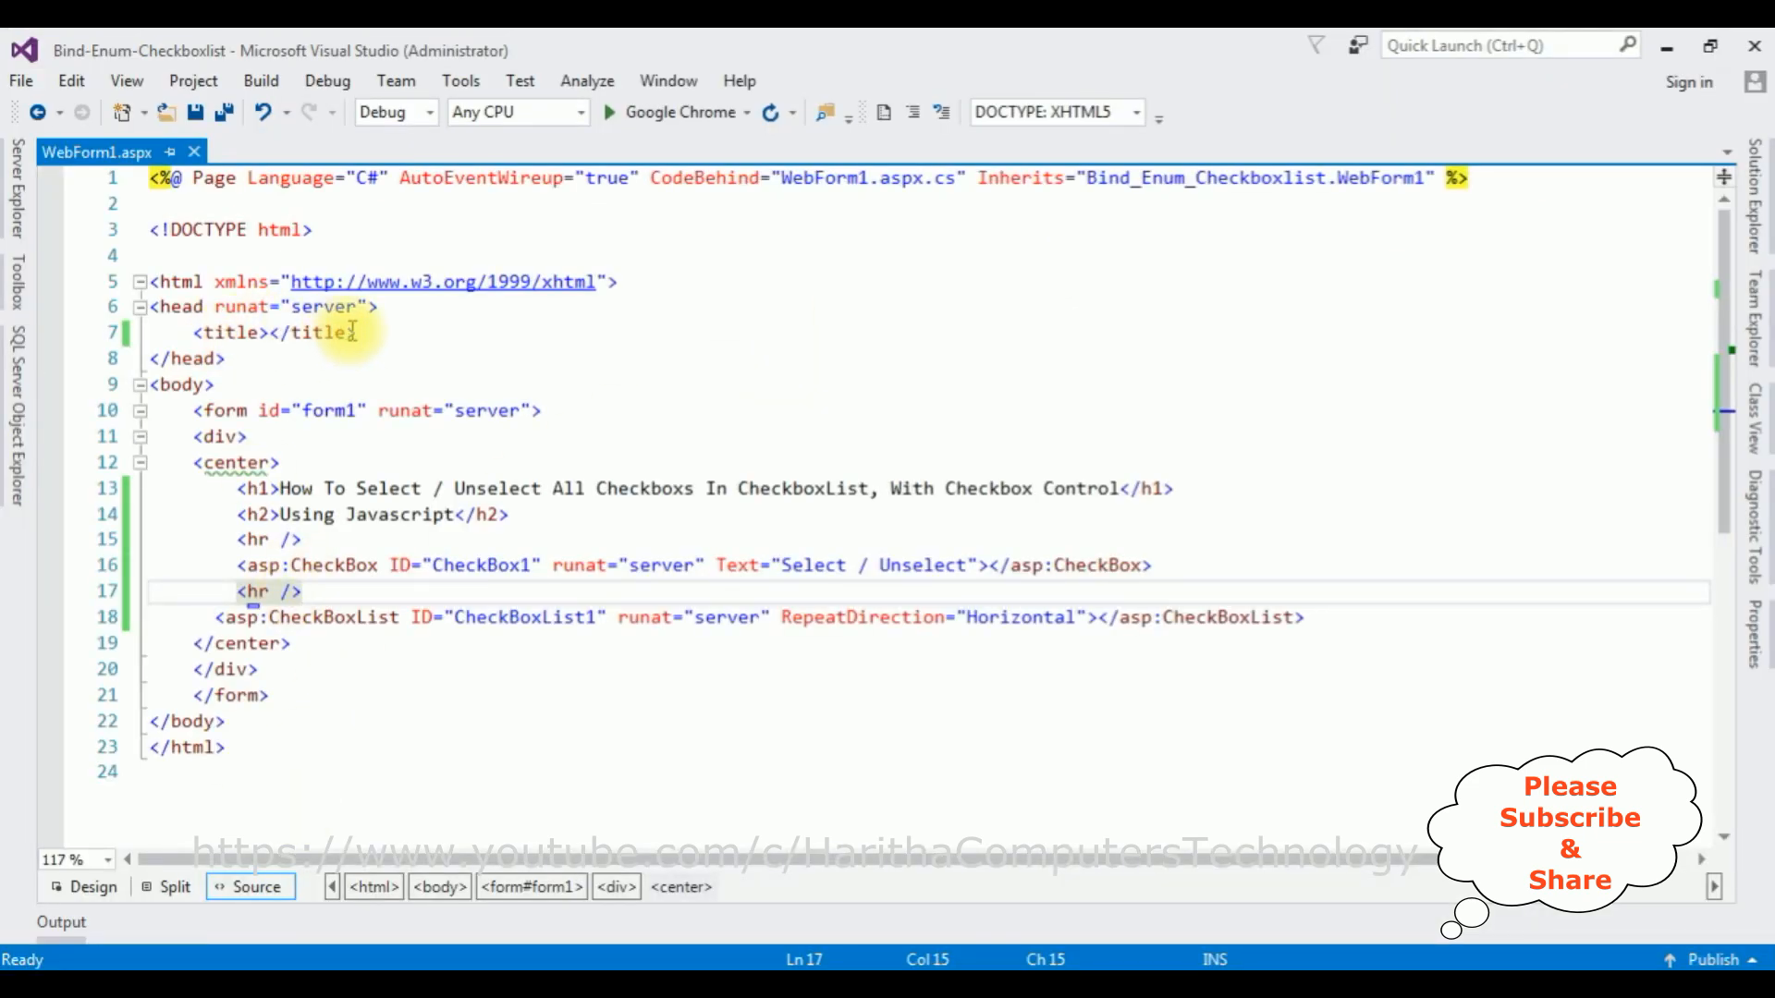
- Start a <script> block in the head declaring function chksel(select)
type("<")
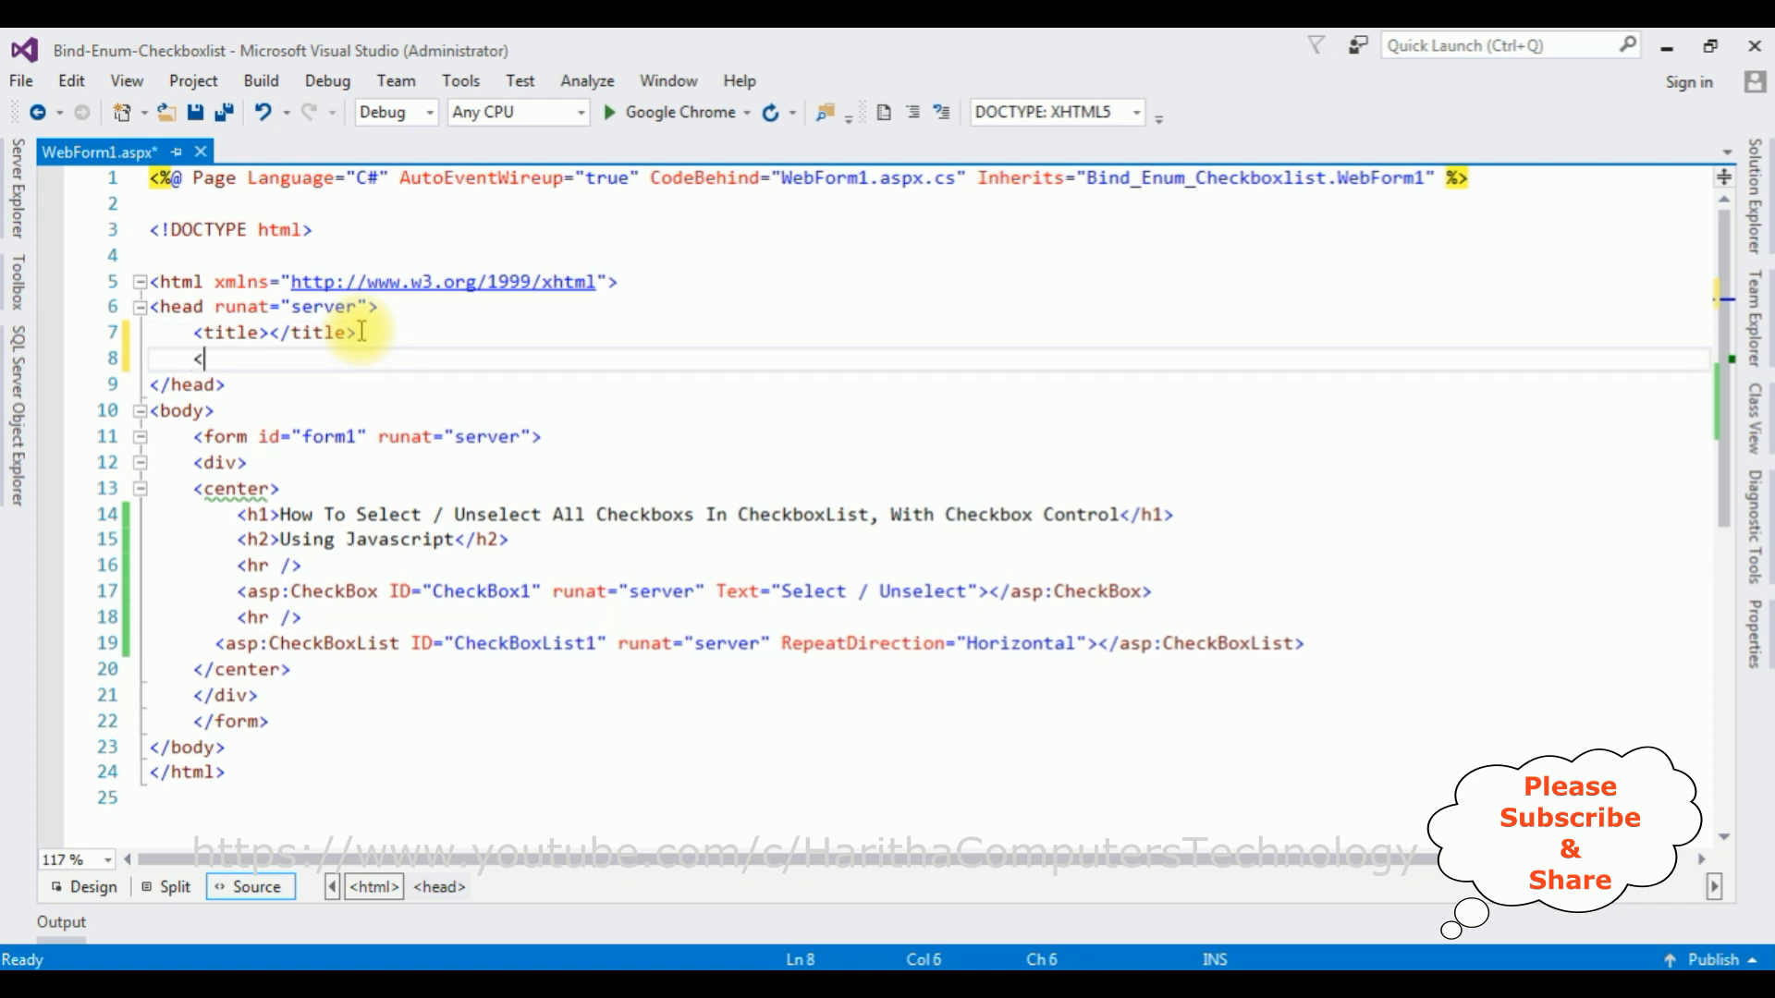
type("script>")
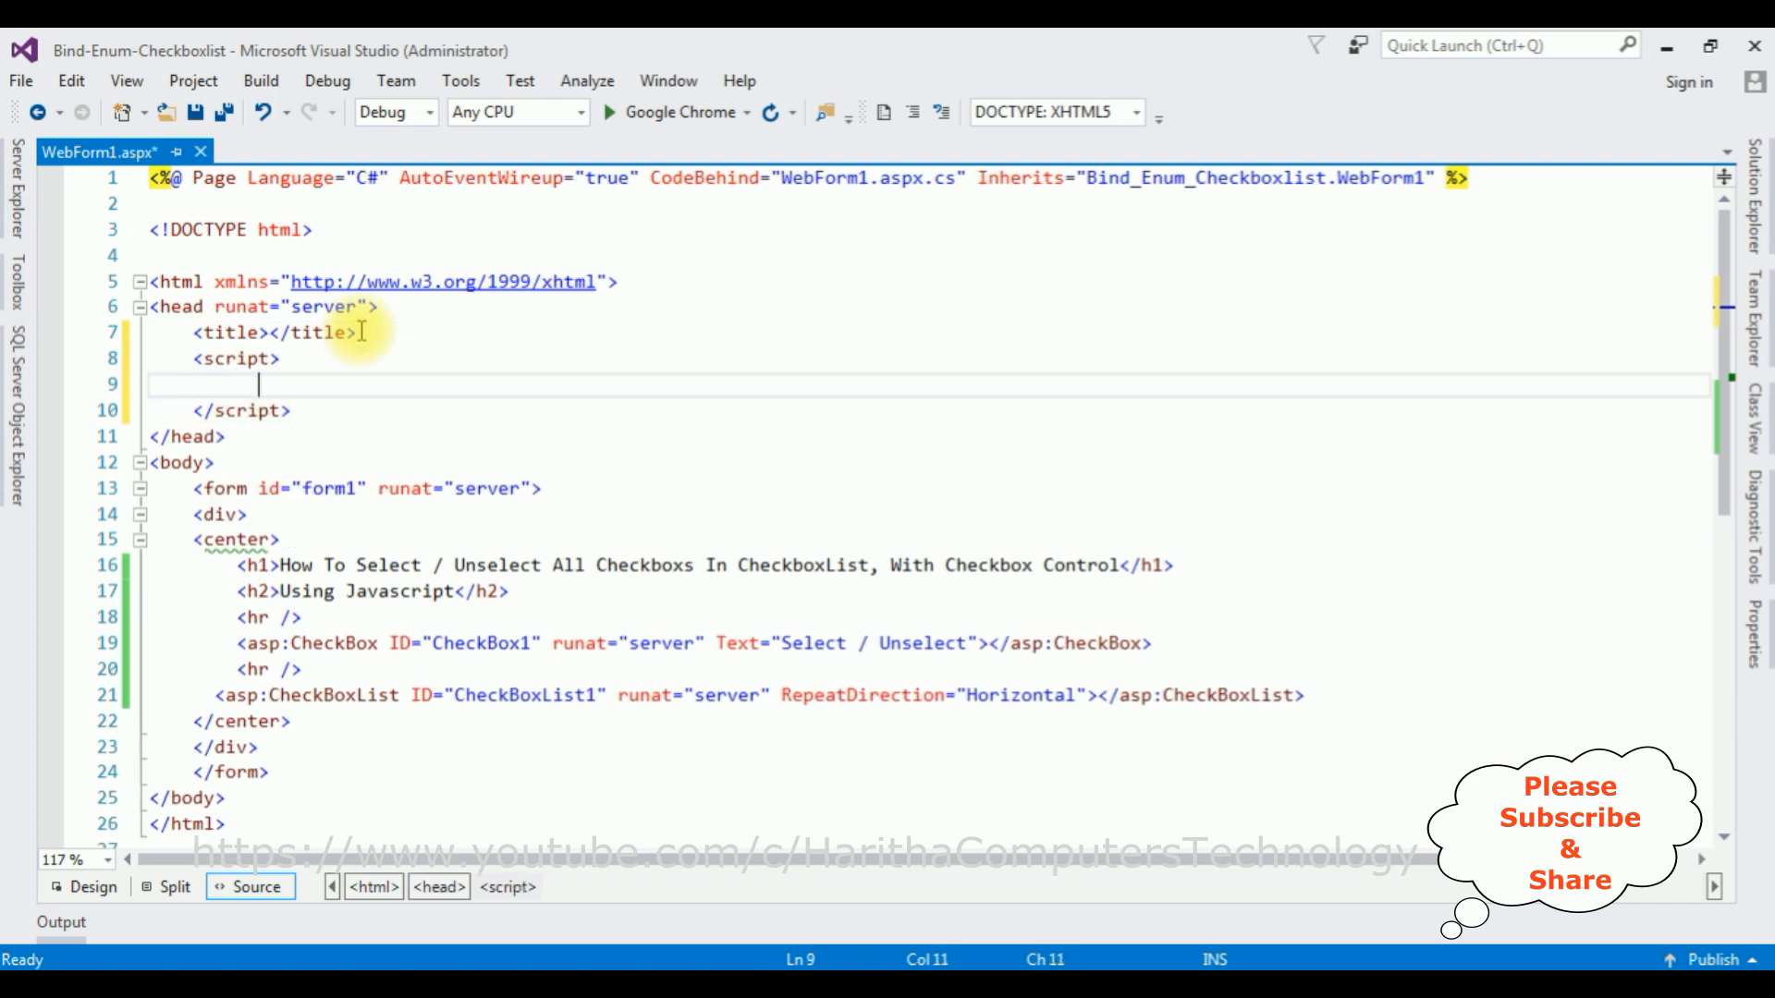
type("fu")
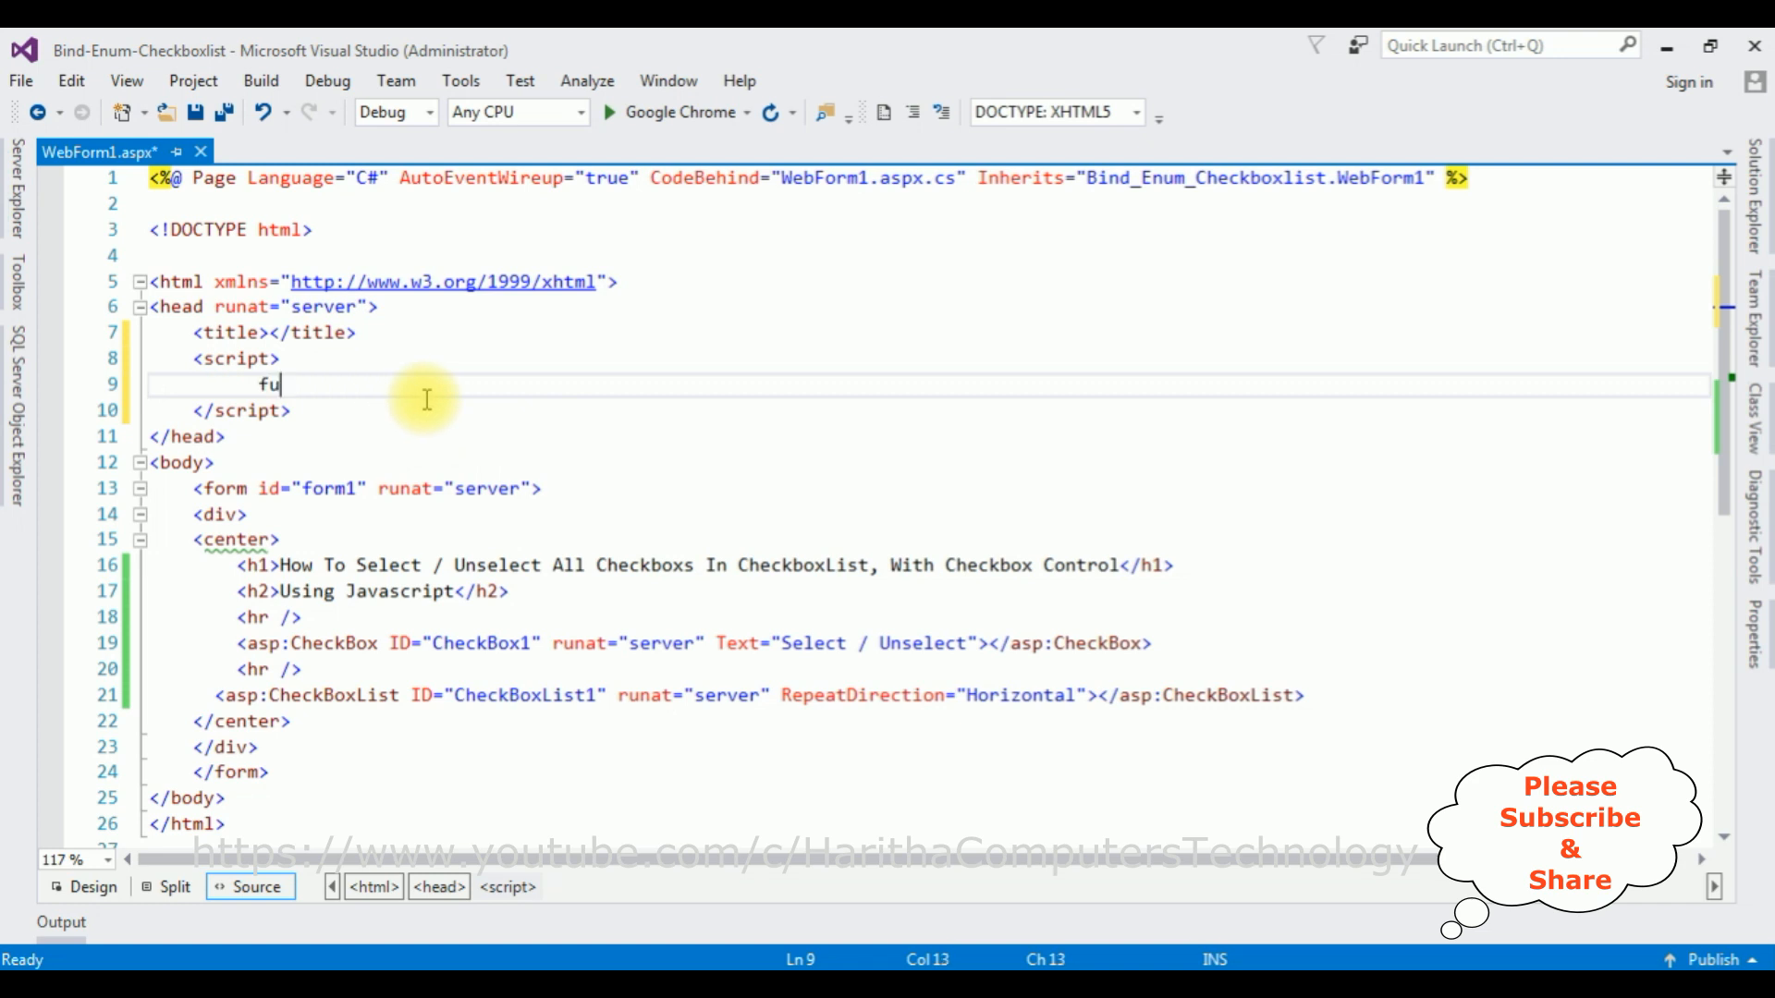
type("nction c")
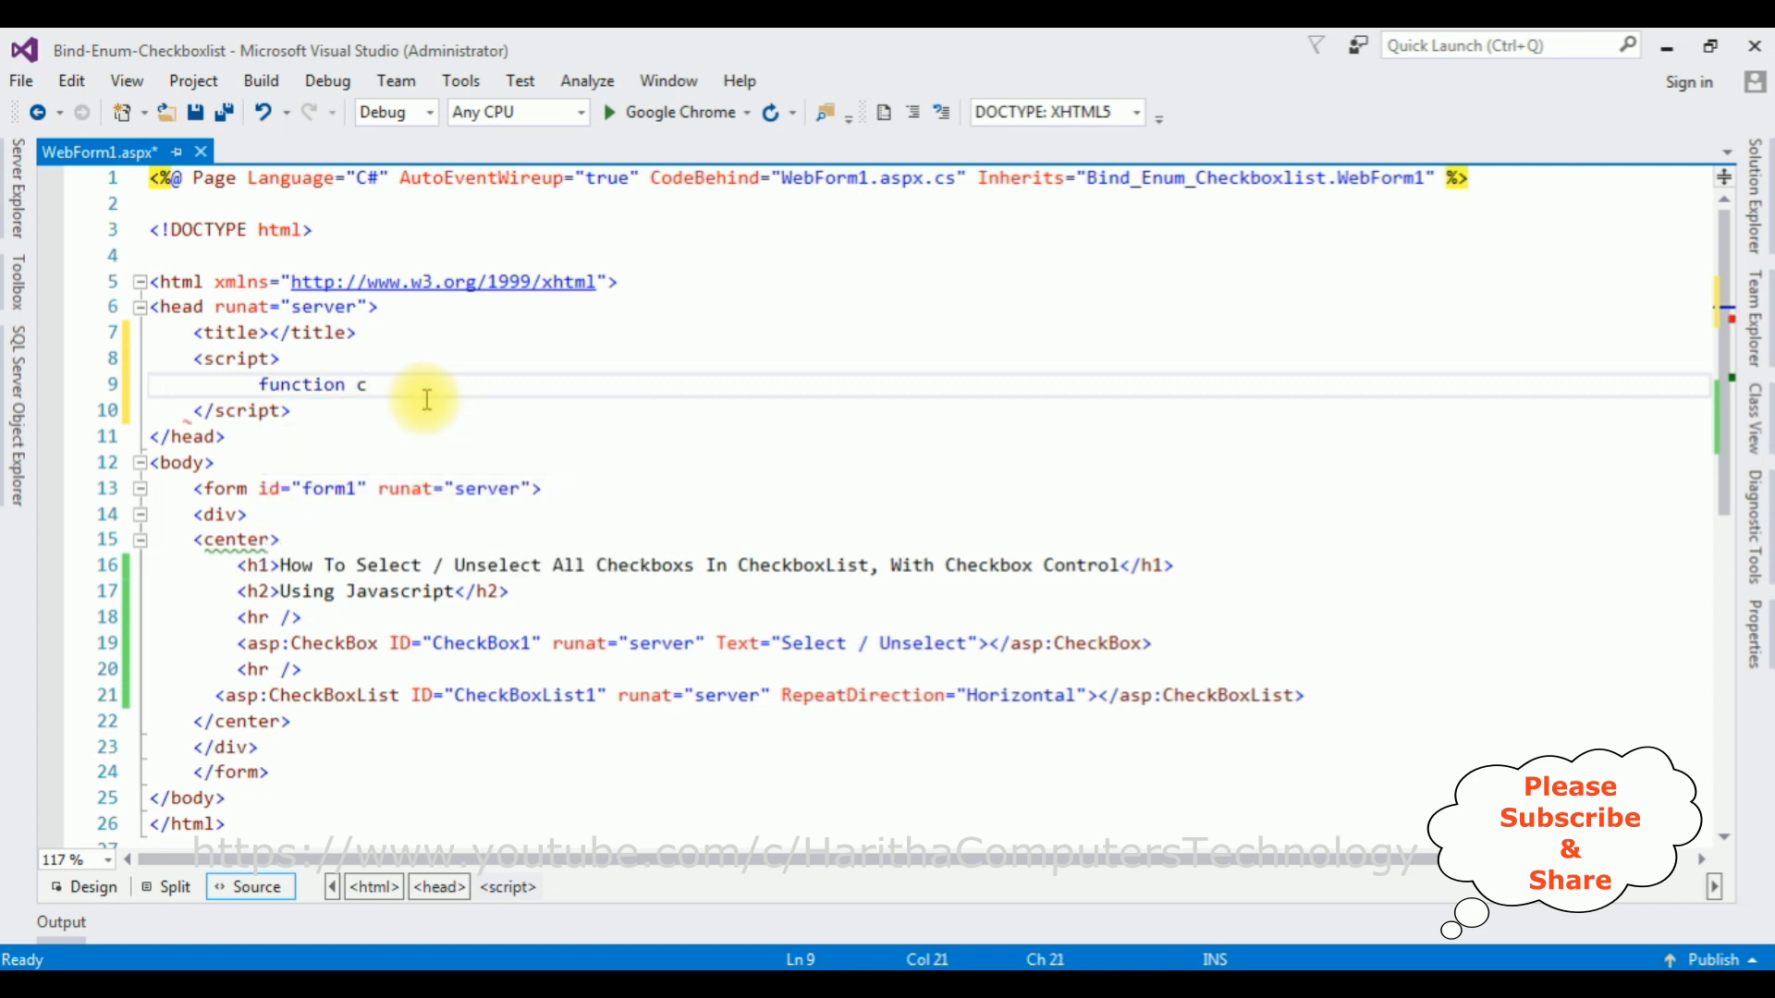
type("hksel")
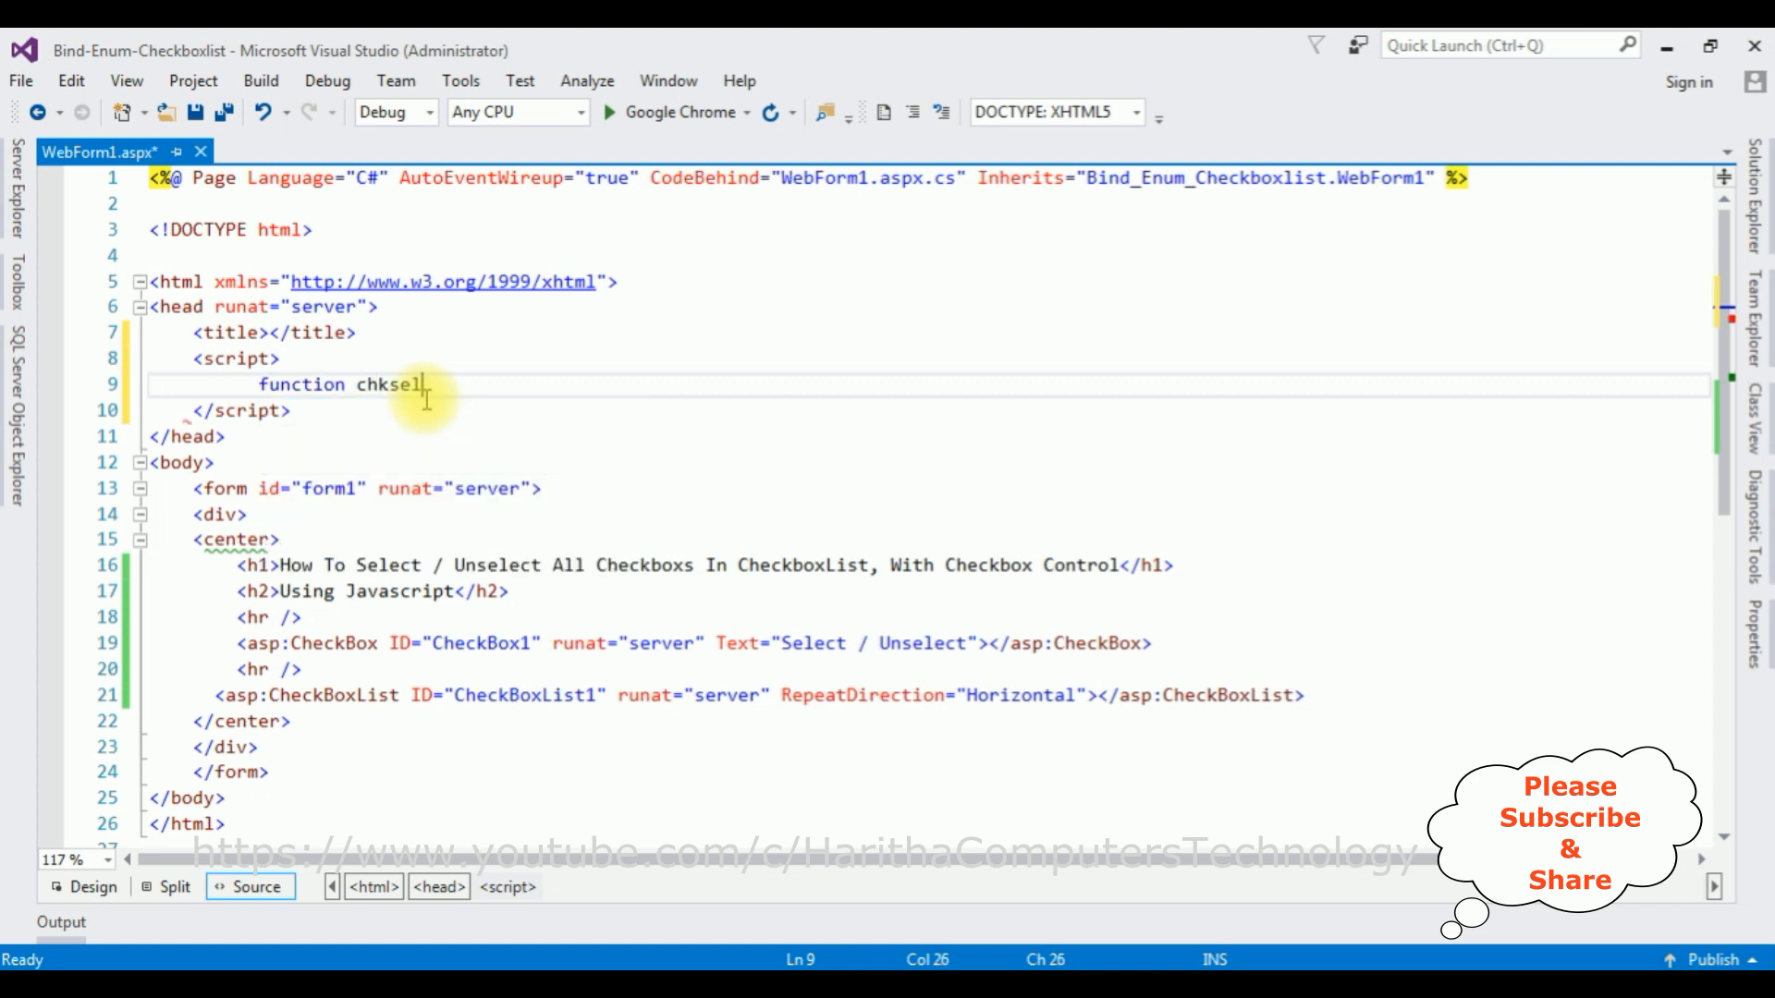
type("(")
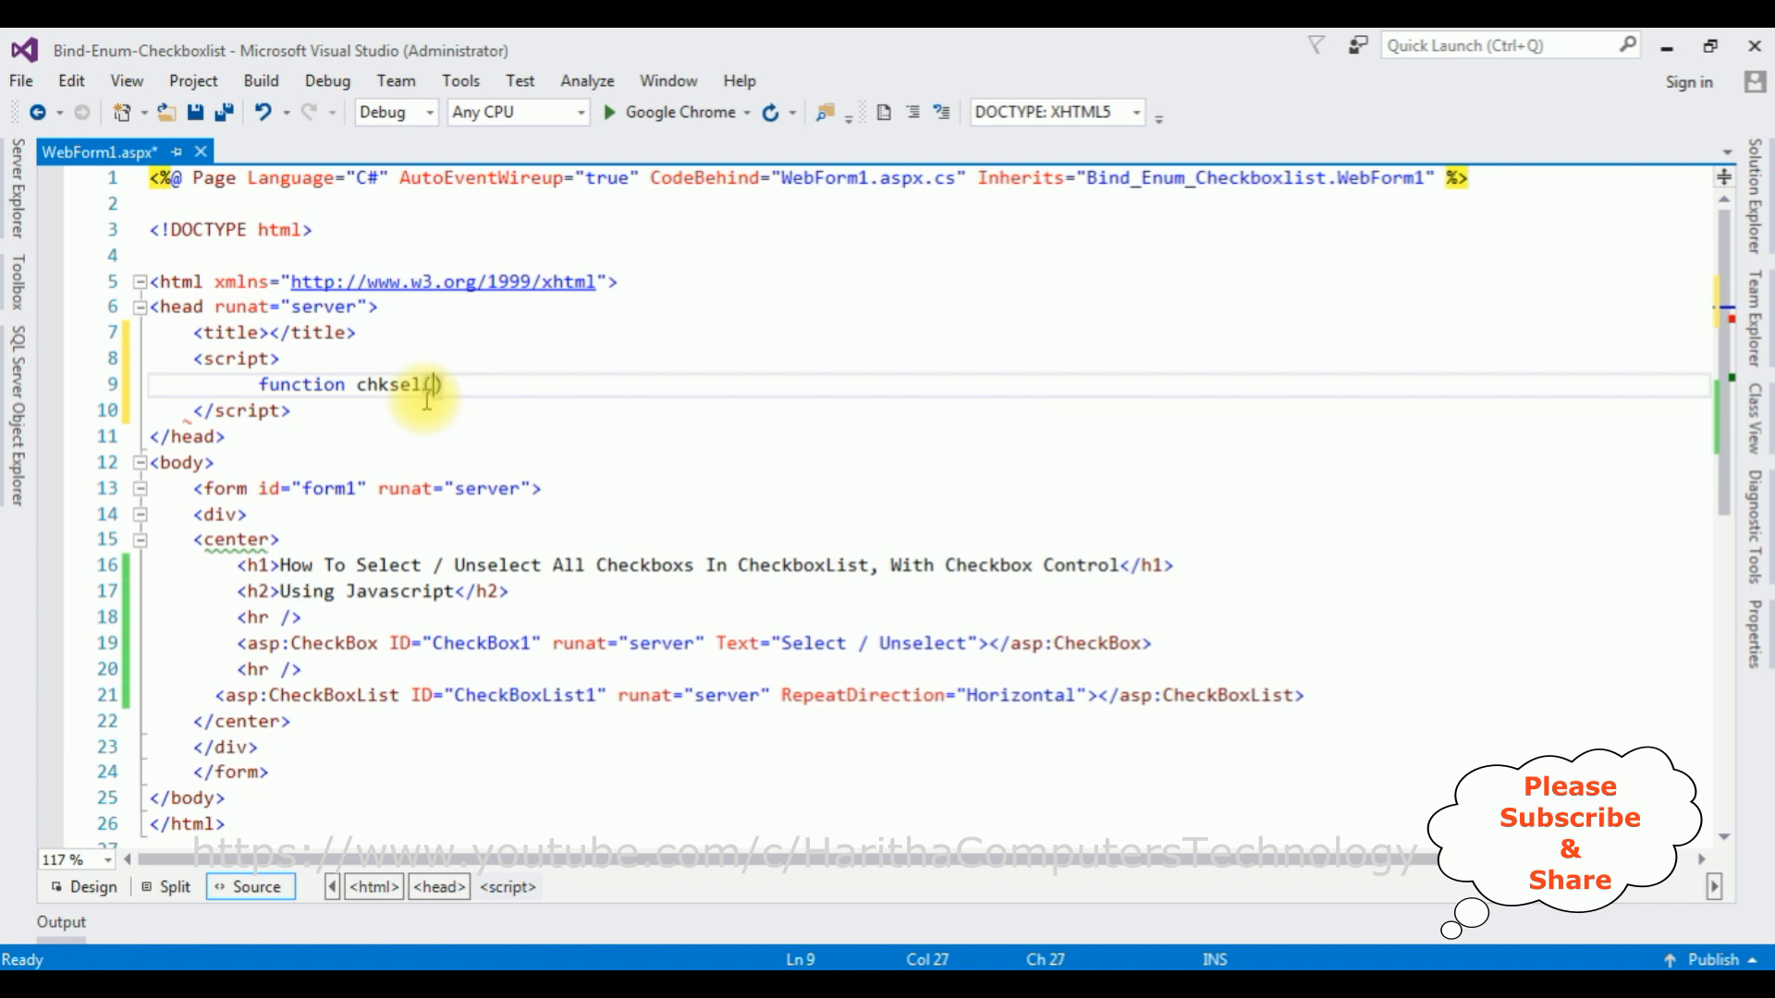
type("select")
type("{")
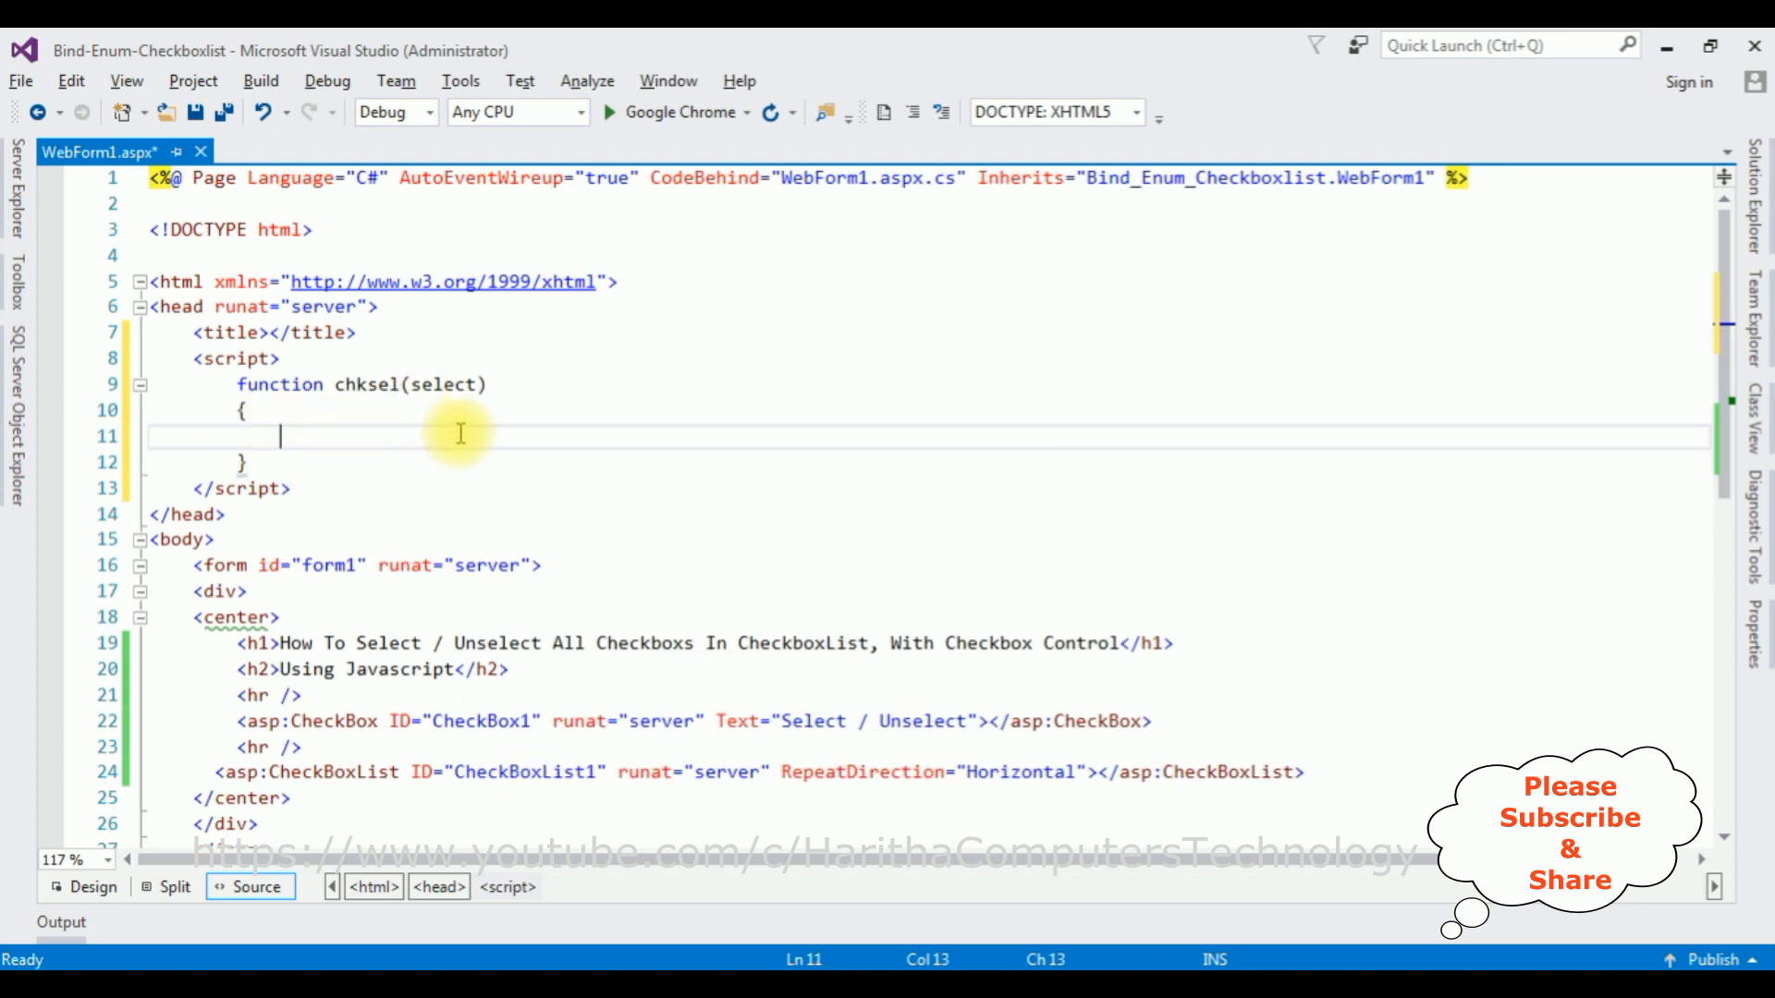
- Declare var chkbox = document.getElementById('<%=CheckBoxList1.ClientID%>')
type("var c")
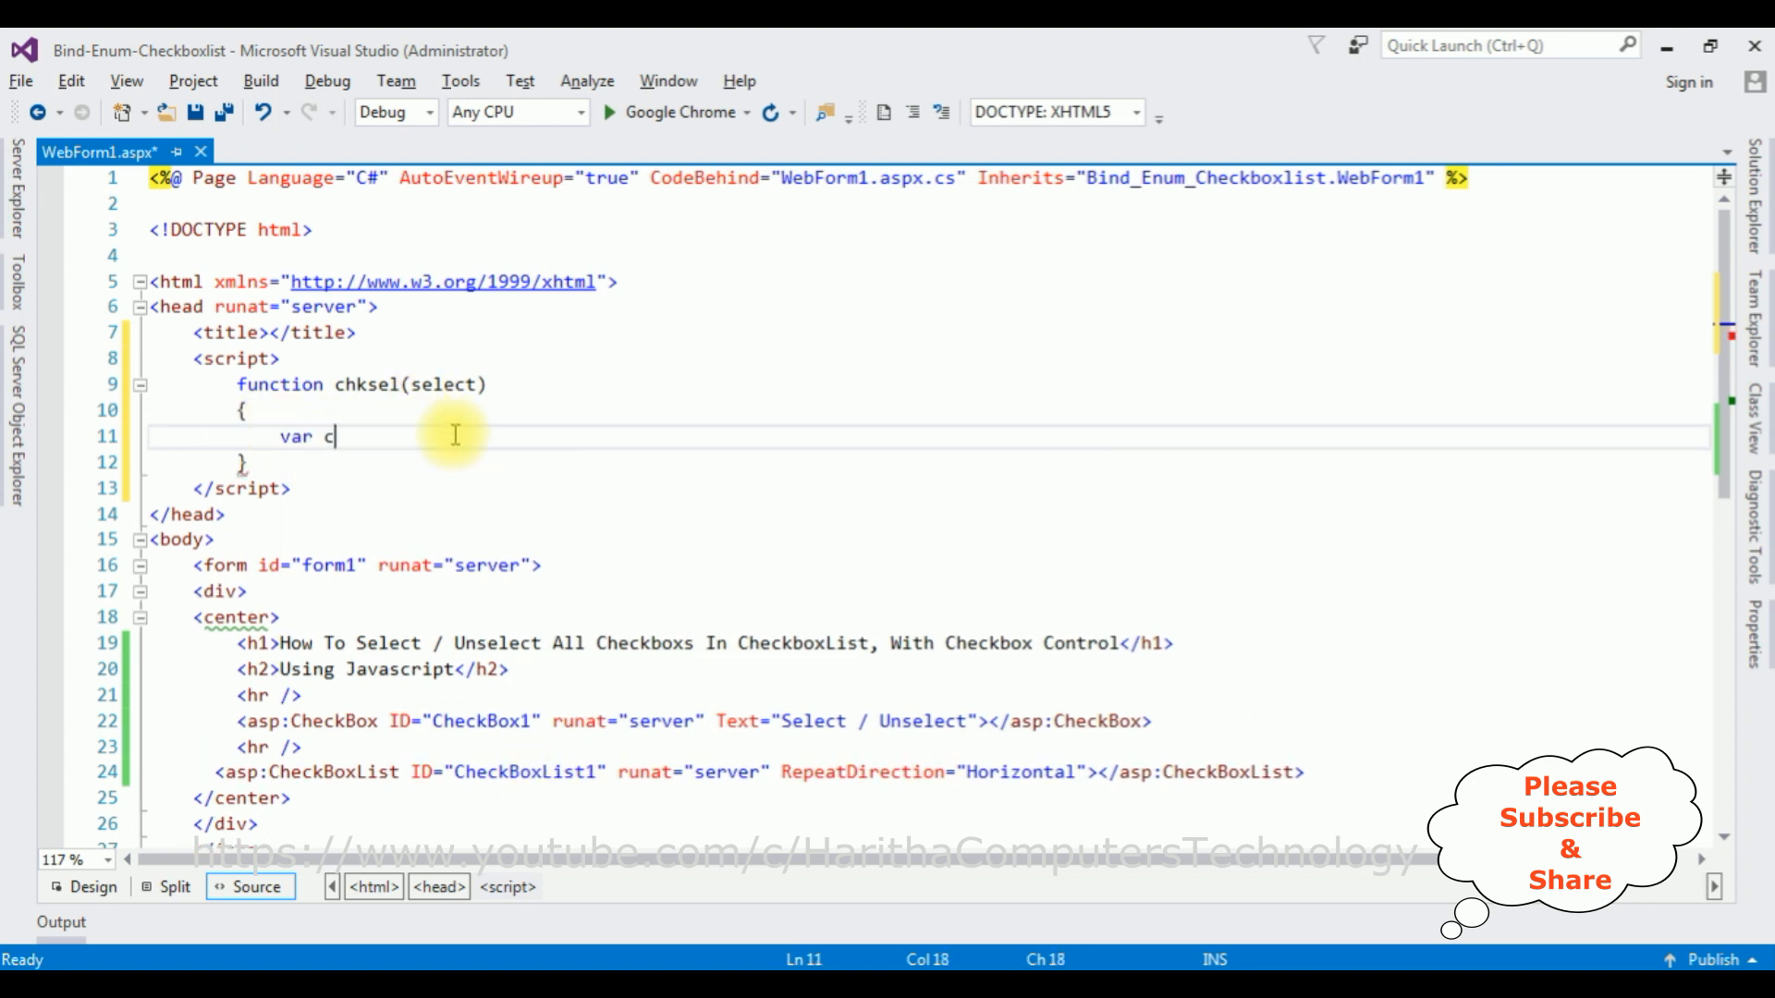
type("hkbox=")
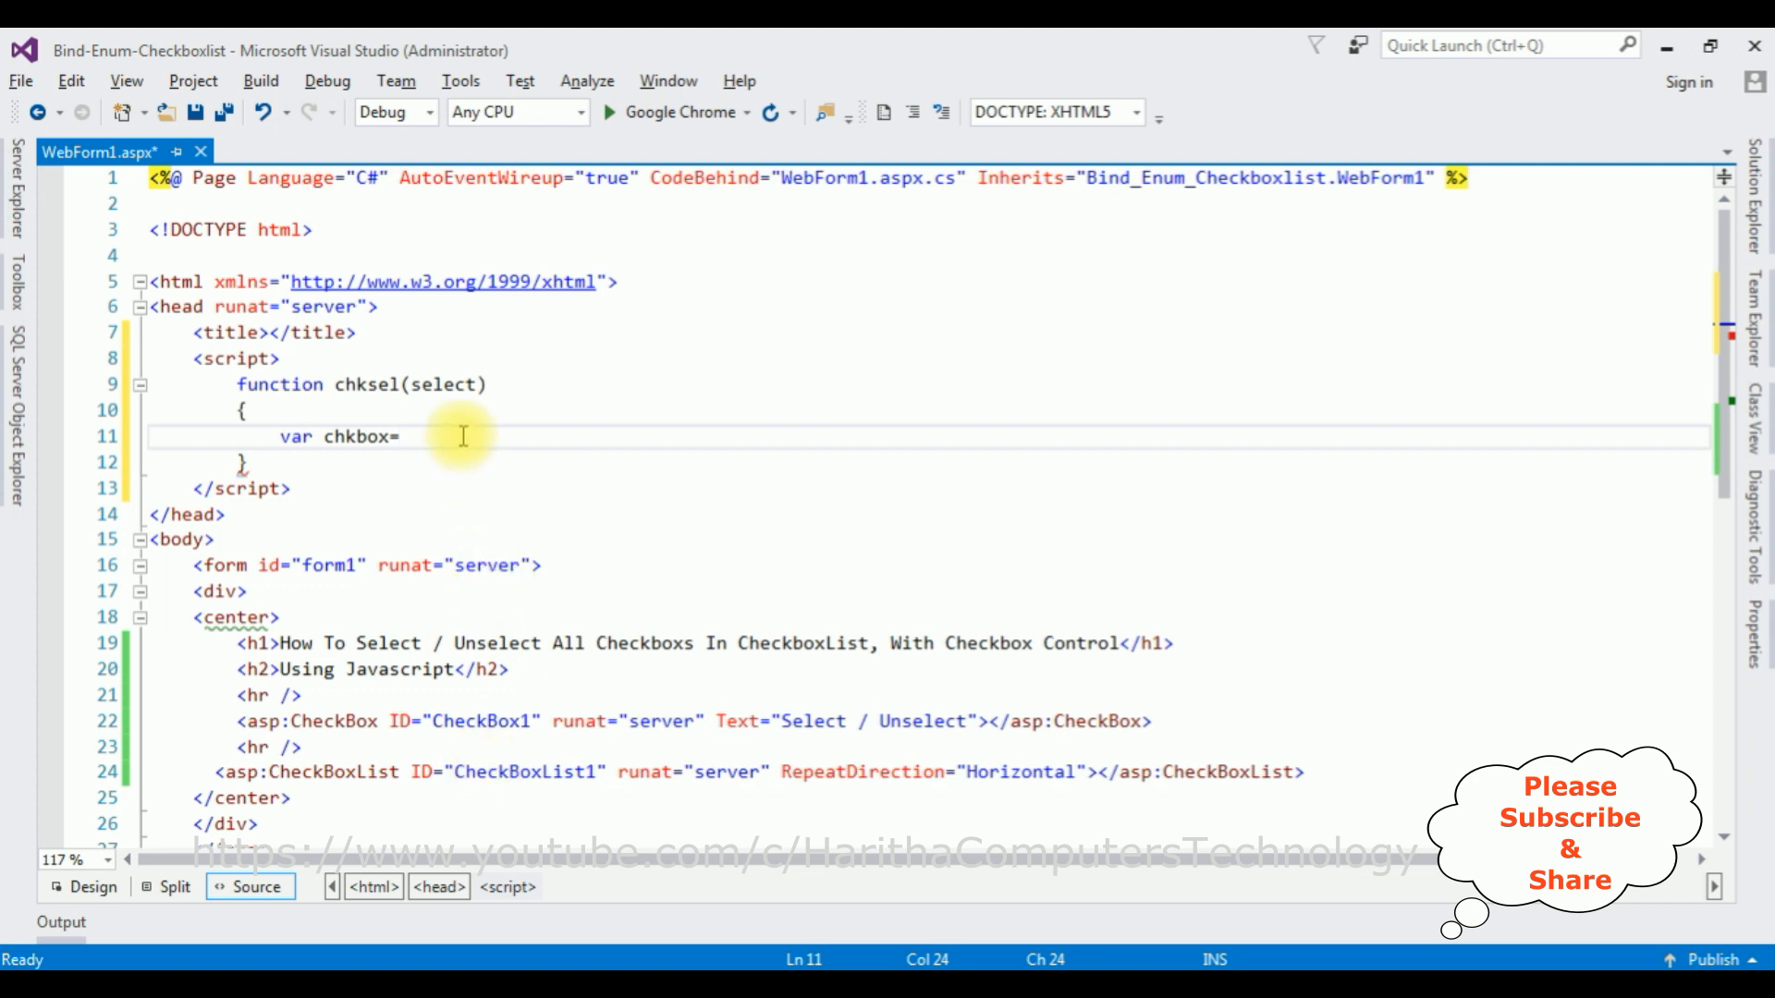
type("d")
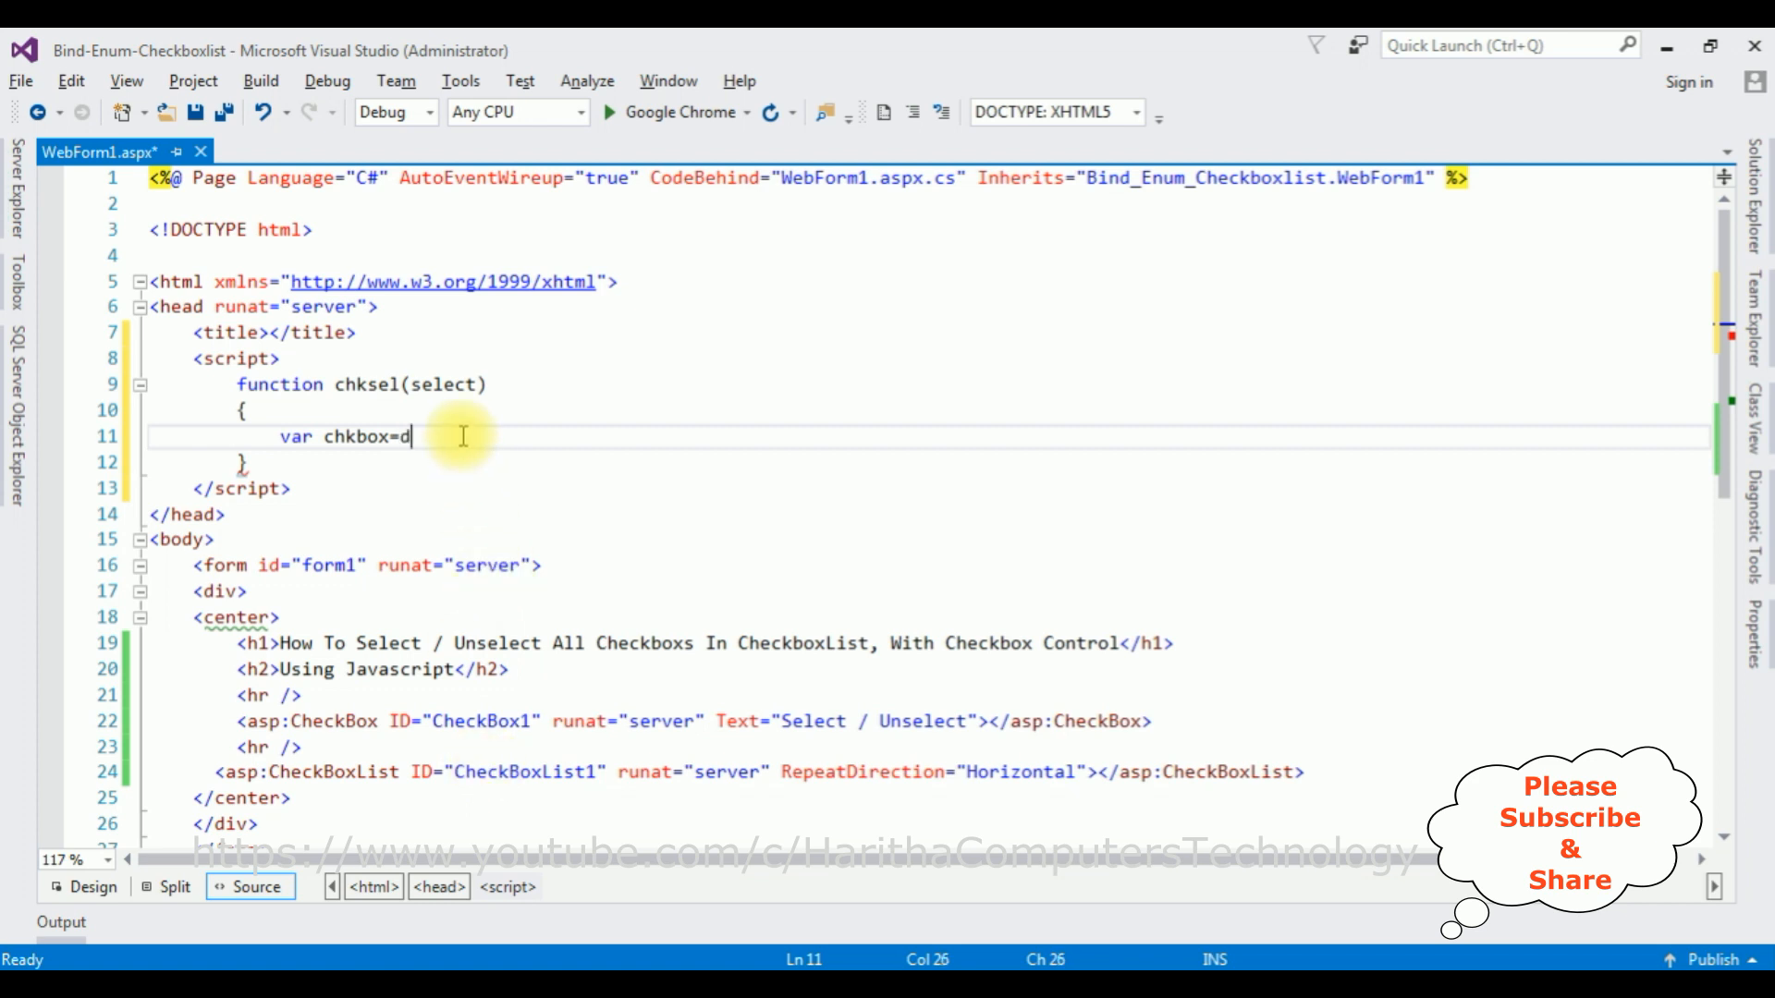
type("ocument.getElementById(")
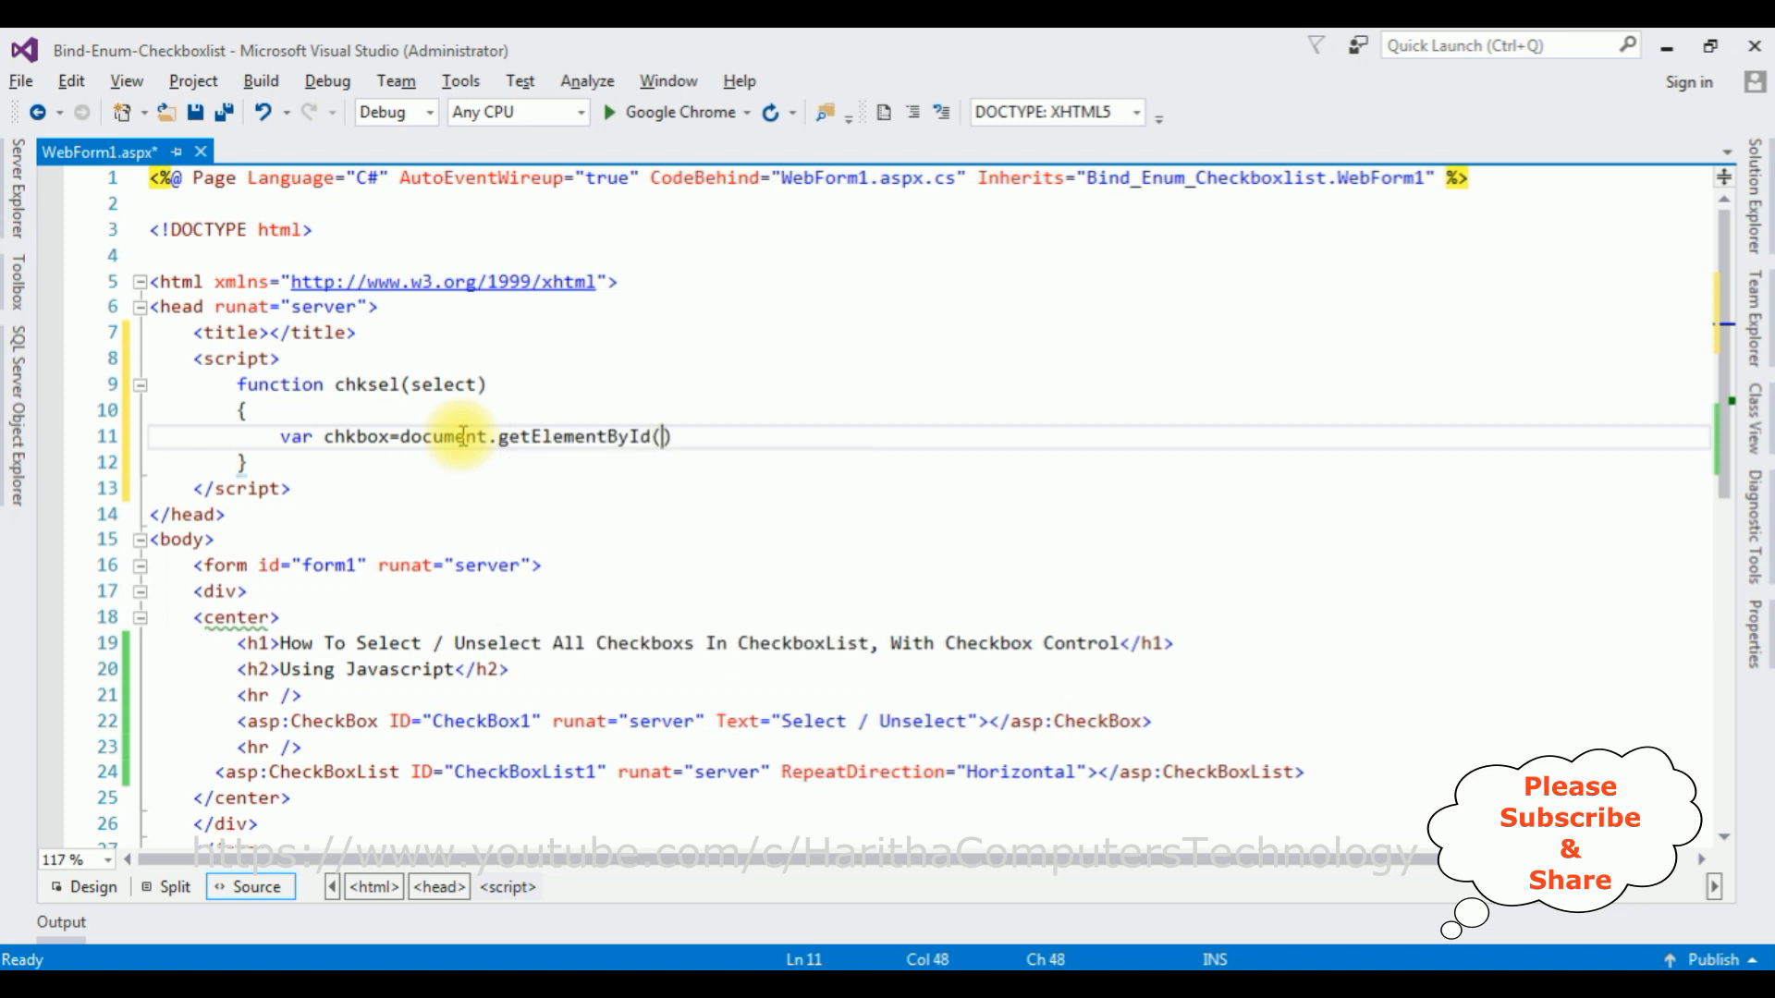
type("''")
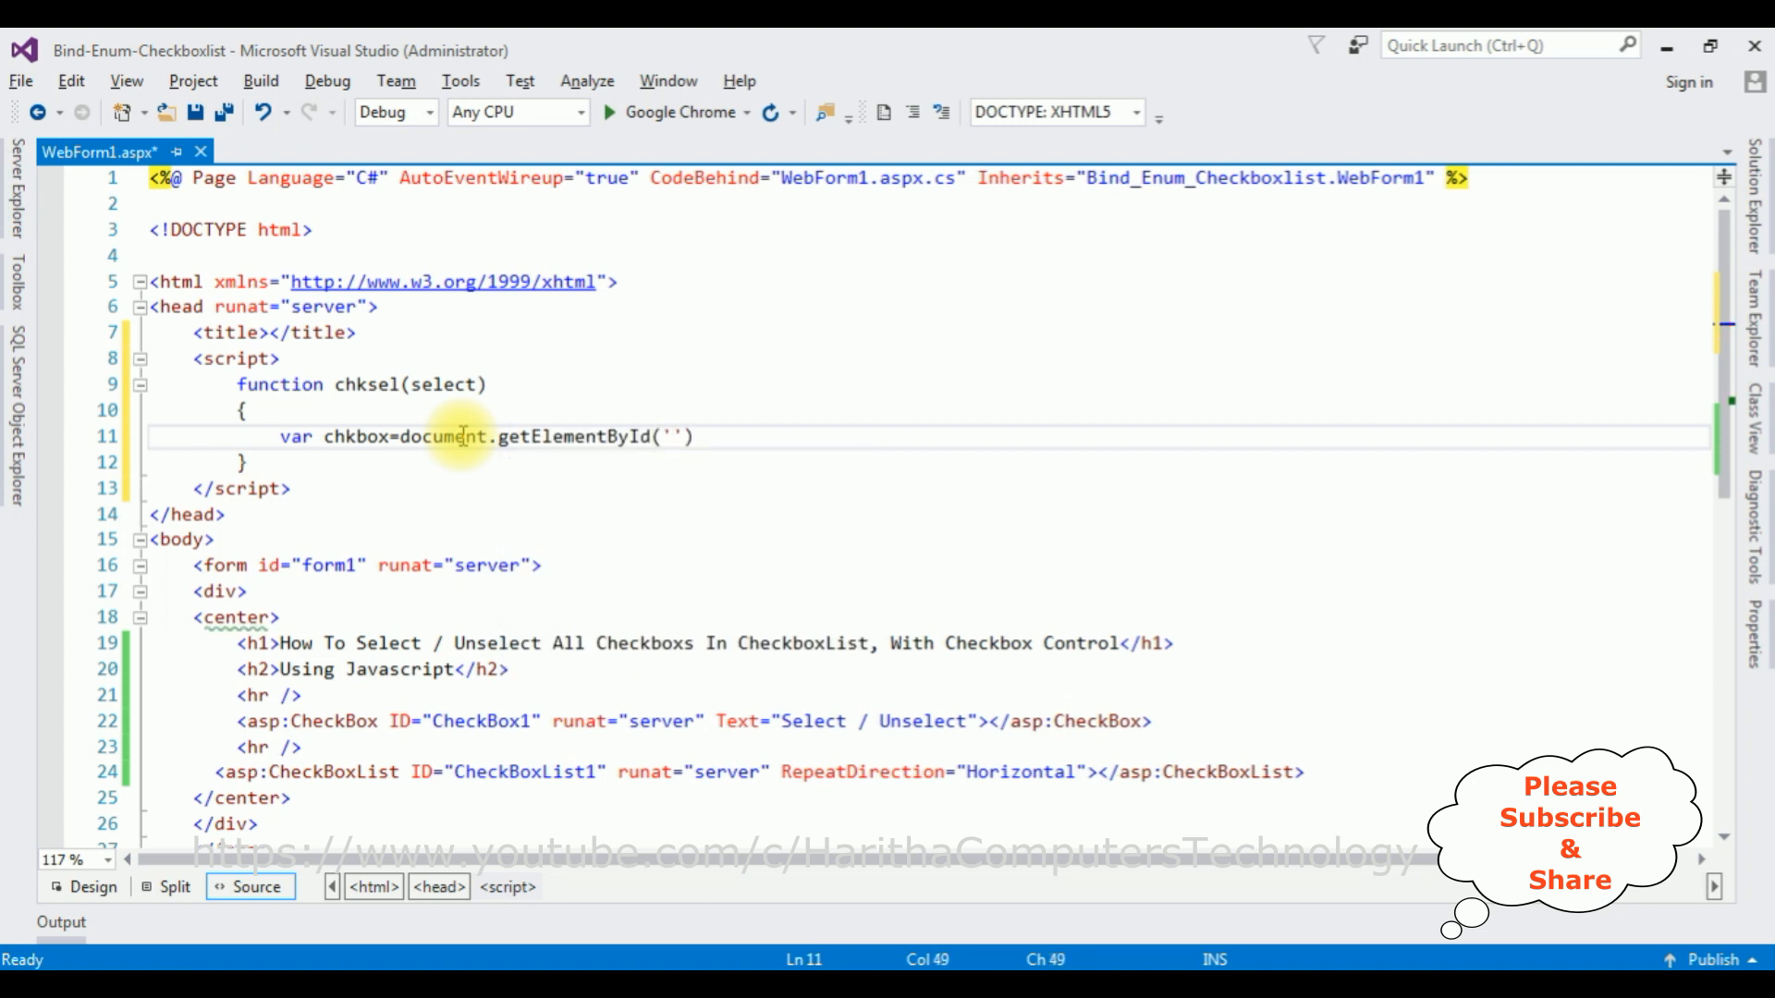
type("<%")
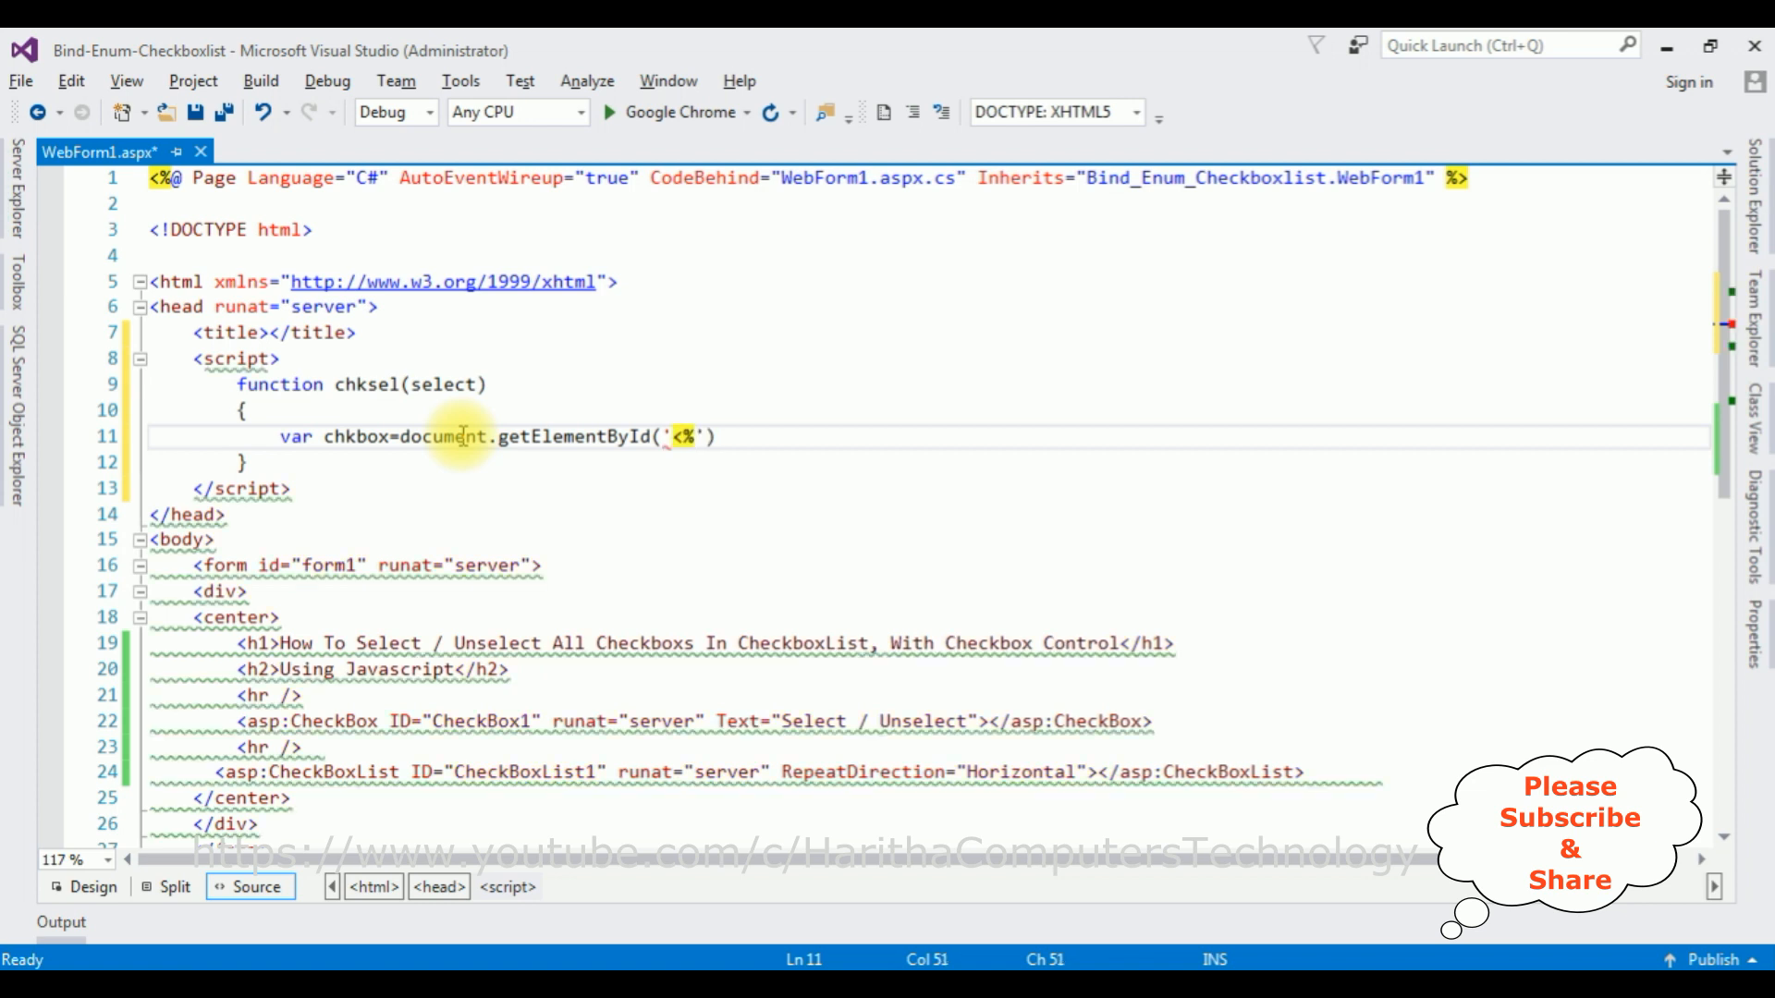
type("=%>")
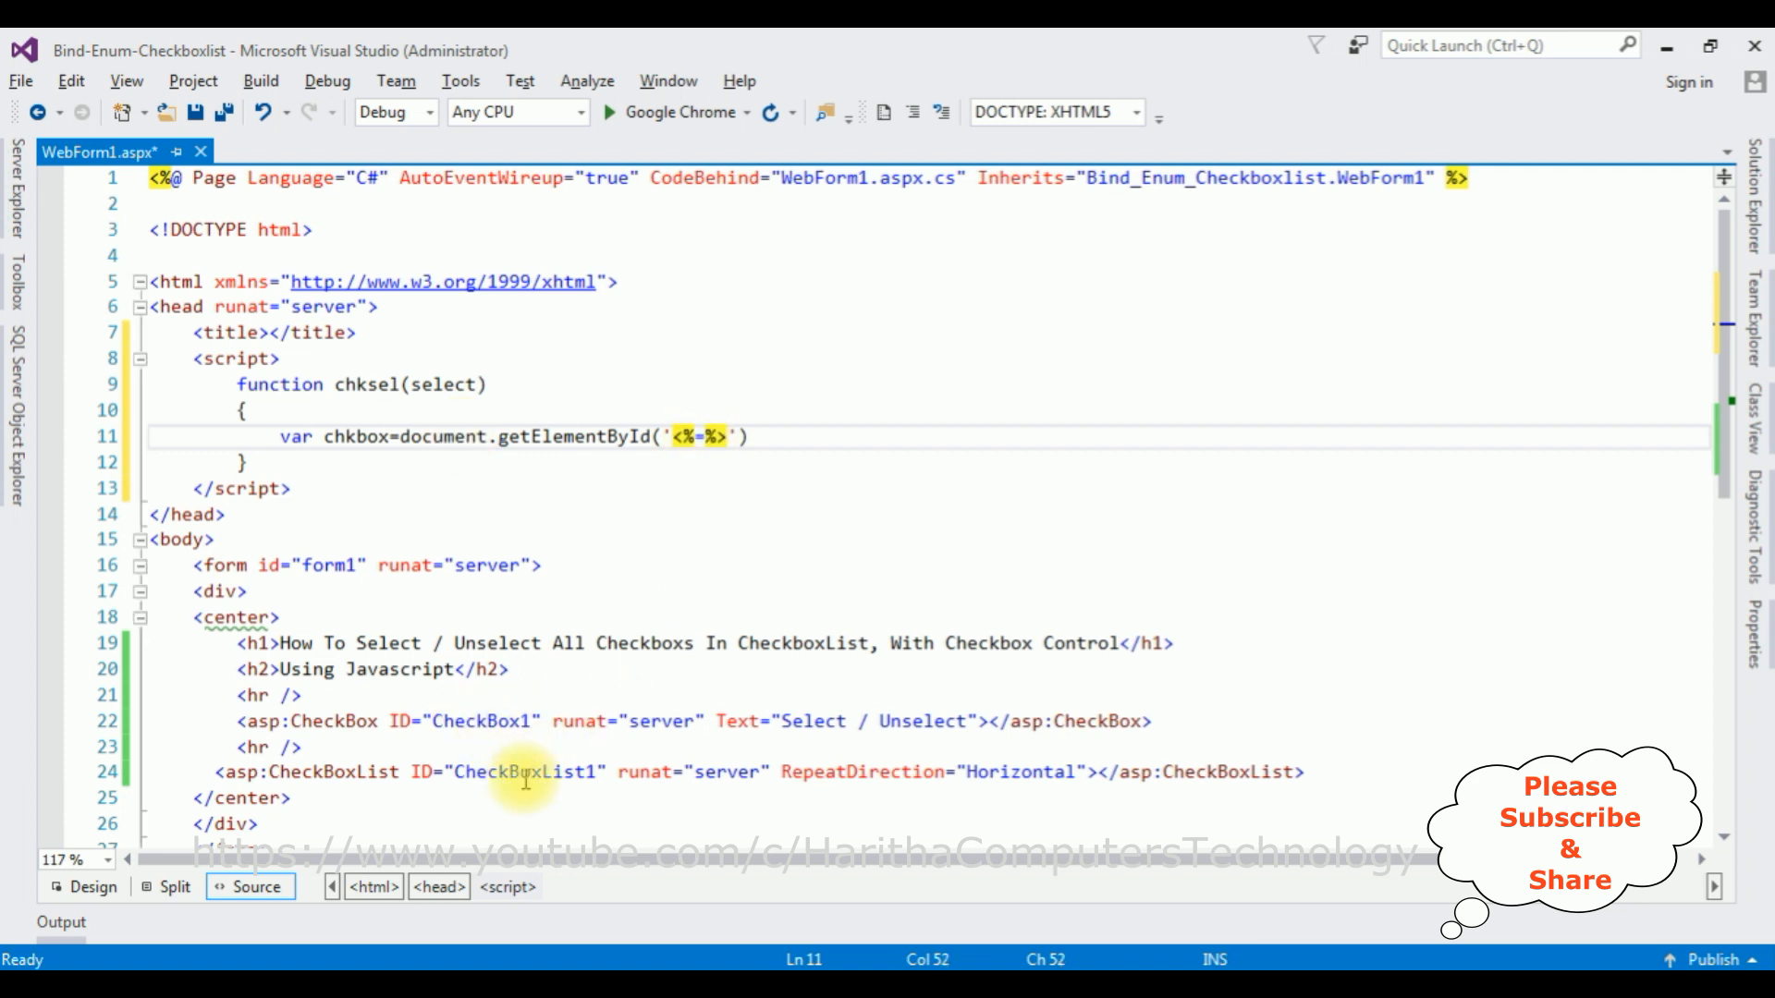
double_click(517, 771)
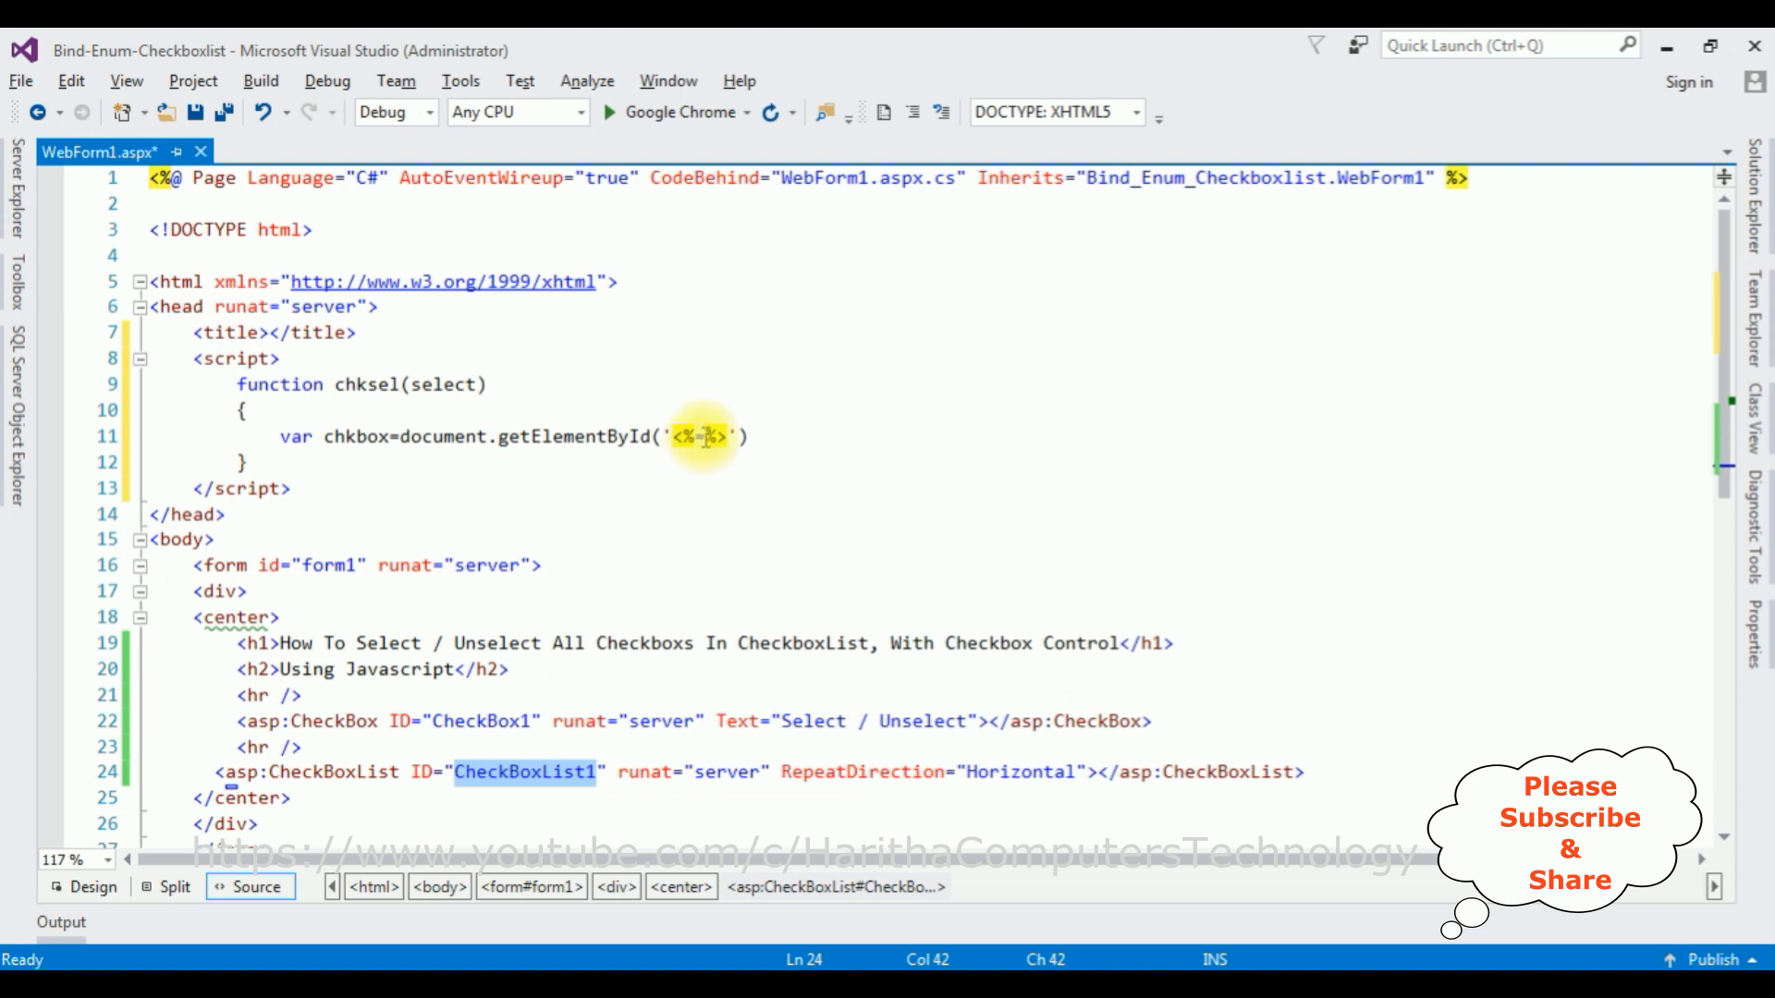
type("CheckBoxList1")
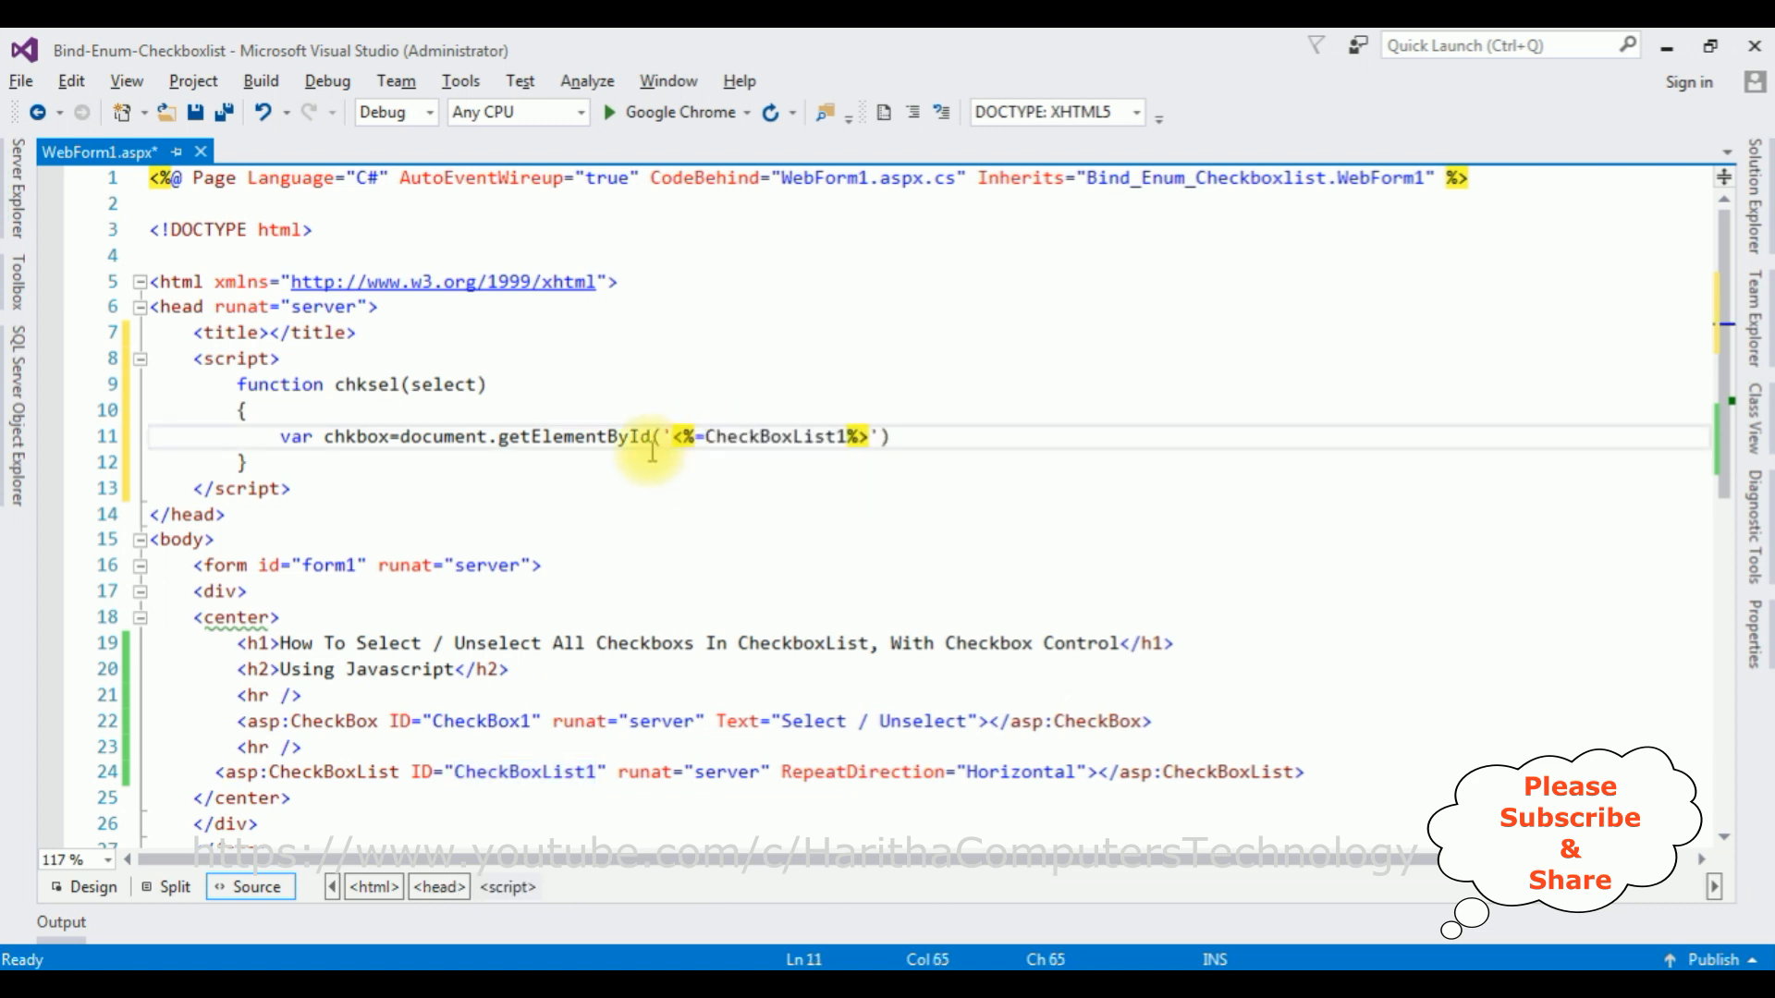
type(".ClientID")
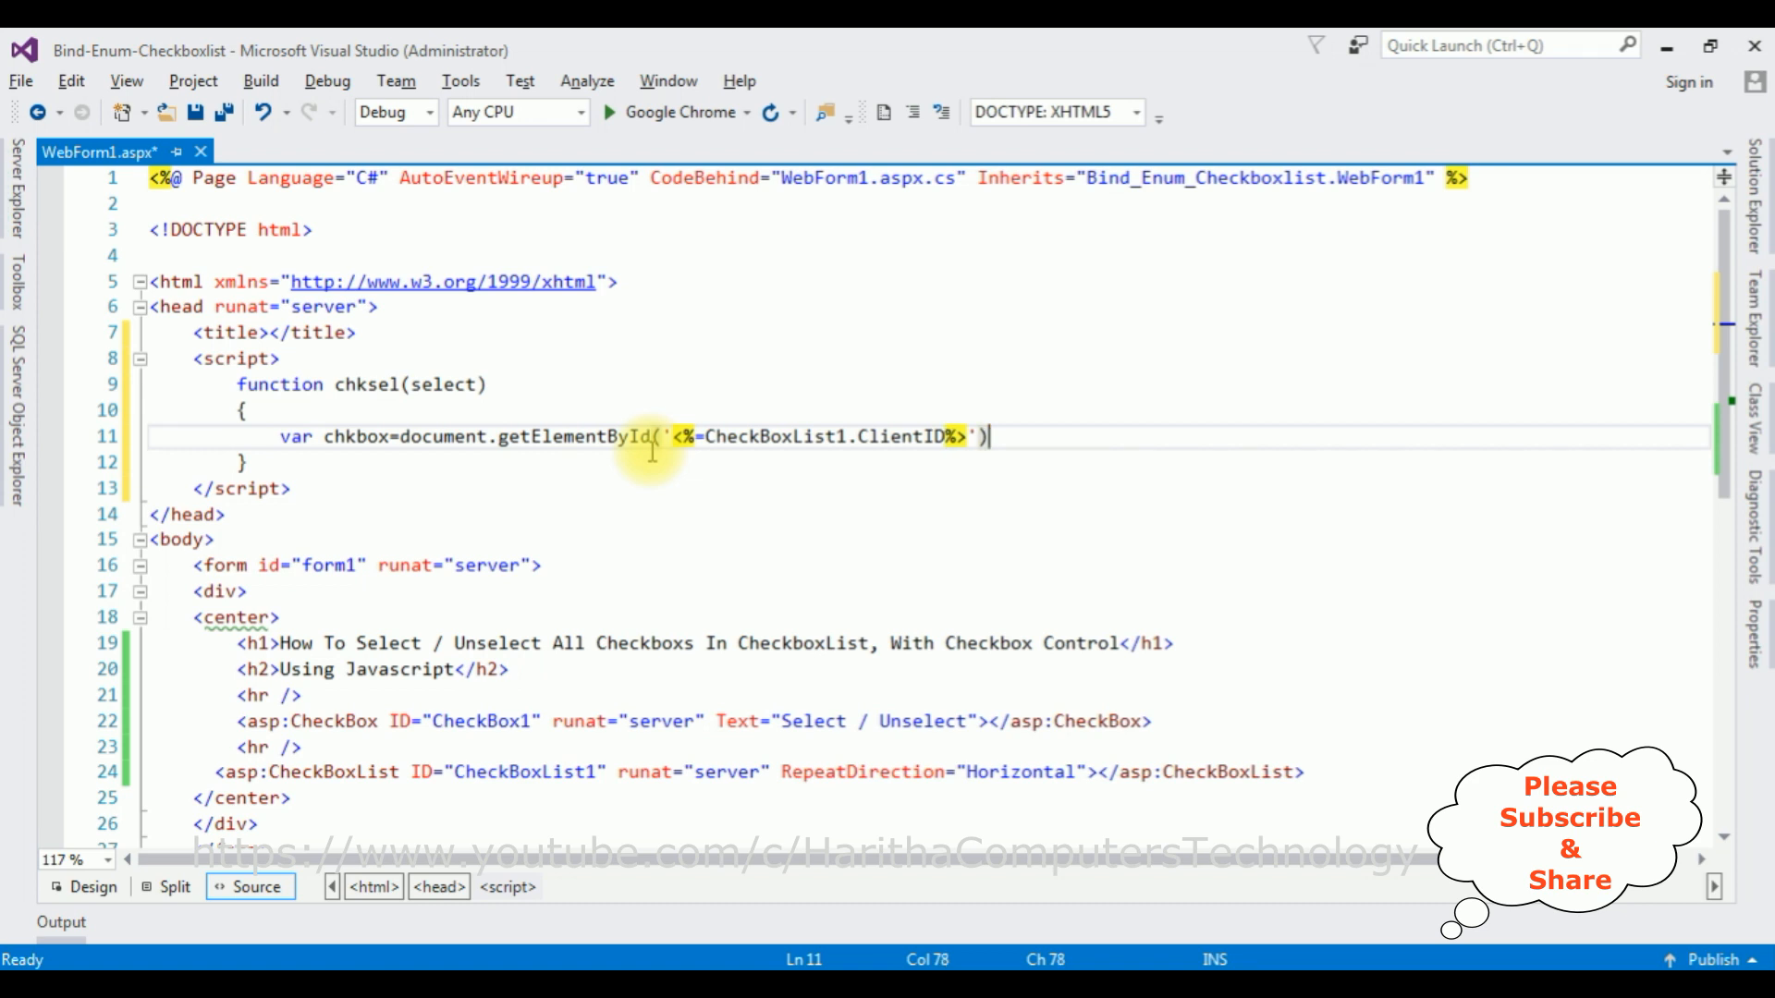
- Chain .getElementsByTagName("input"); so chkbox holds all CheckBoxList1 inputs
type(".GE")
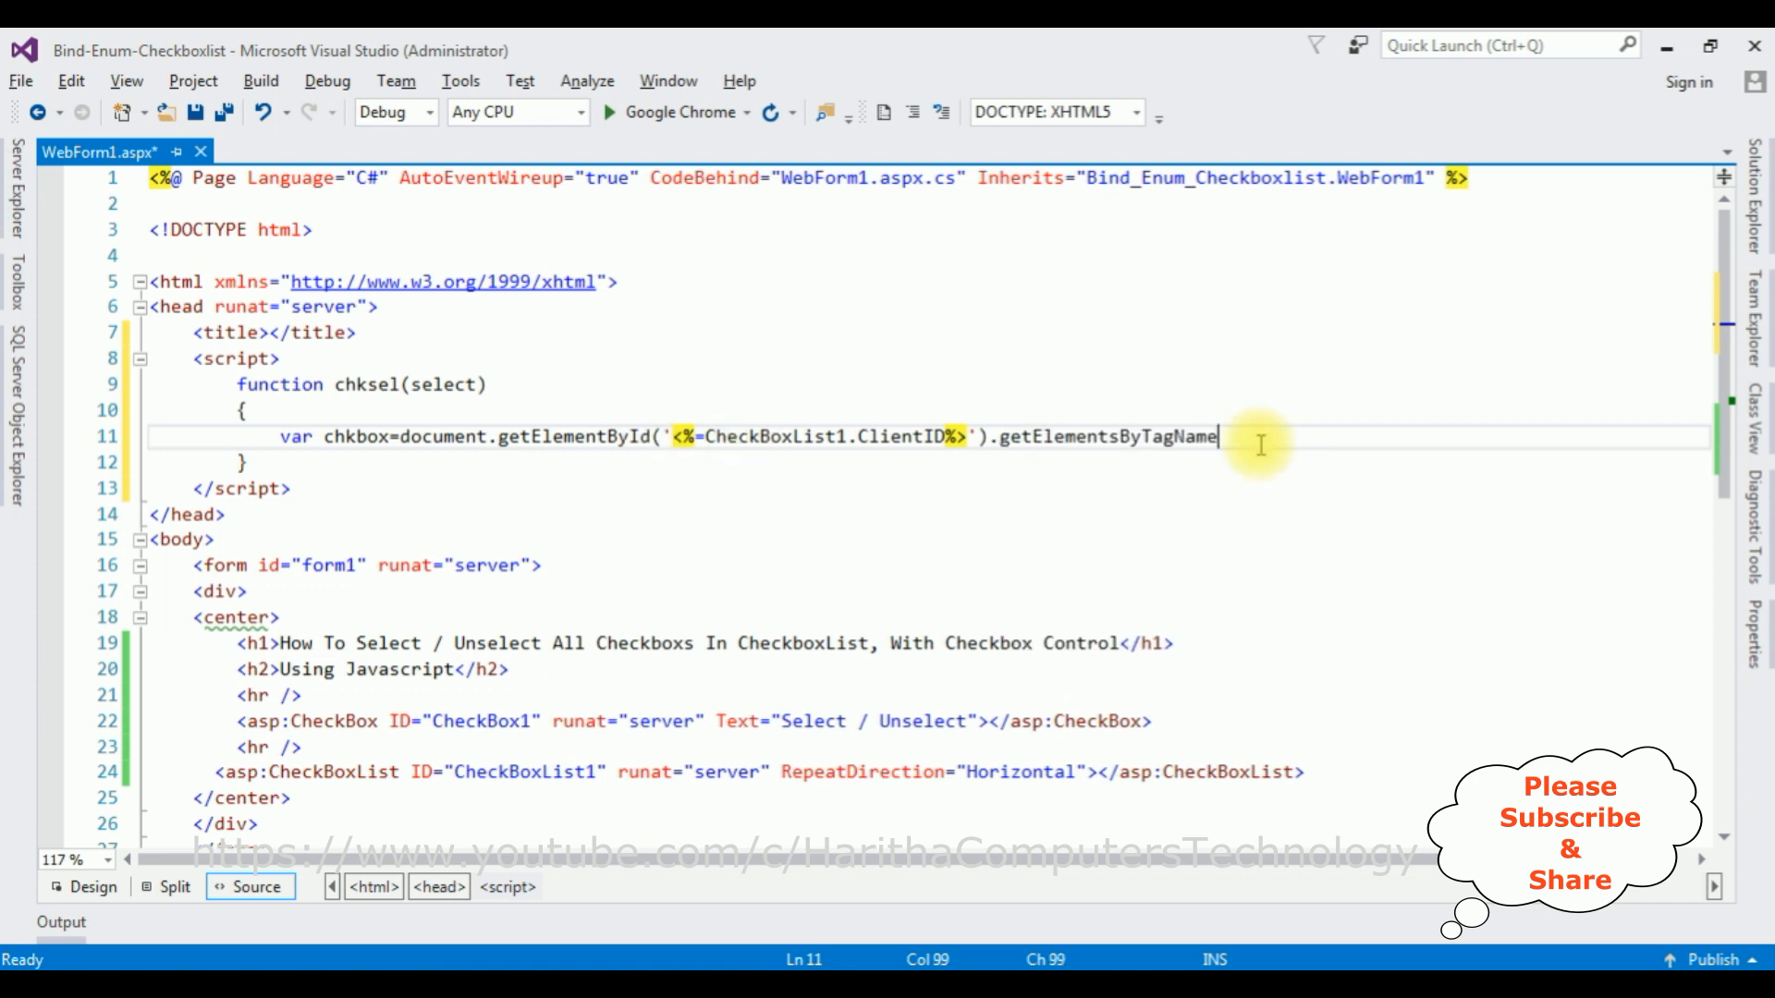
type("(")
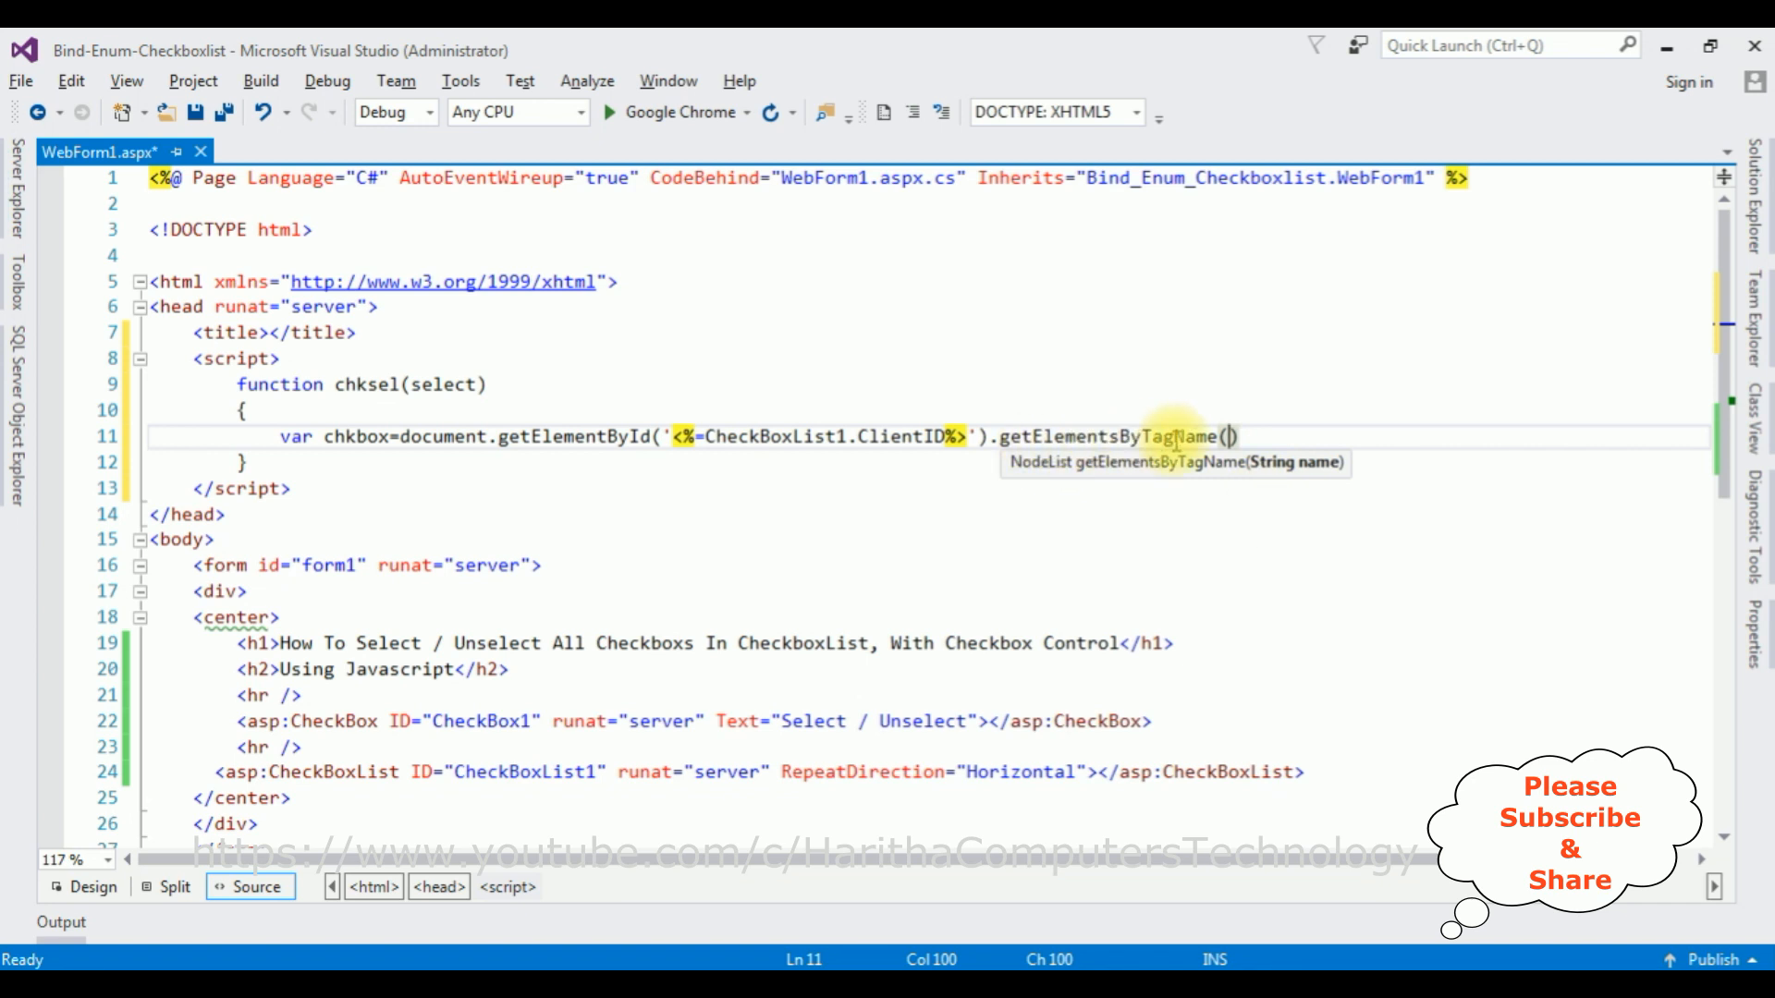
mouse_move(436, 721)
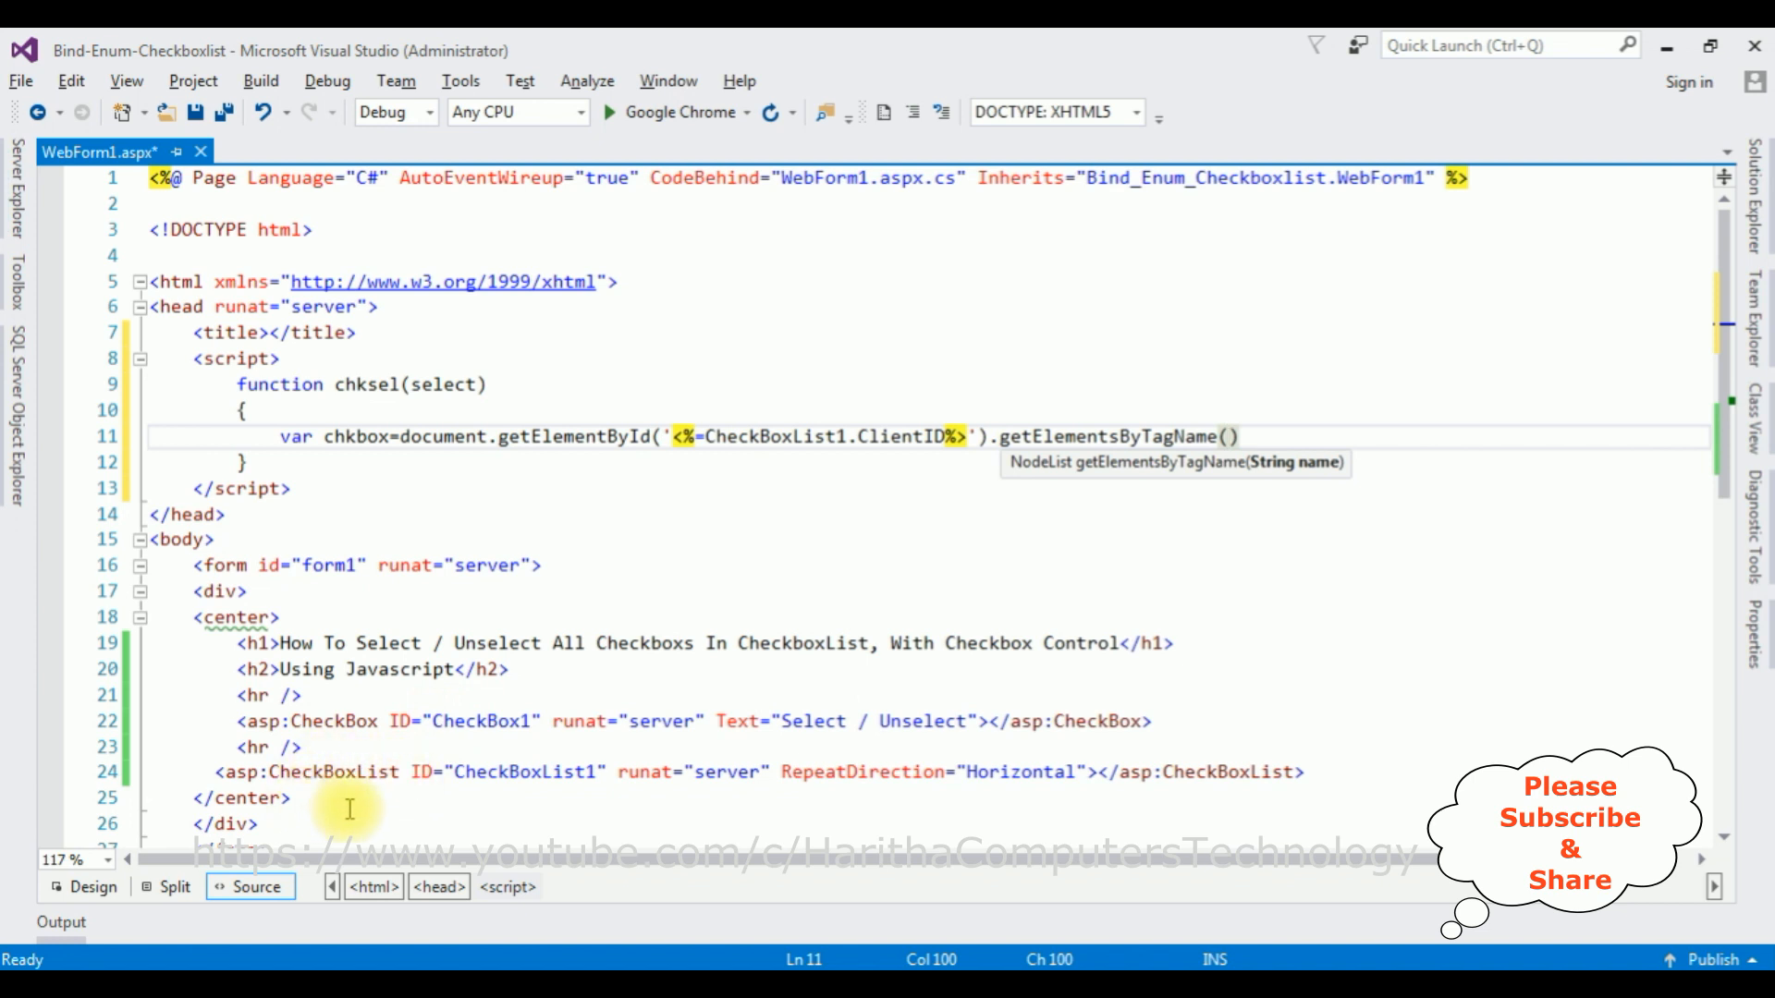
mouse_move(1455, 501)
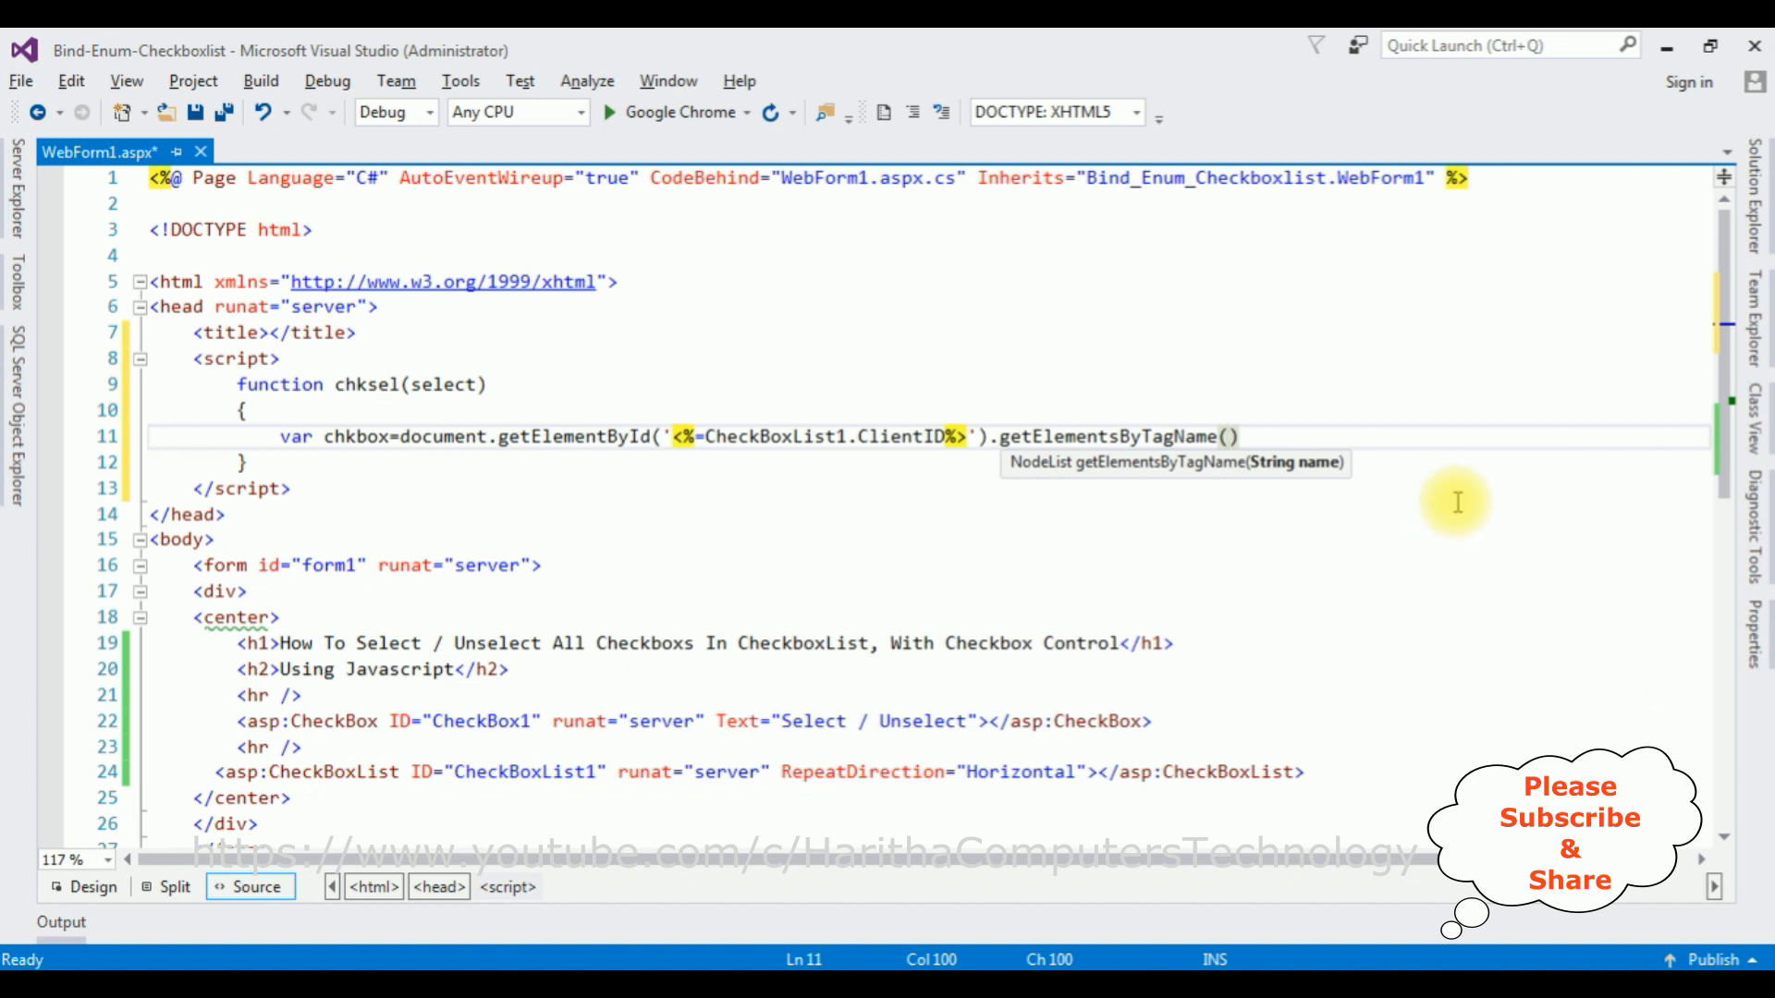
type("\"\"")
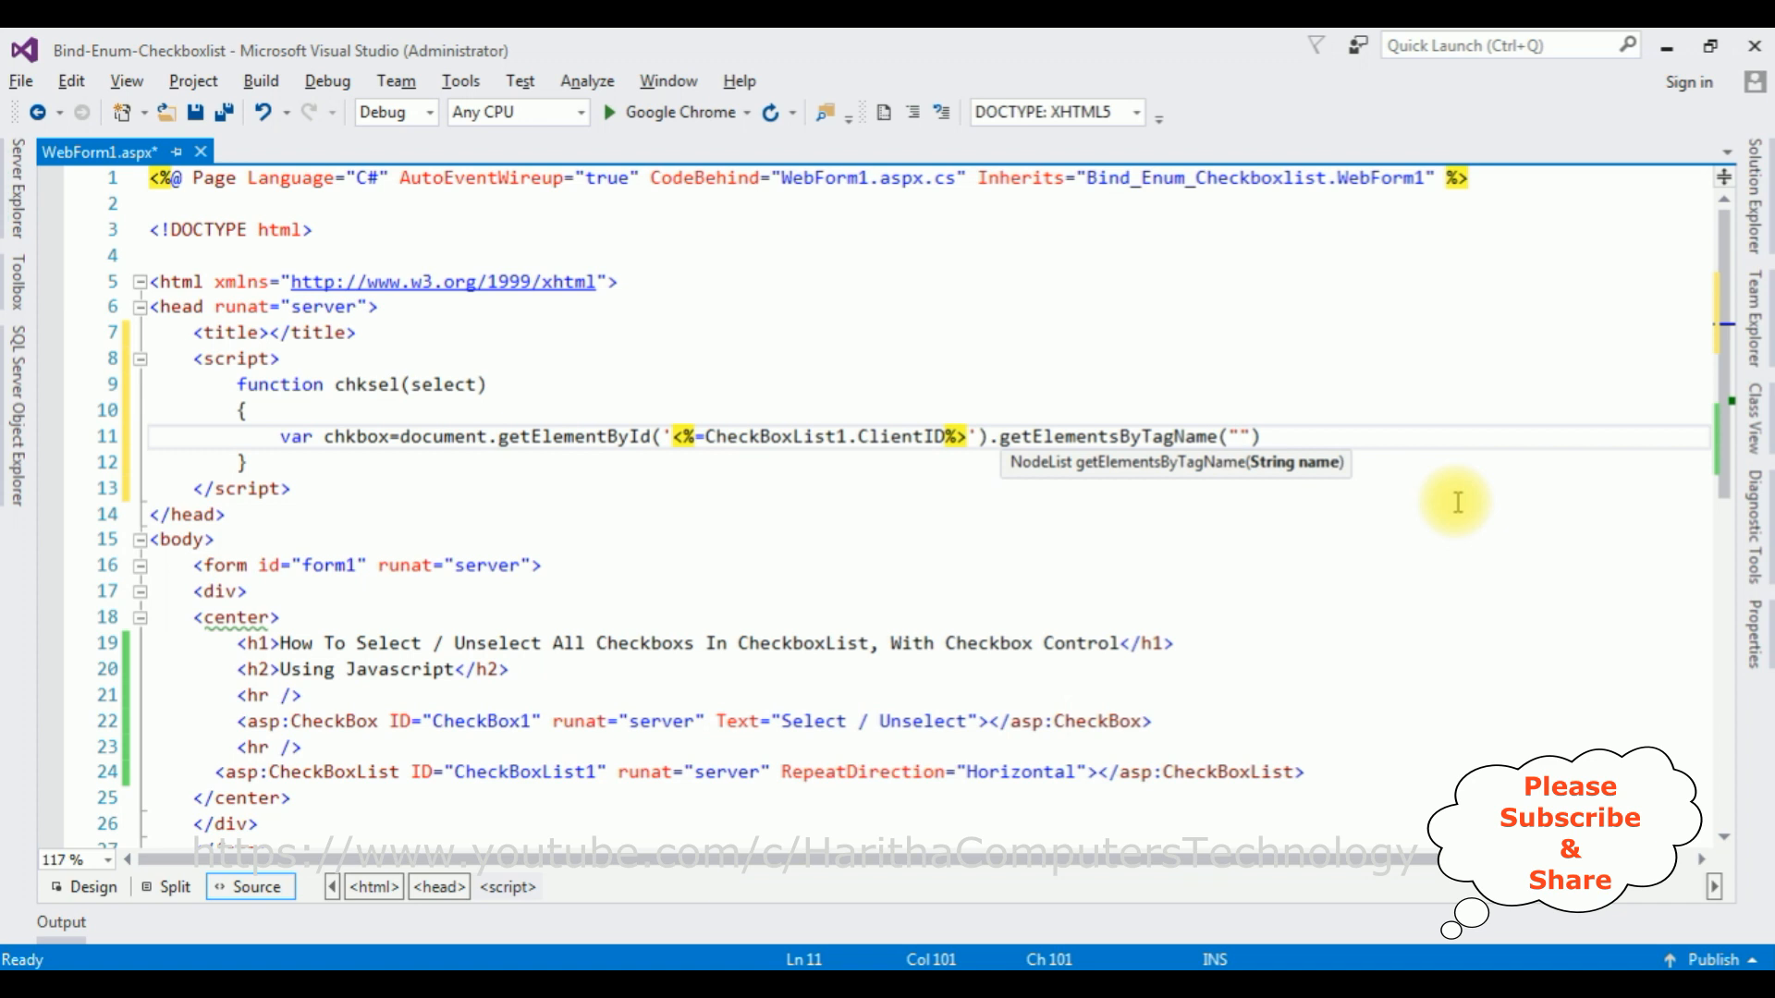
type("input")
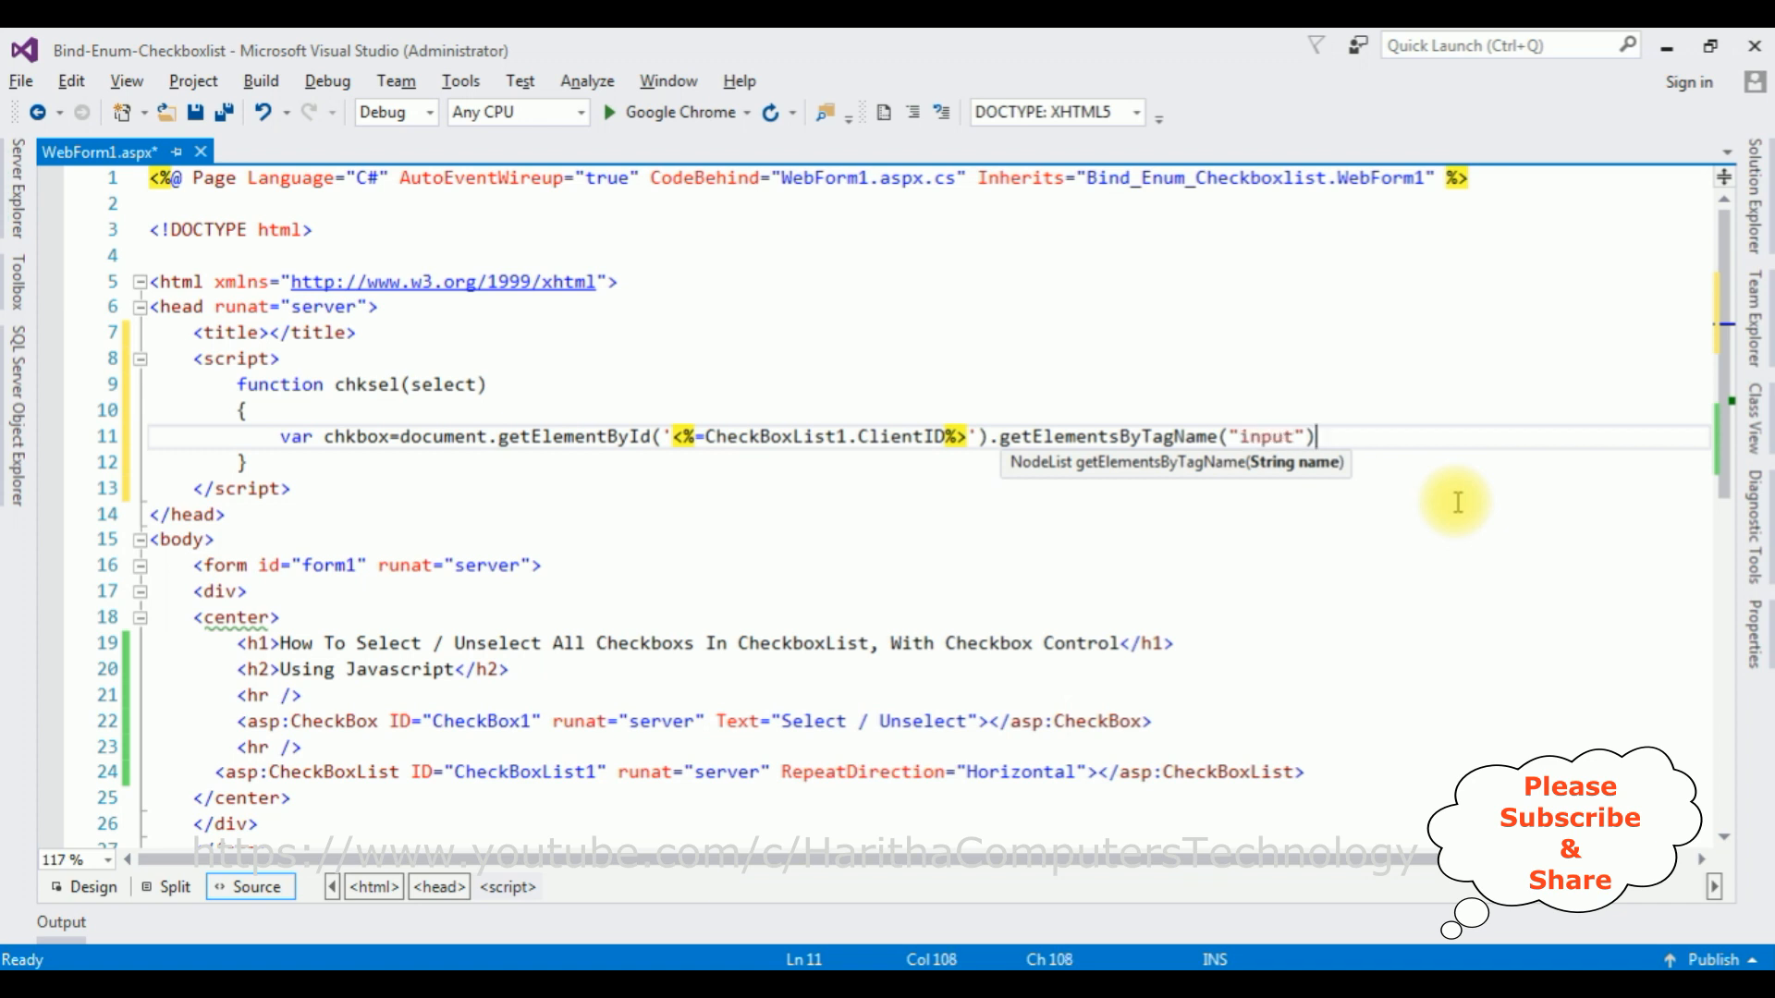
type(";")
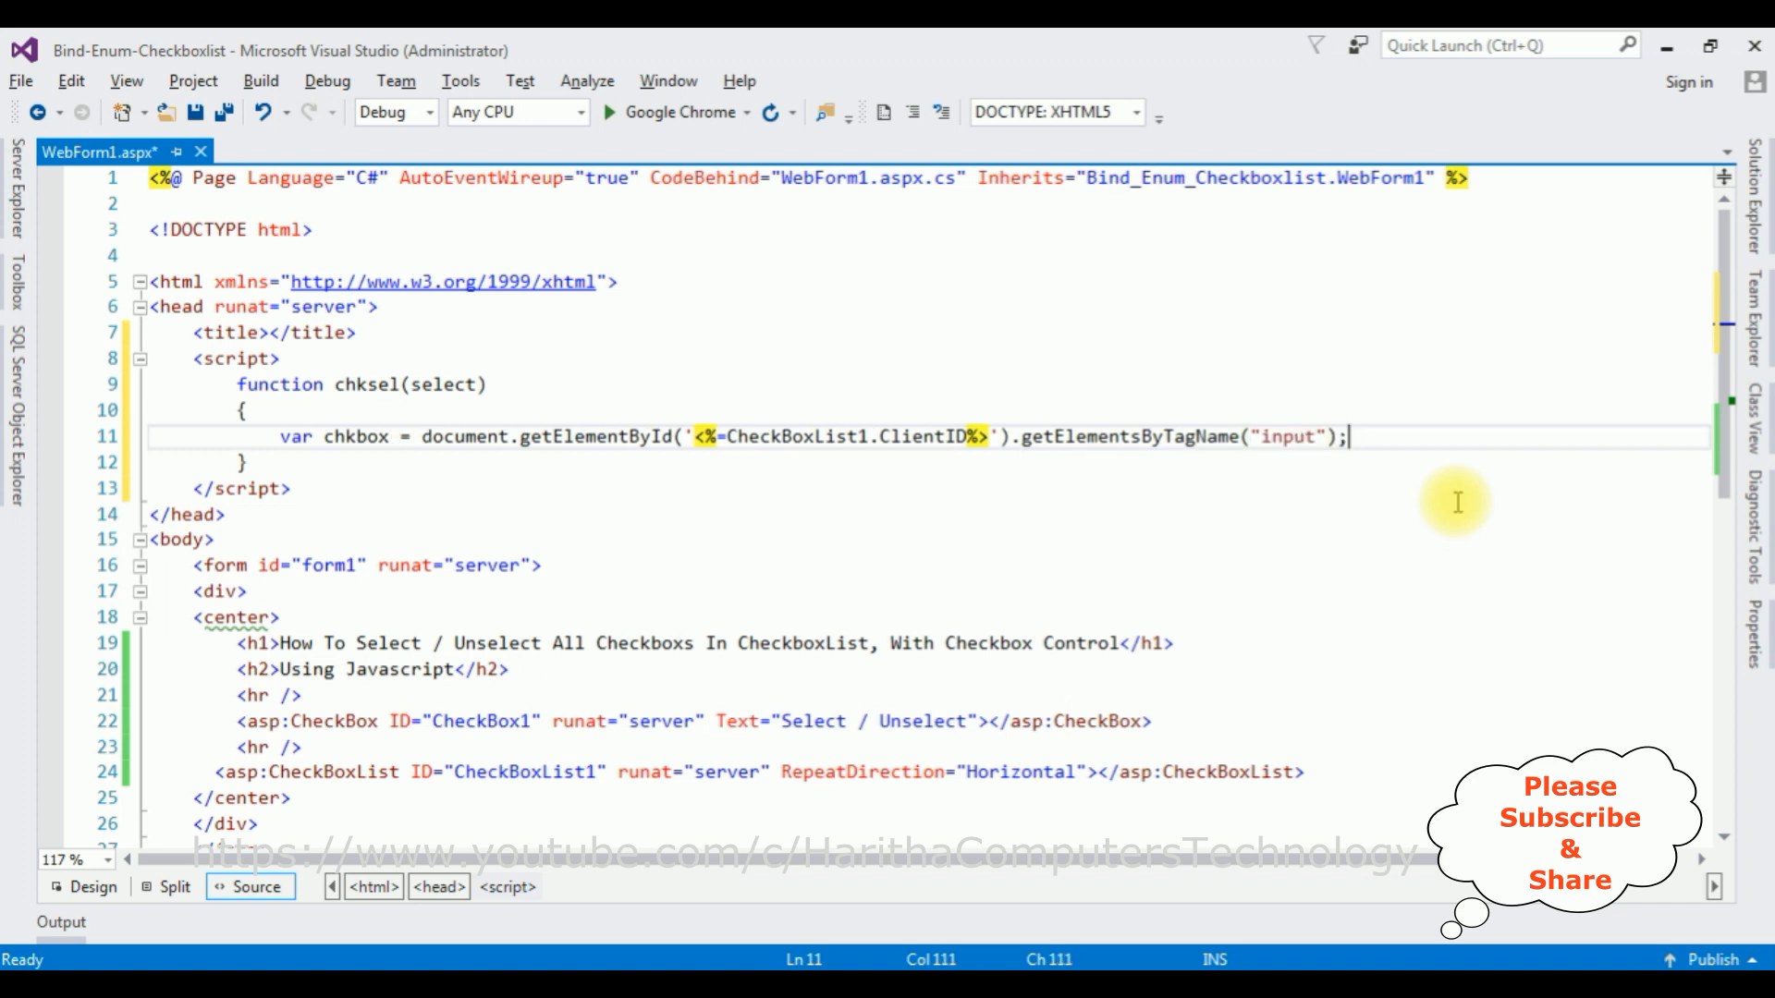
- Write for(i=0;i<chkbox.length;i++){ to loop over every collected input
type("fo")
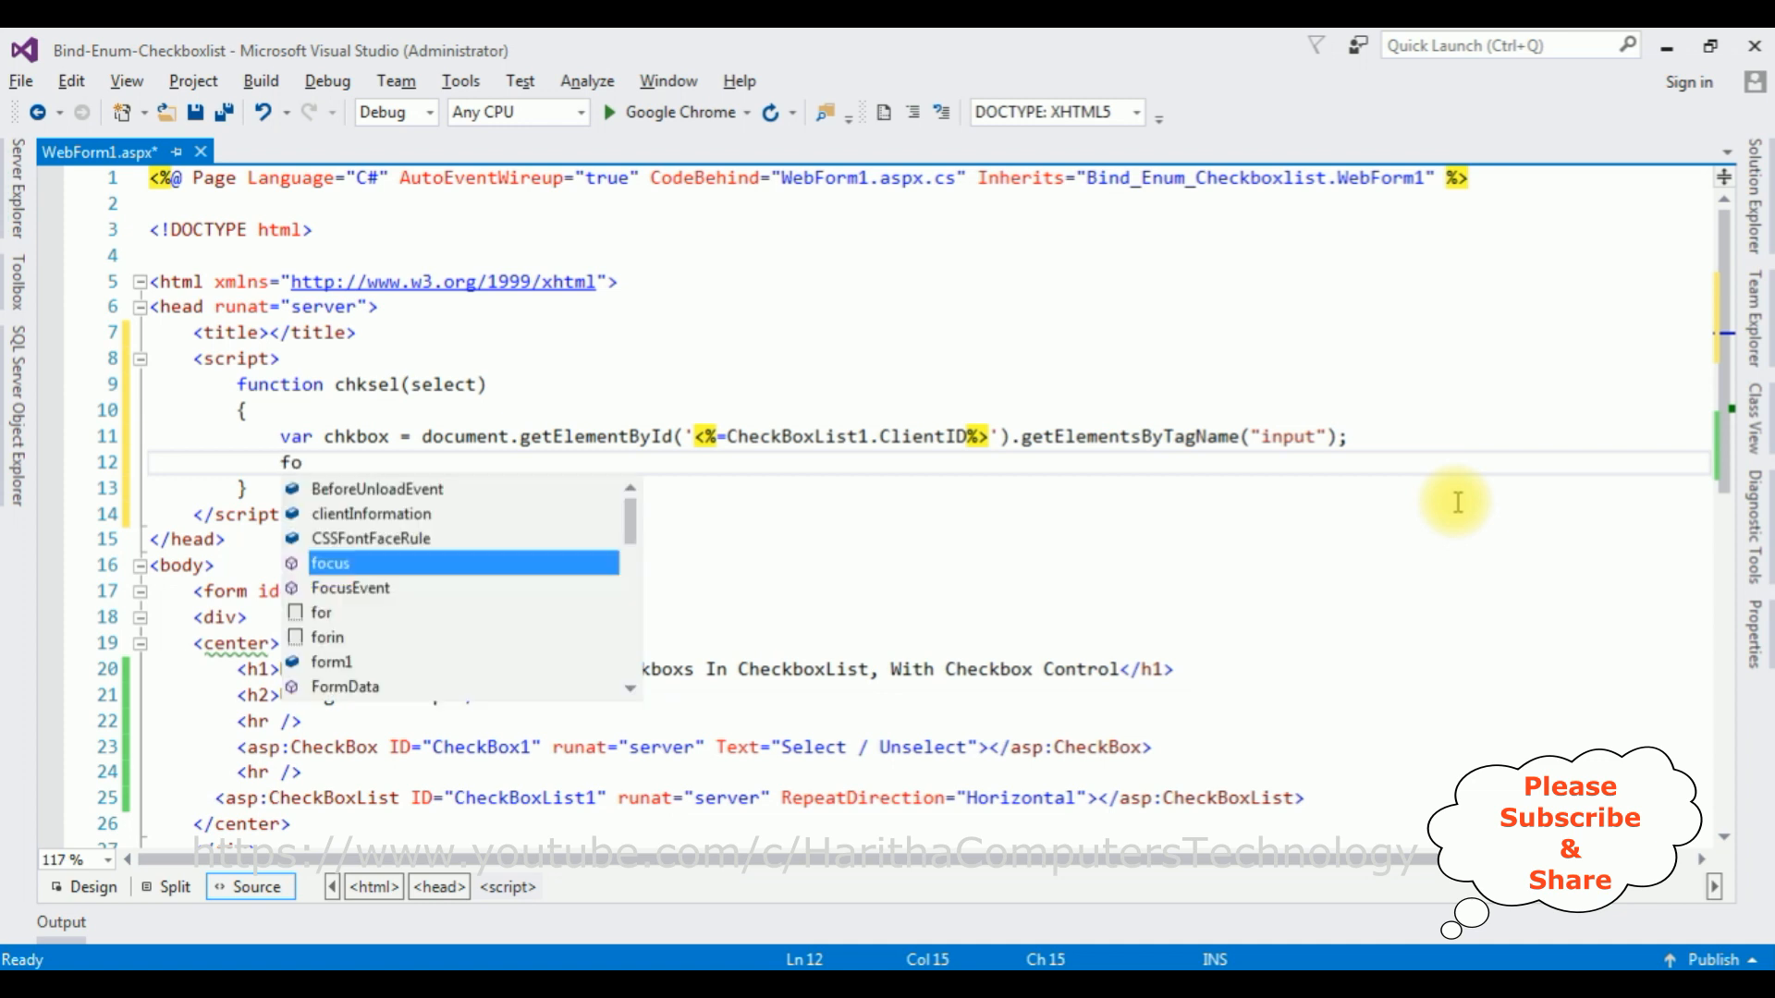
type("r()")
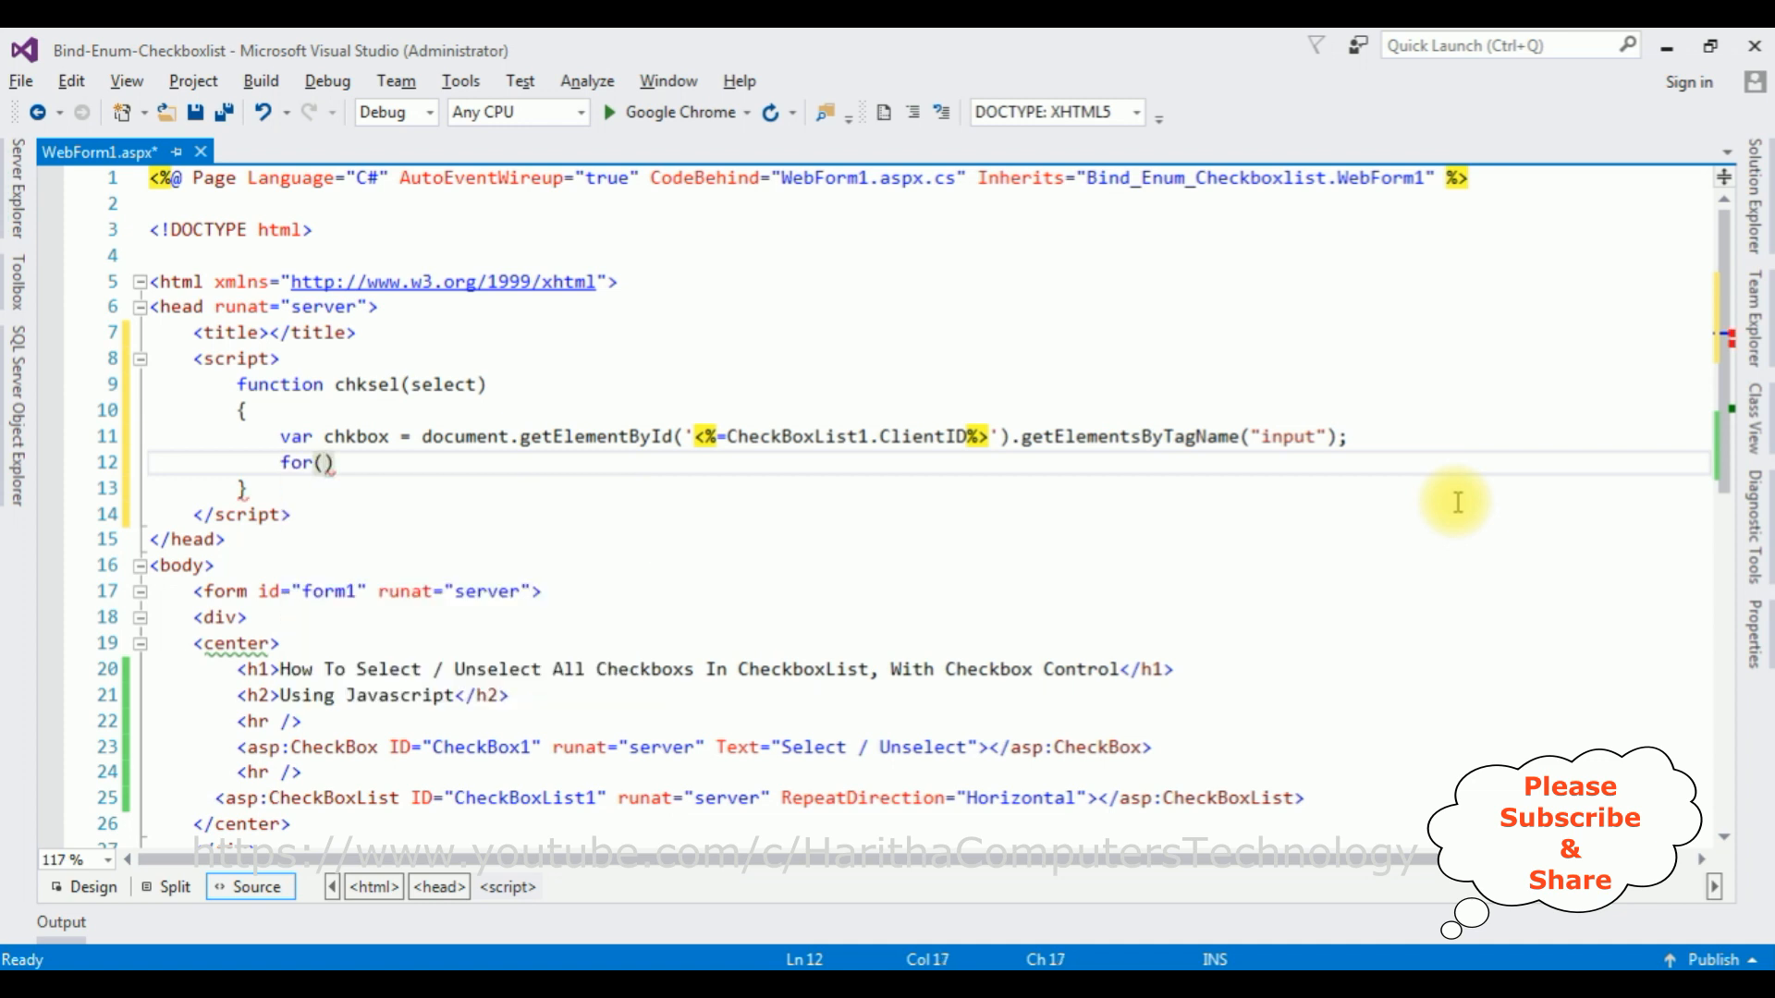
type("i=0")
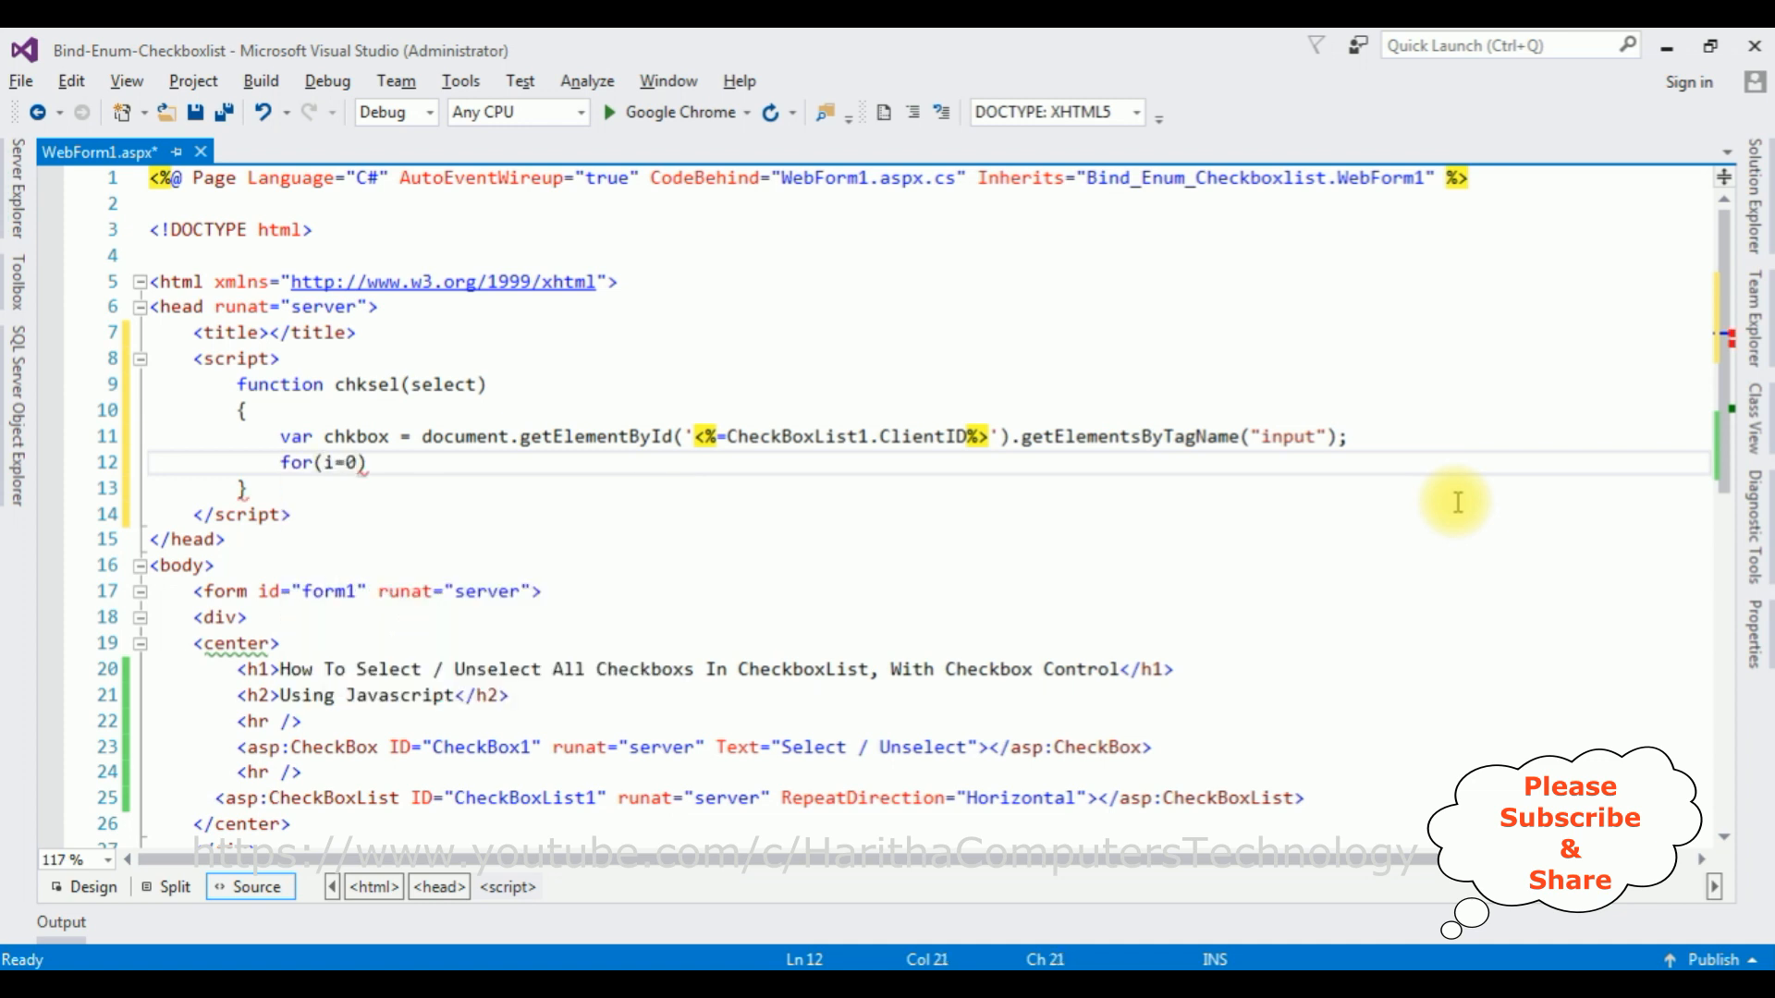
type(";i<")
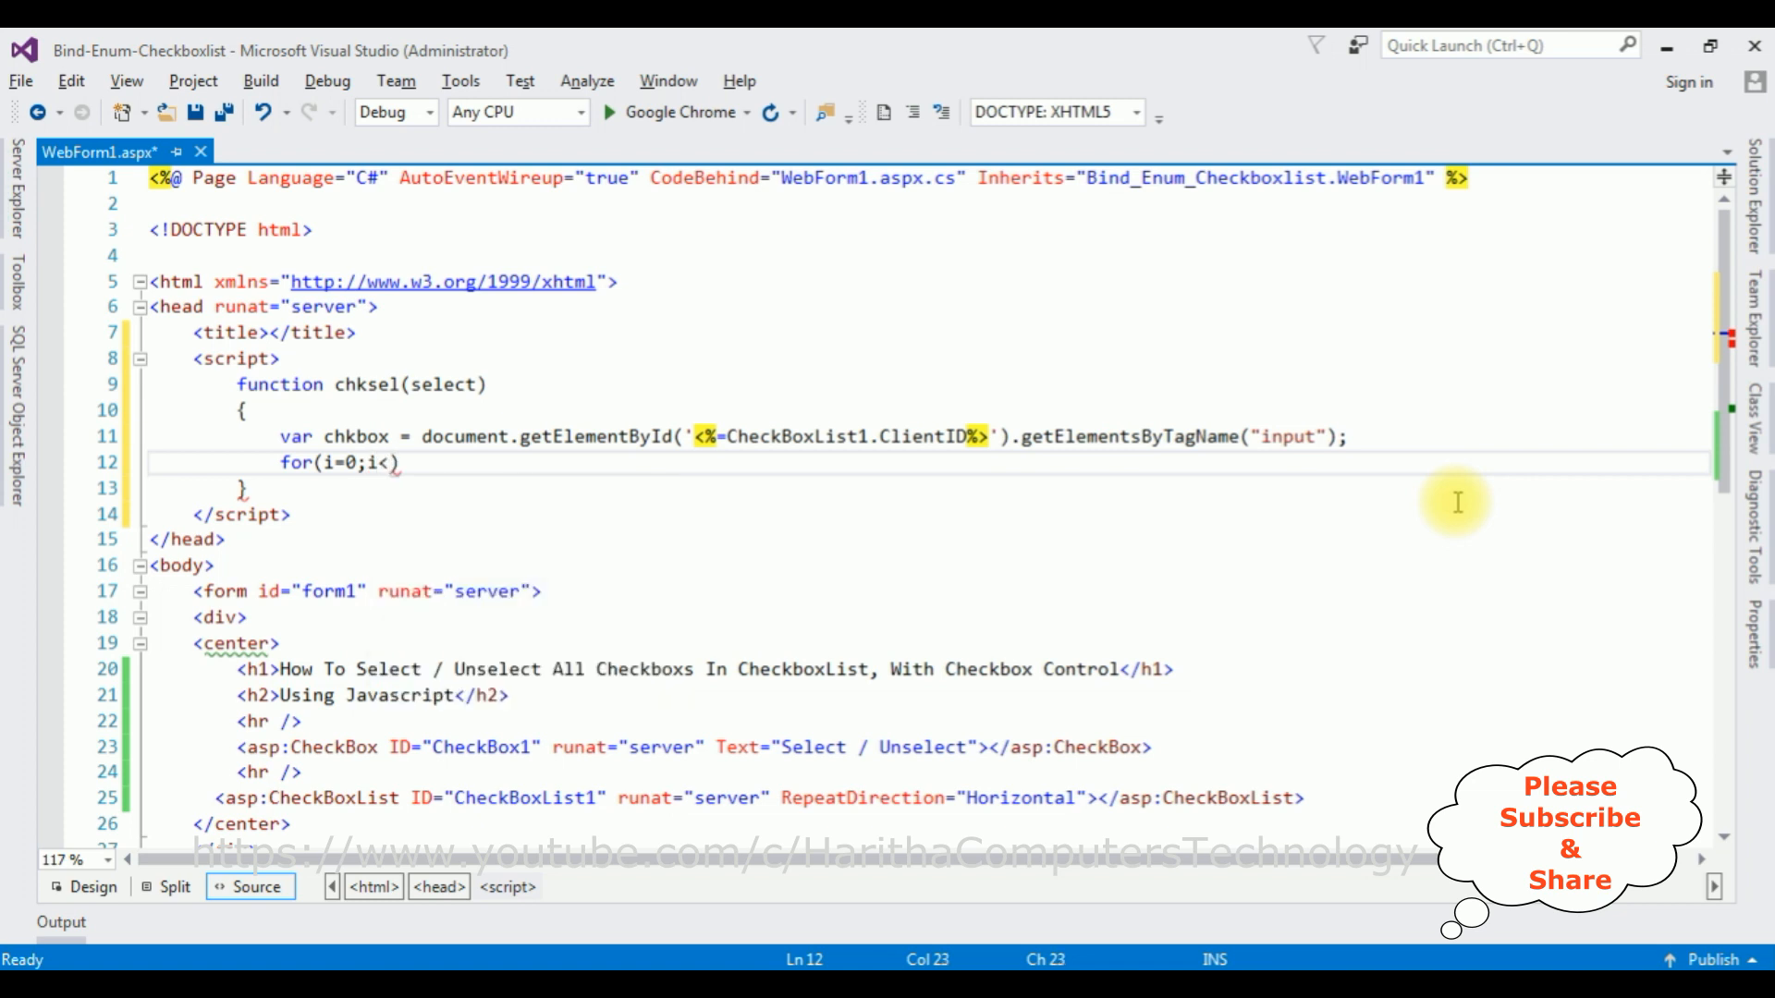
type("chkbox.l")
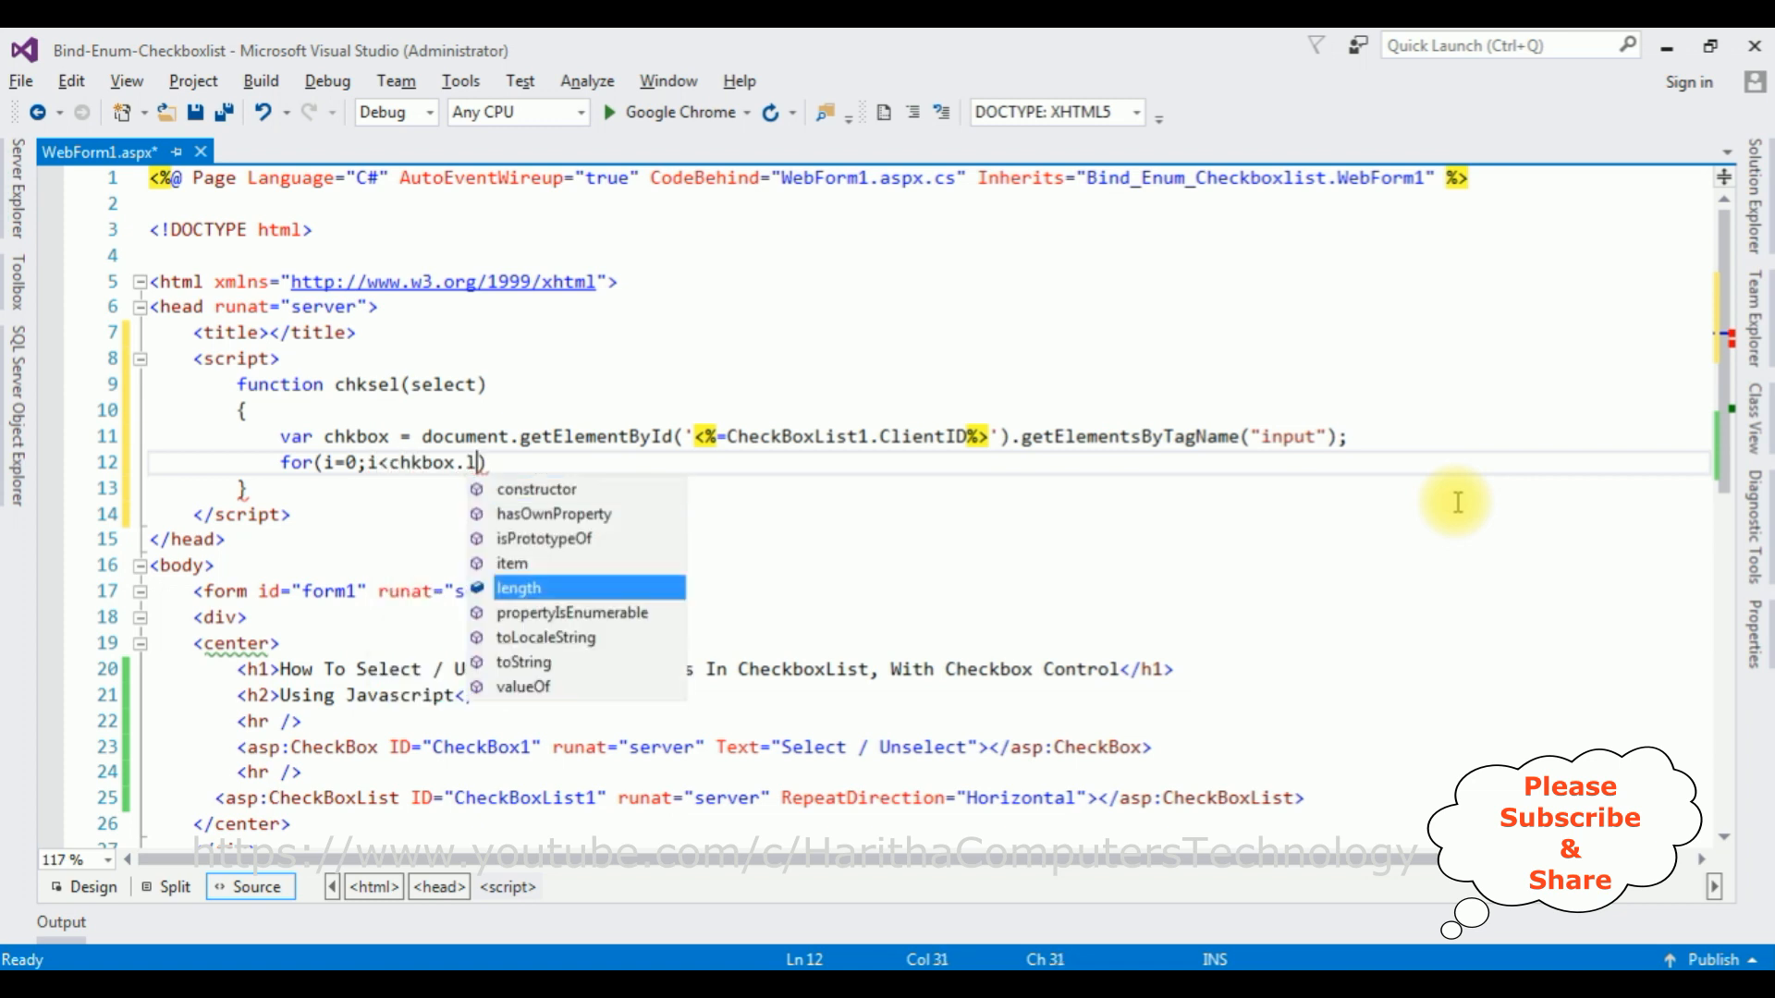
type("ength;i++")
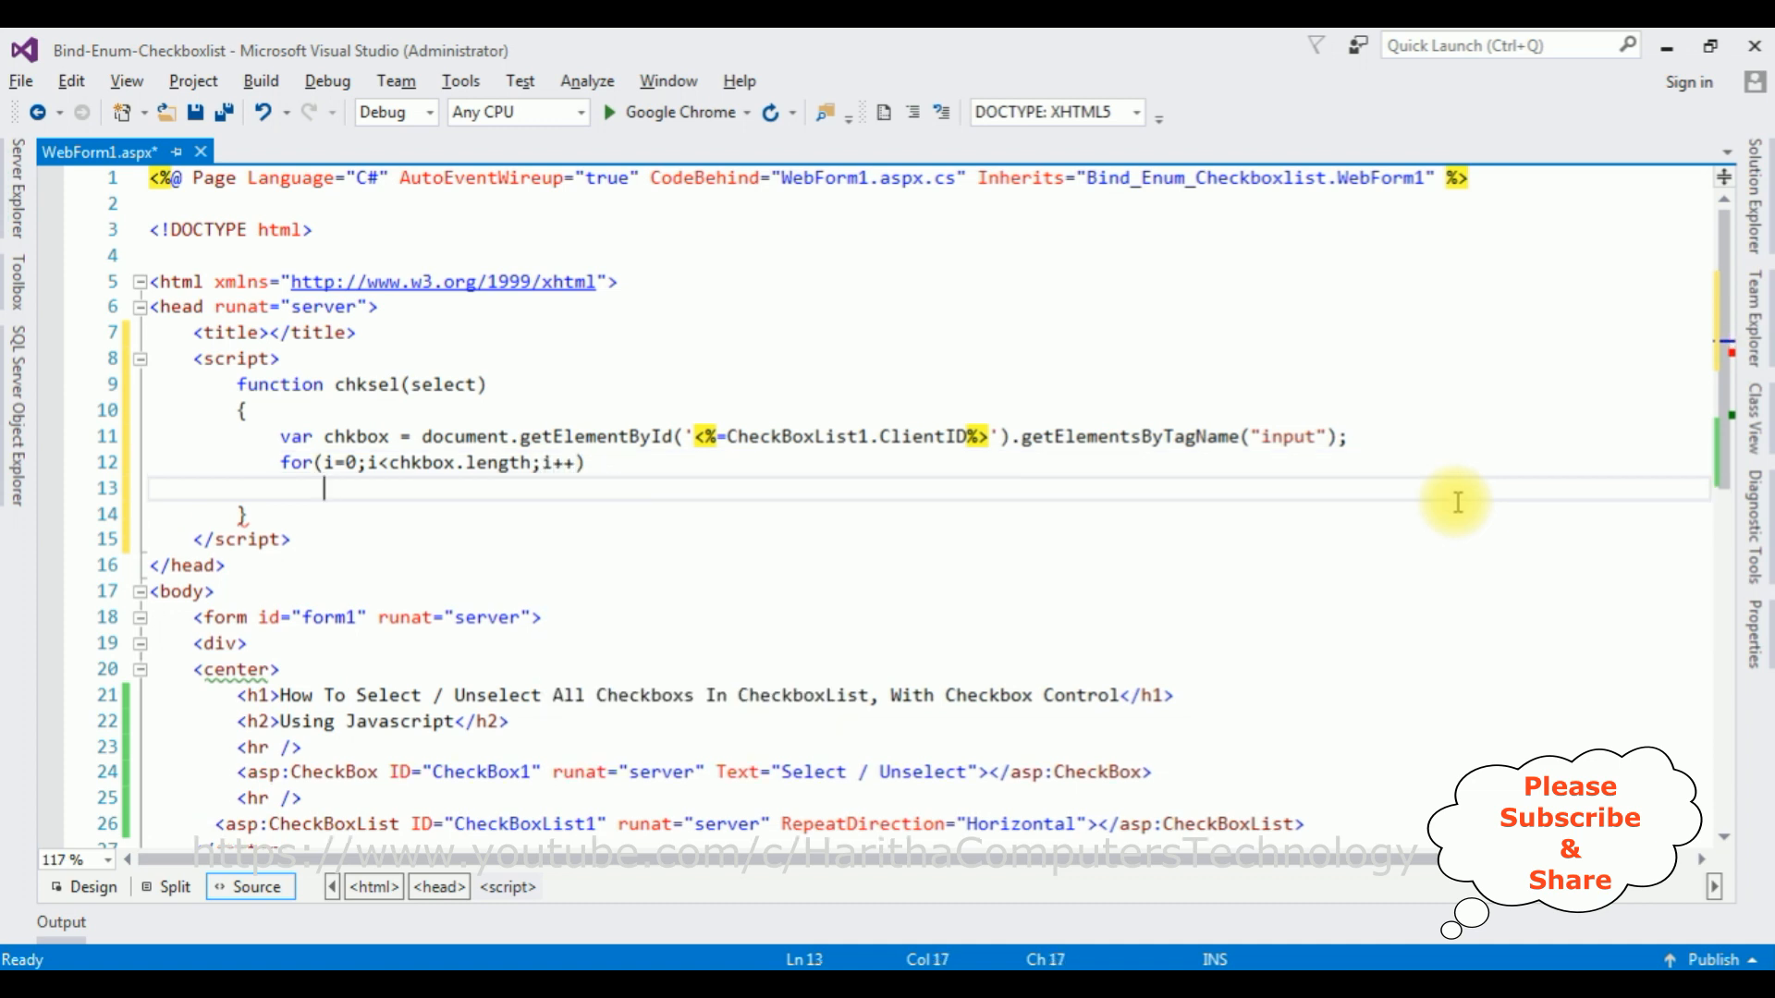
type("{")
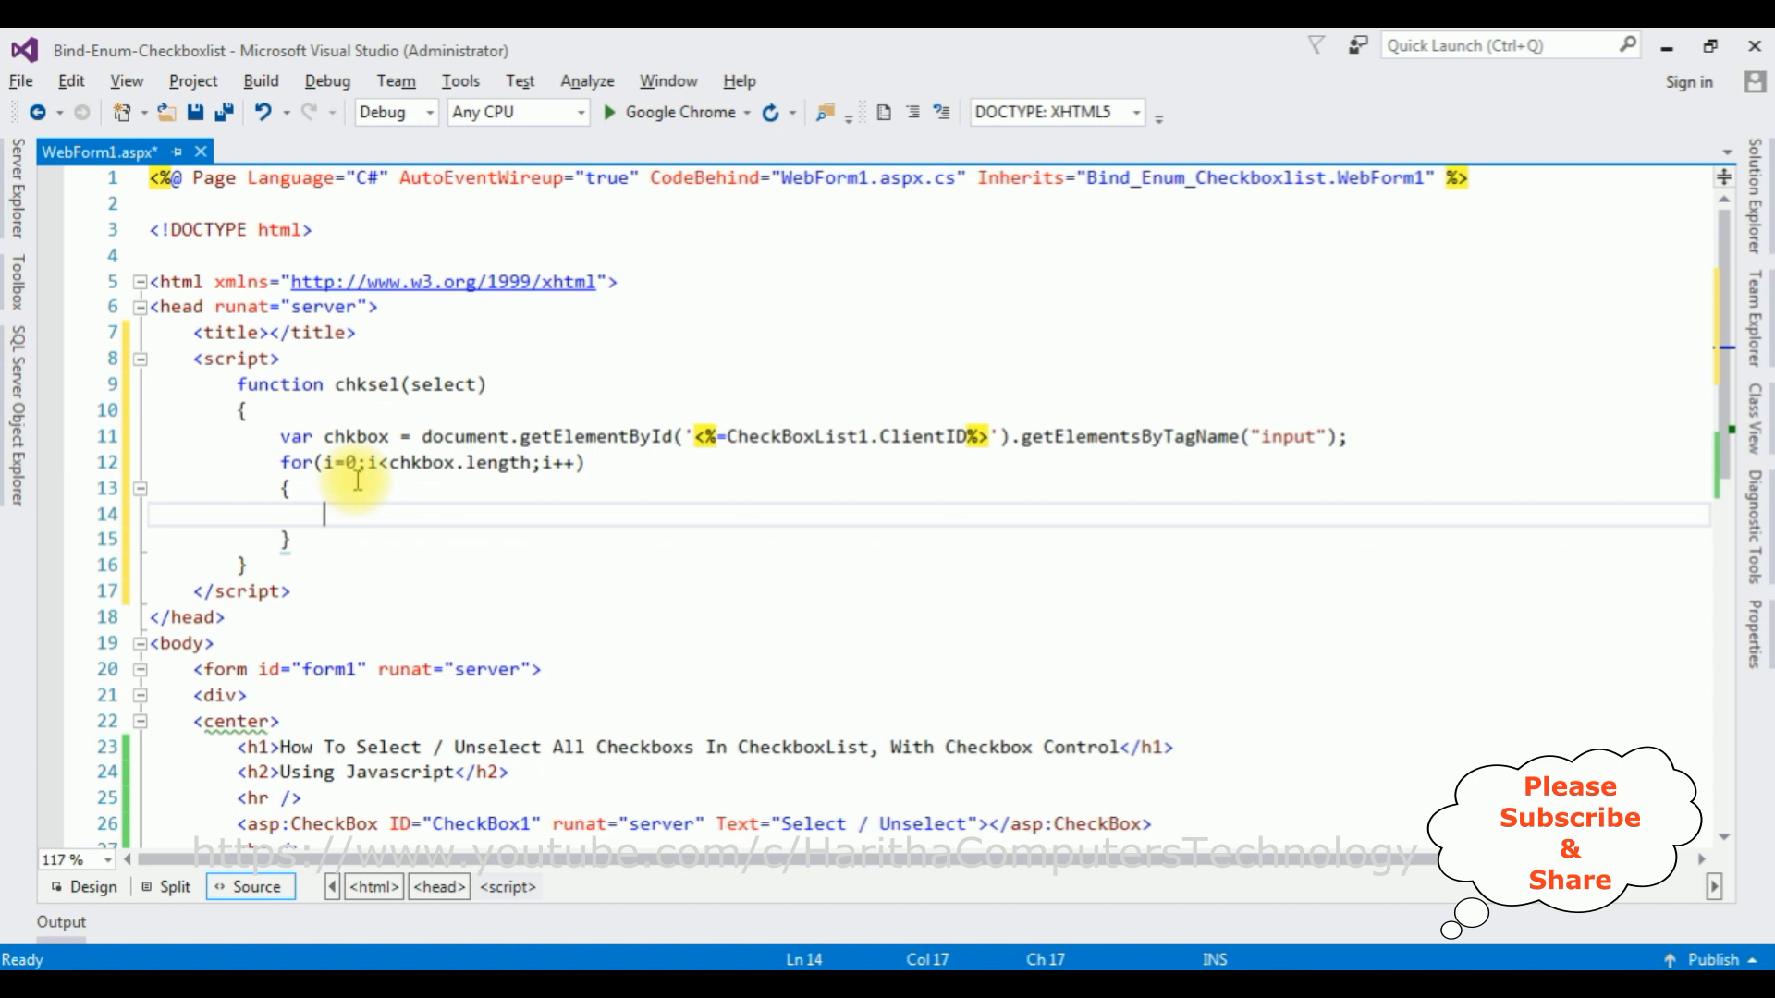
- Inside the loop set chkbox[i].checked = select.checked;
type("chkbox")
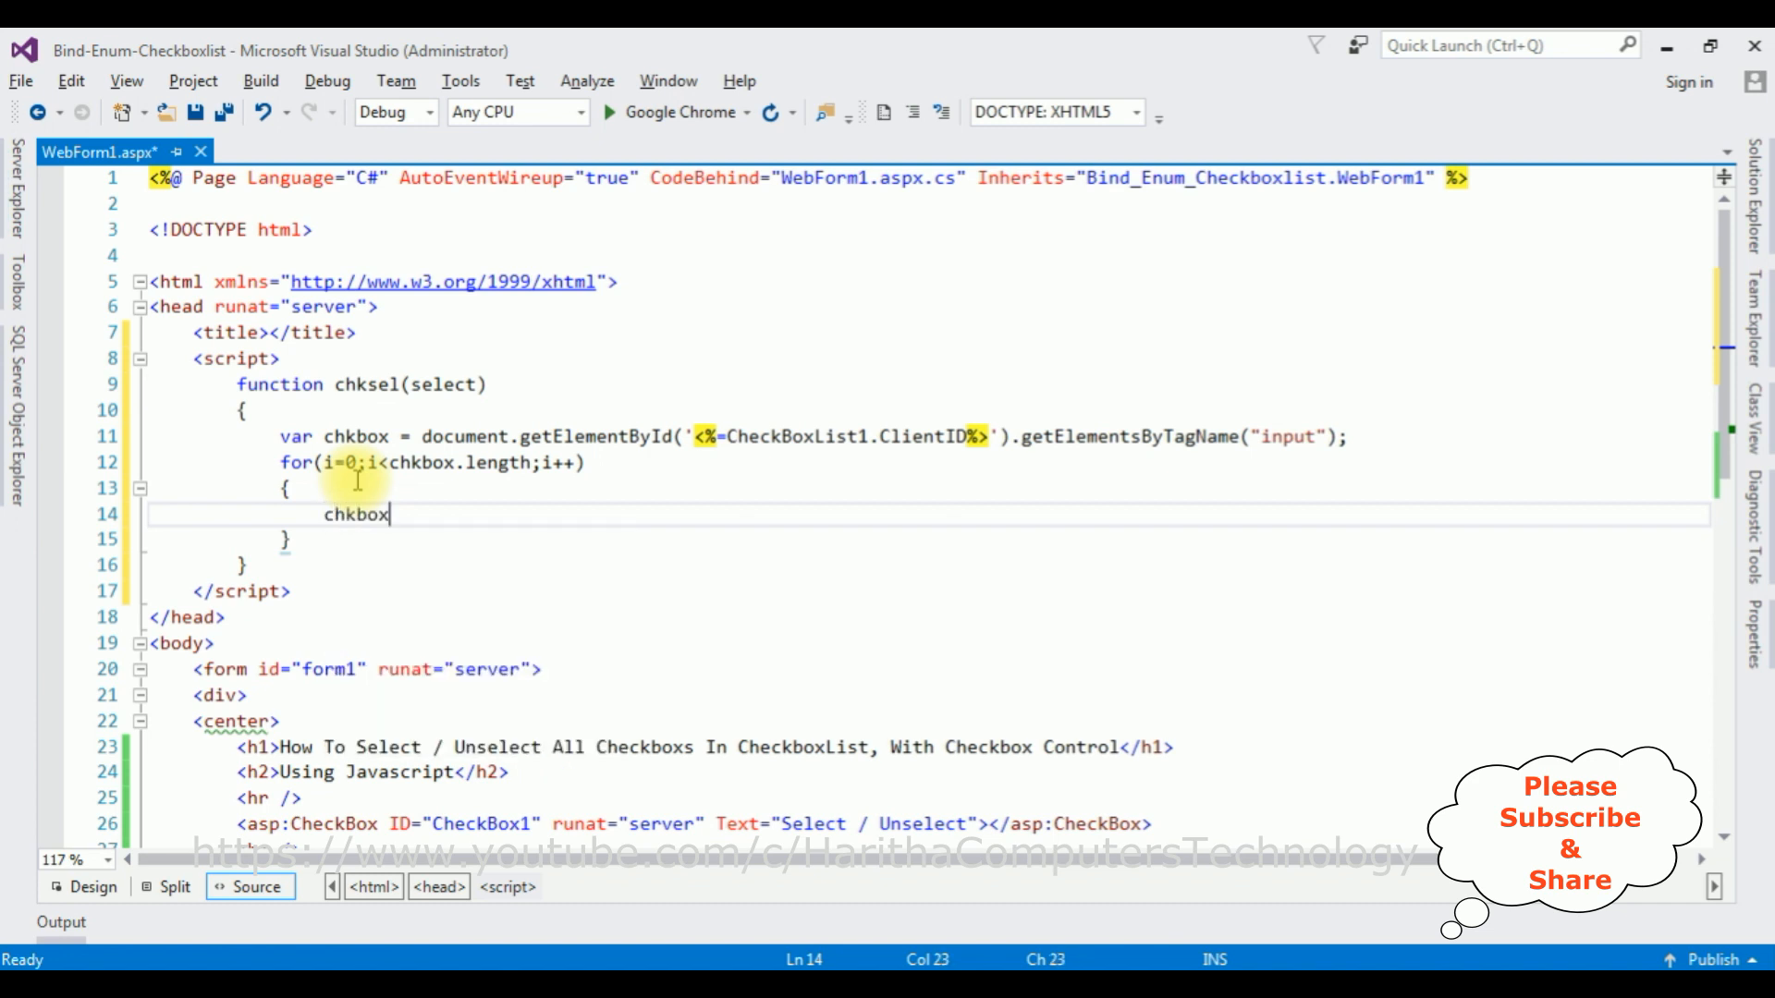
type("[i]")
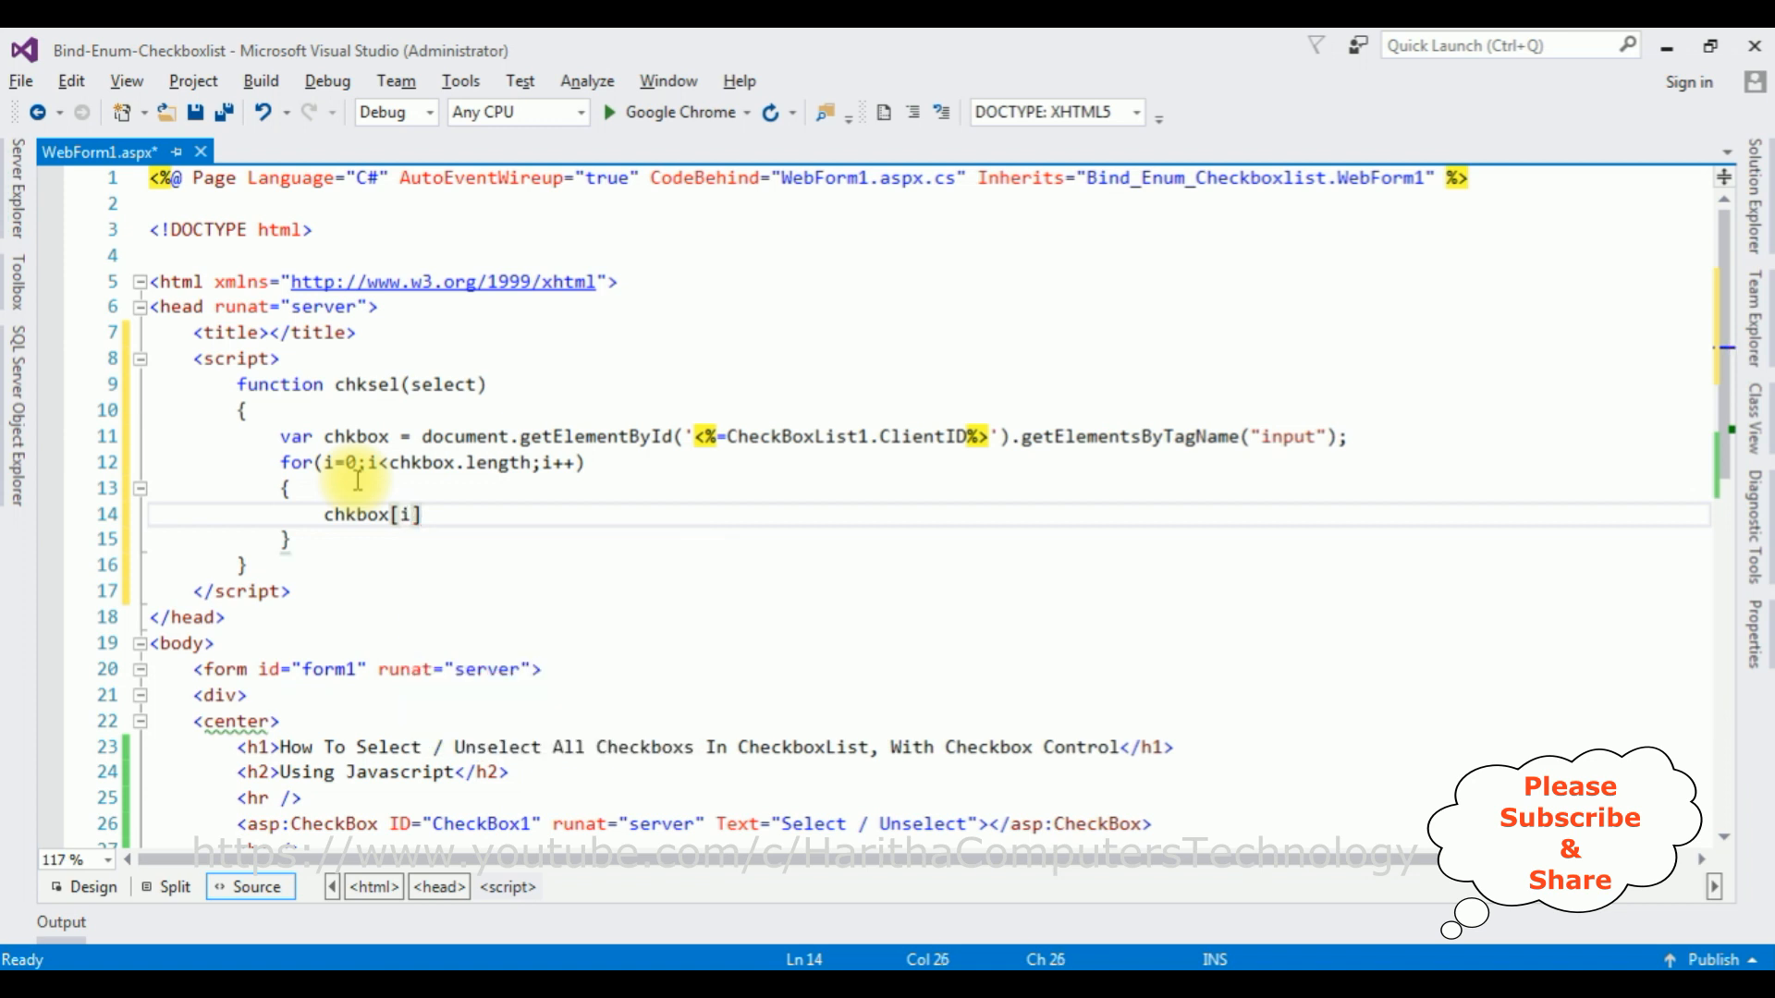
type(".")
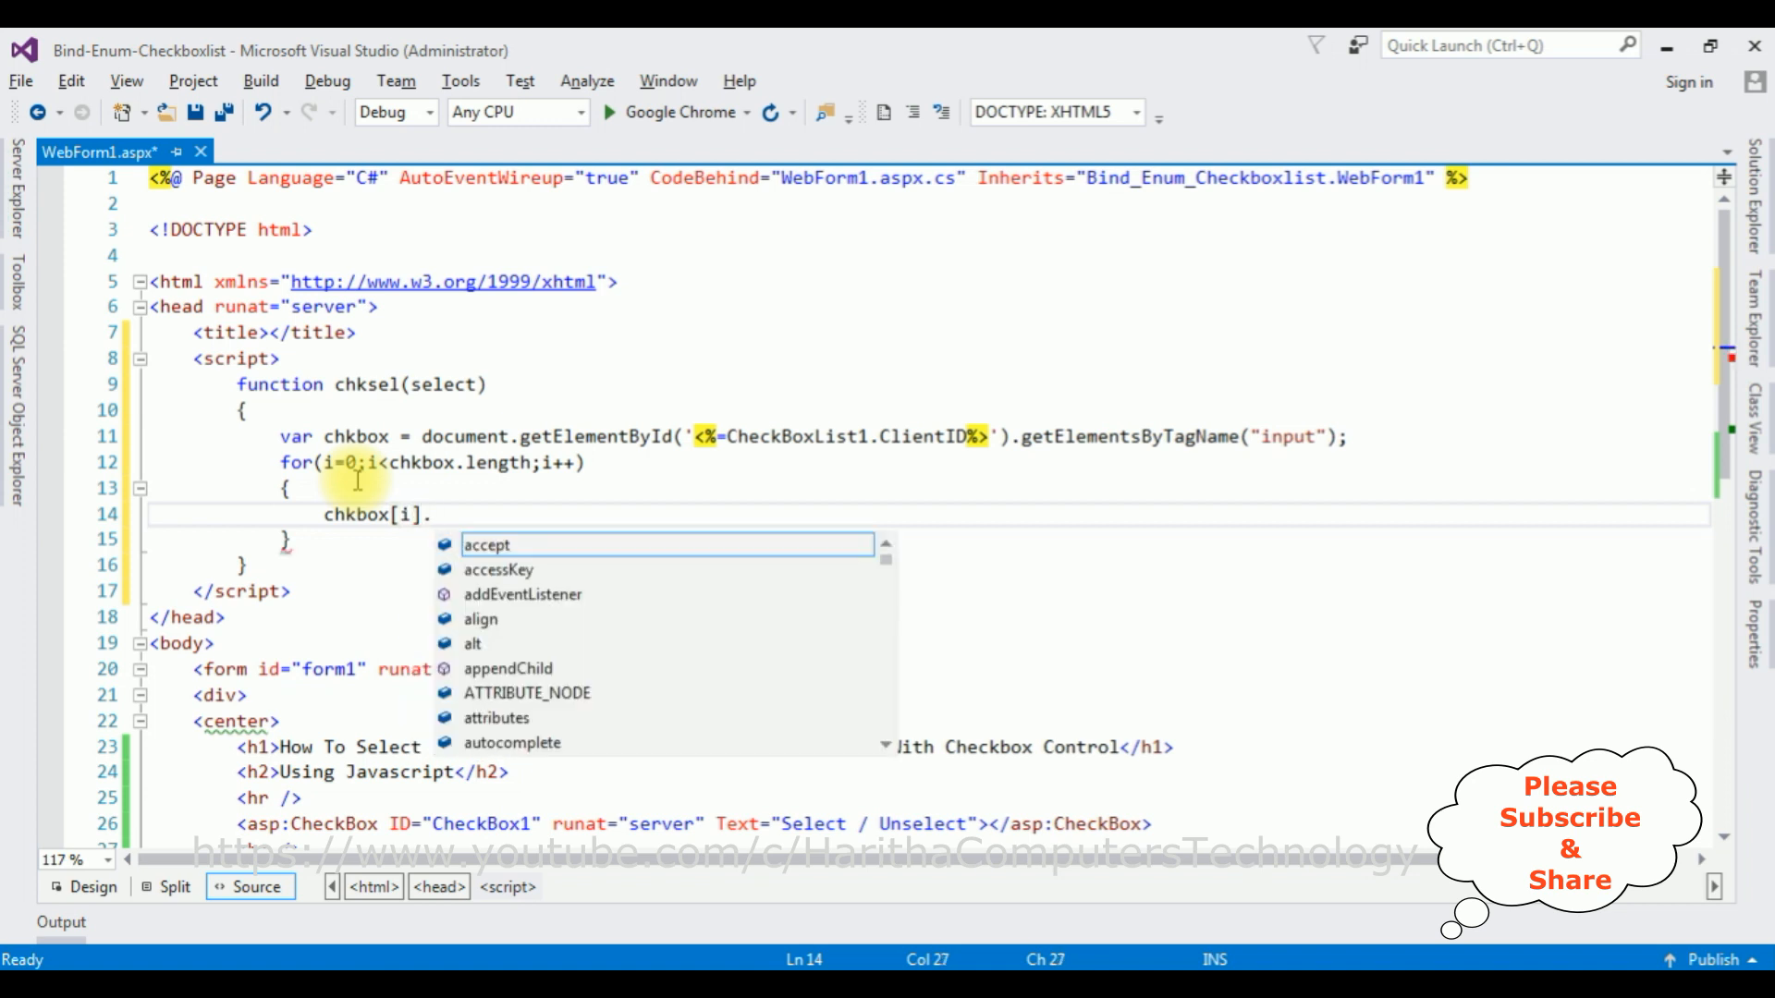
type("checked")
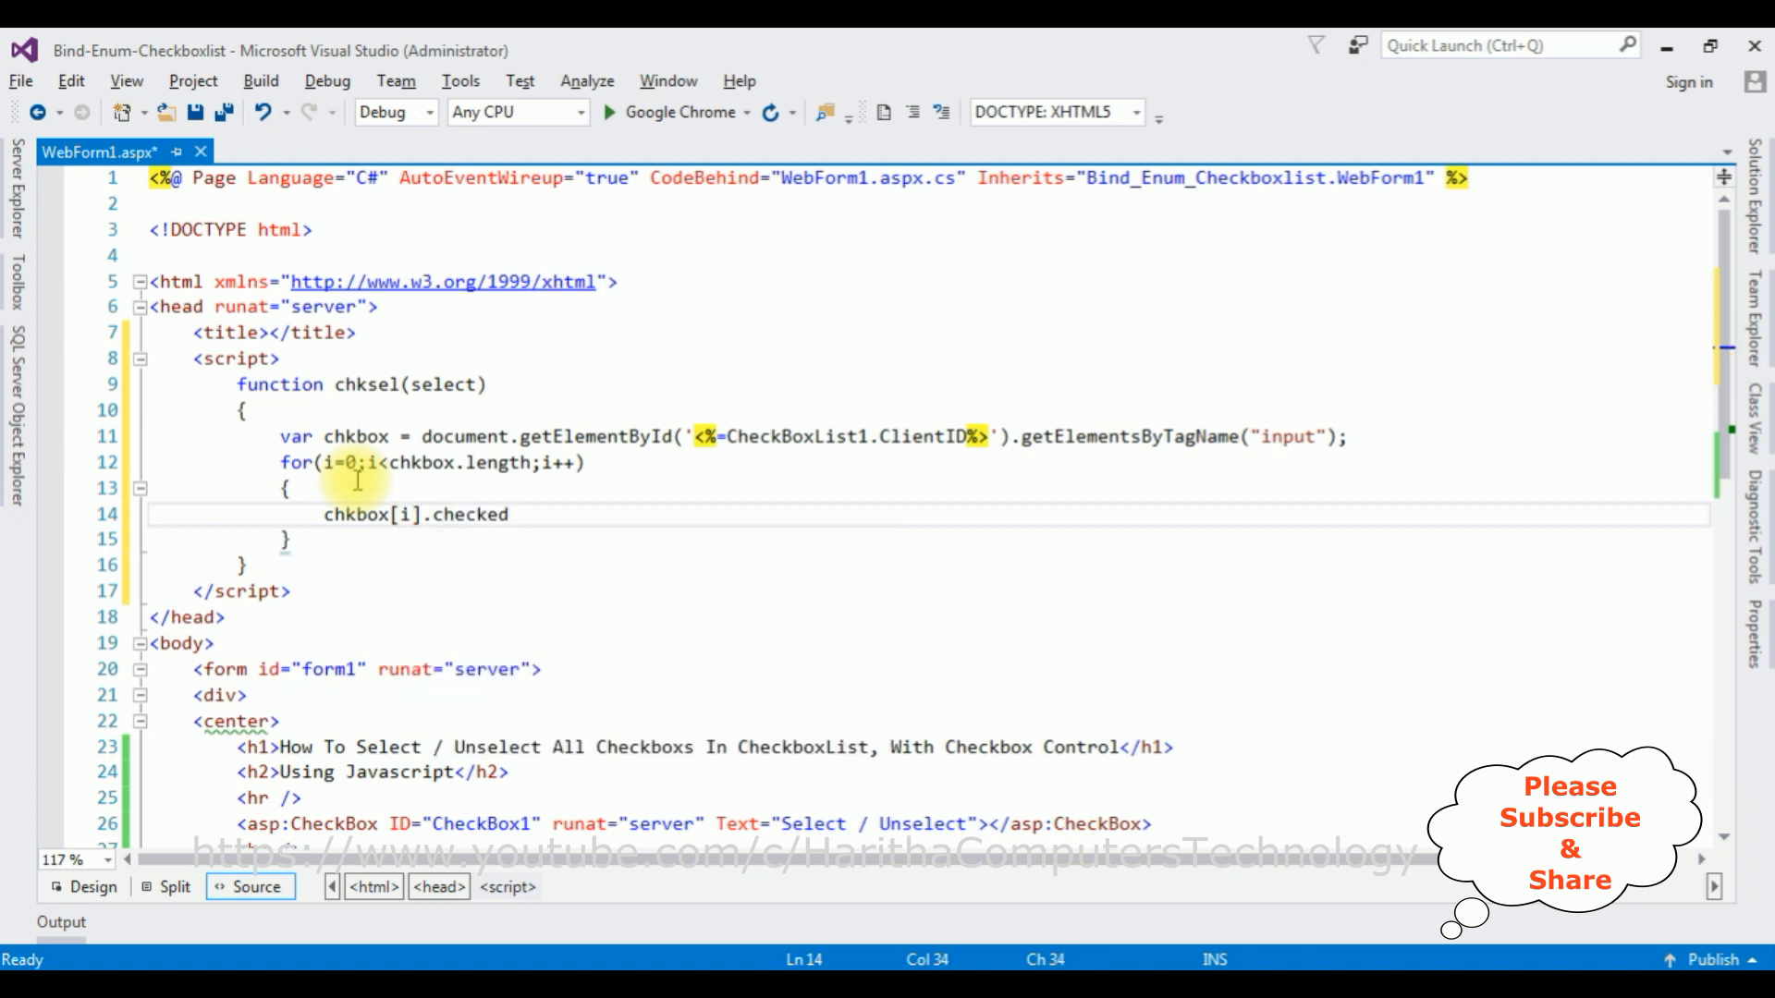
type("=")
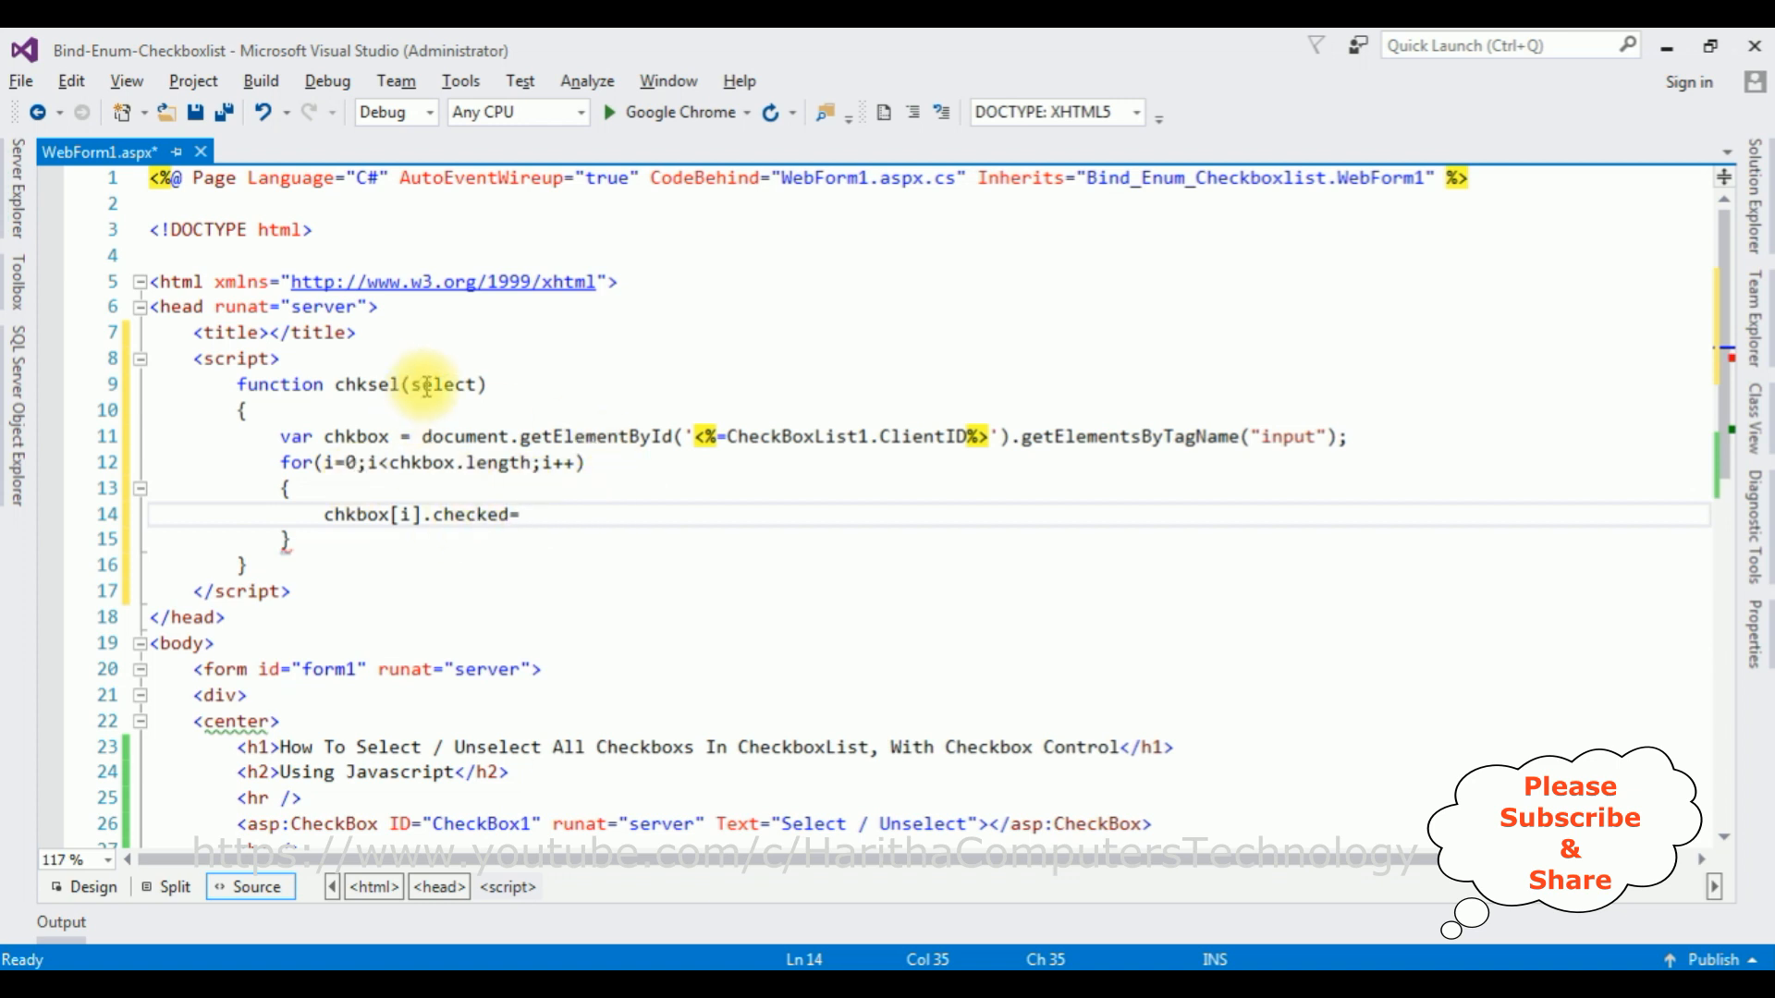
double_click(445, 385)
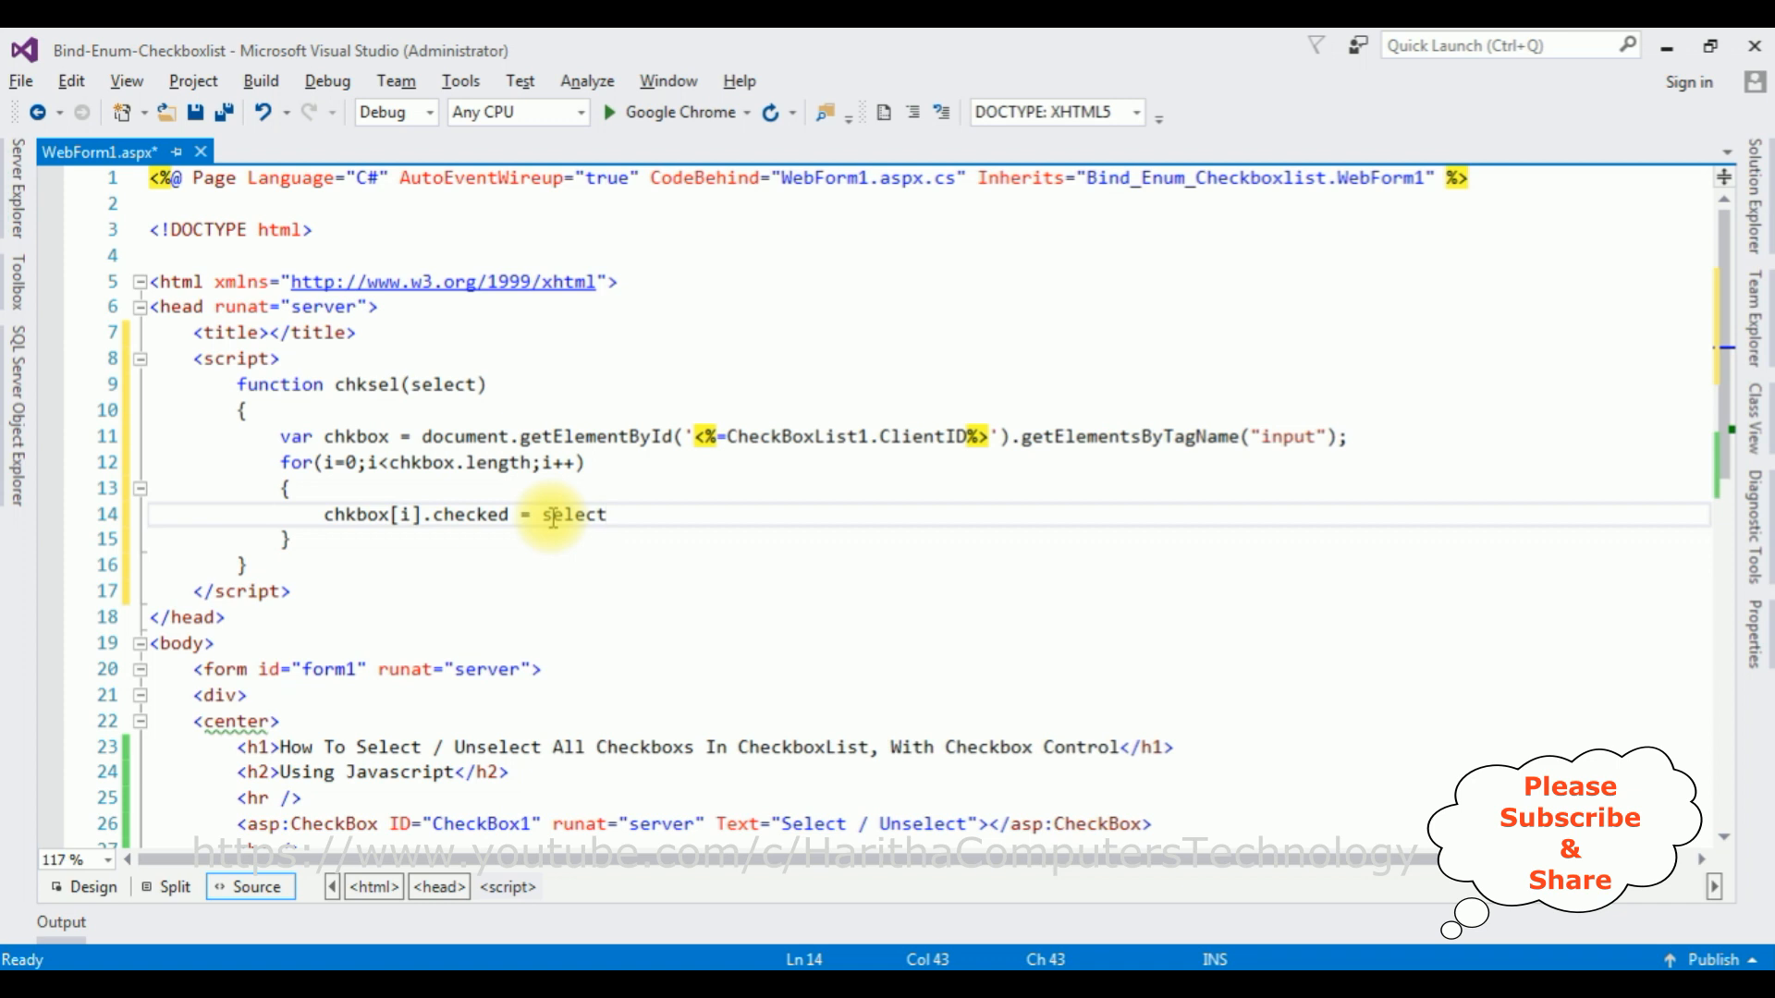
type(".checked")
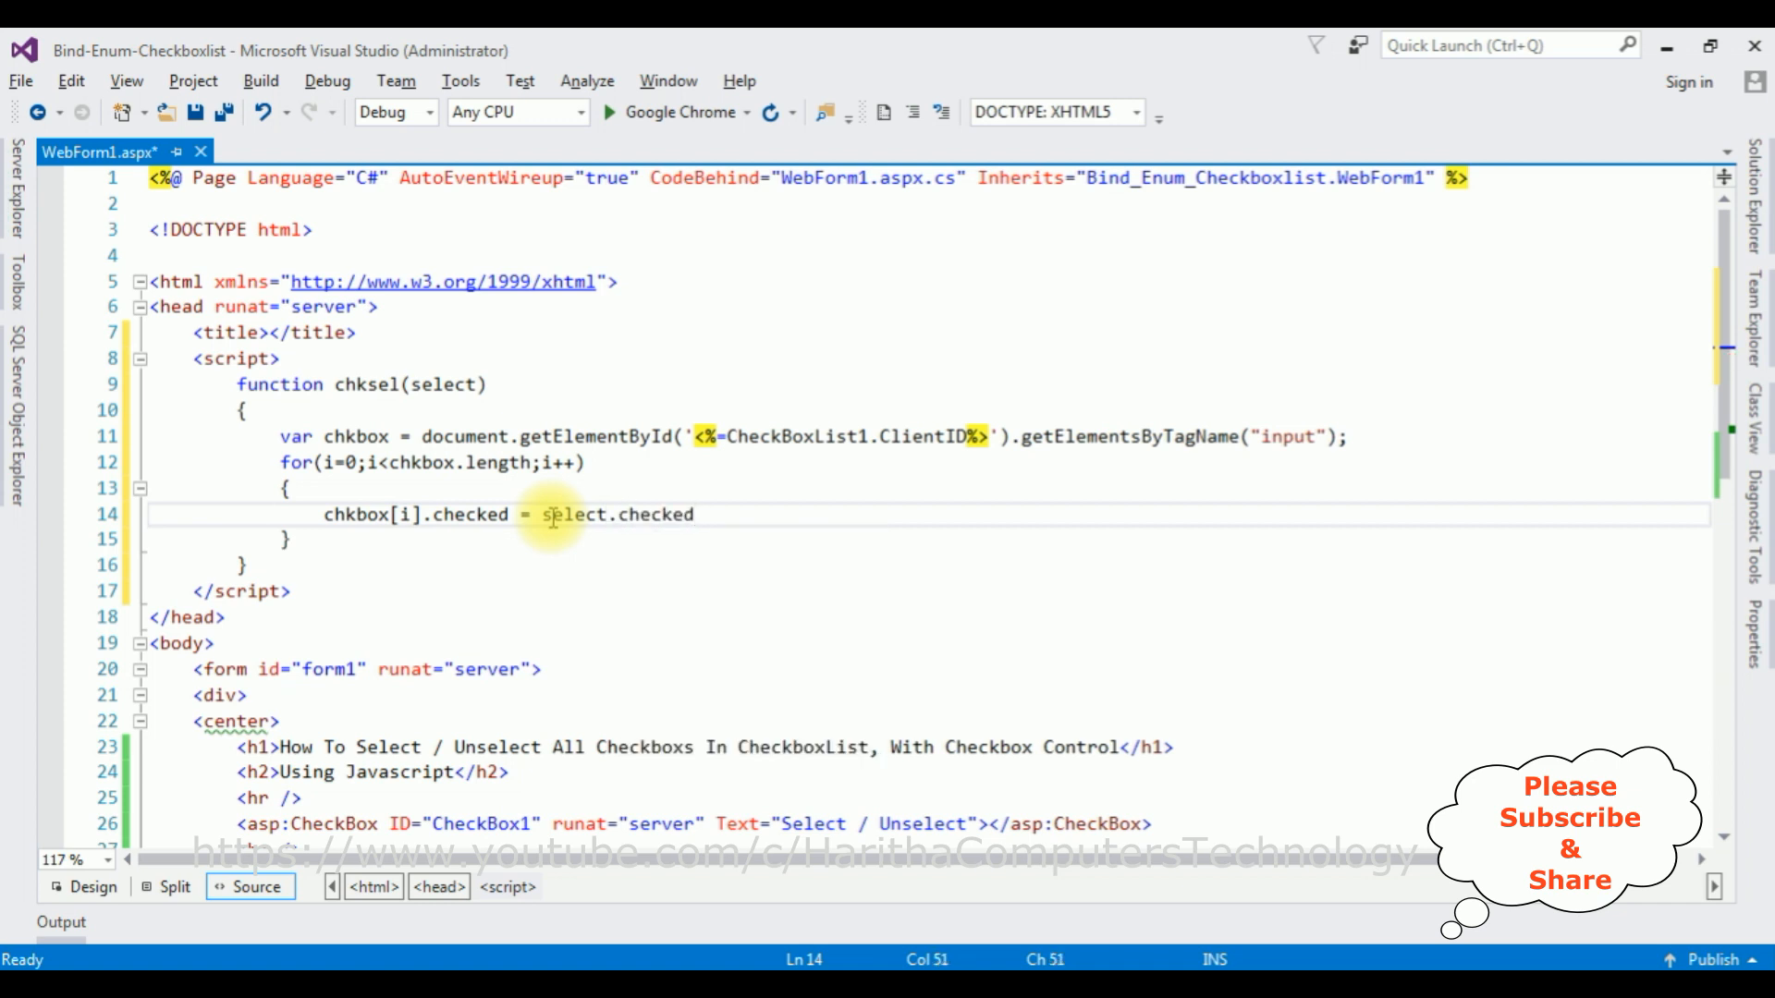
type(";")
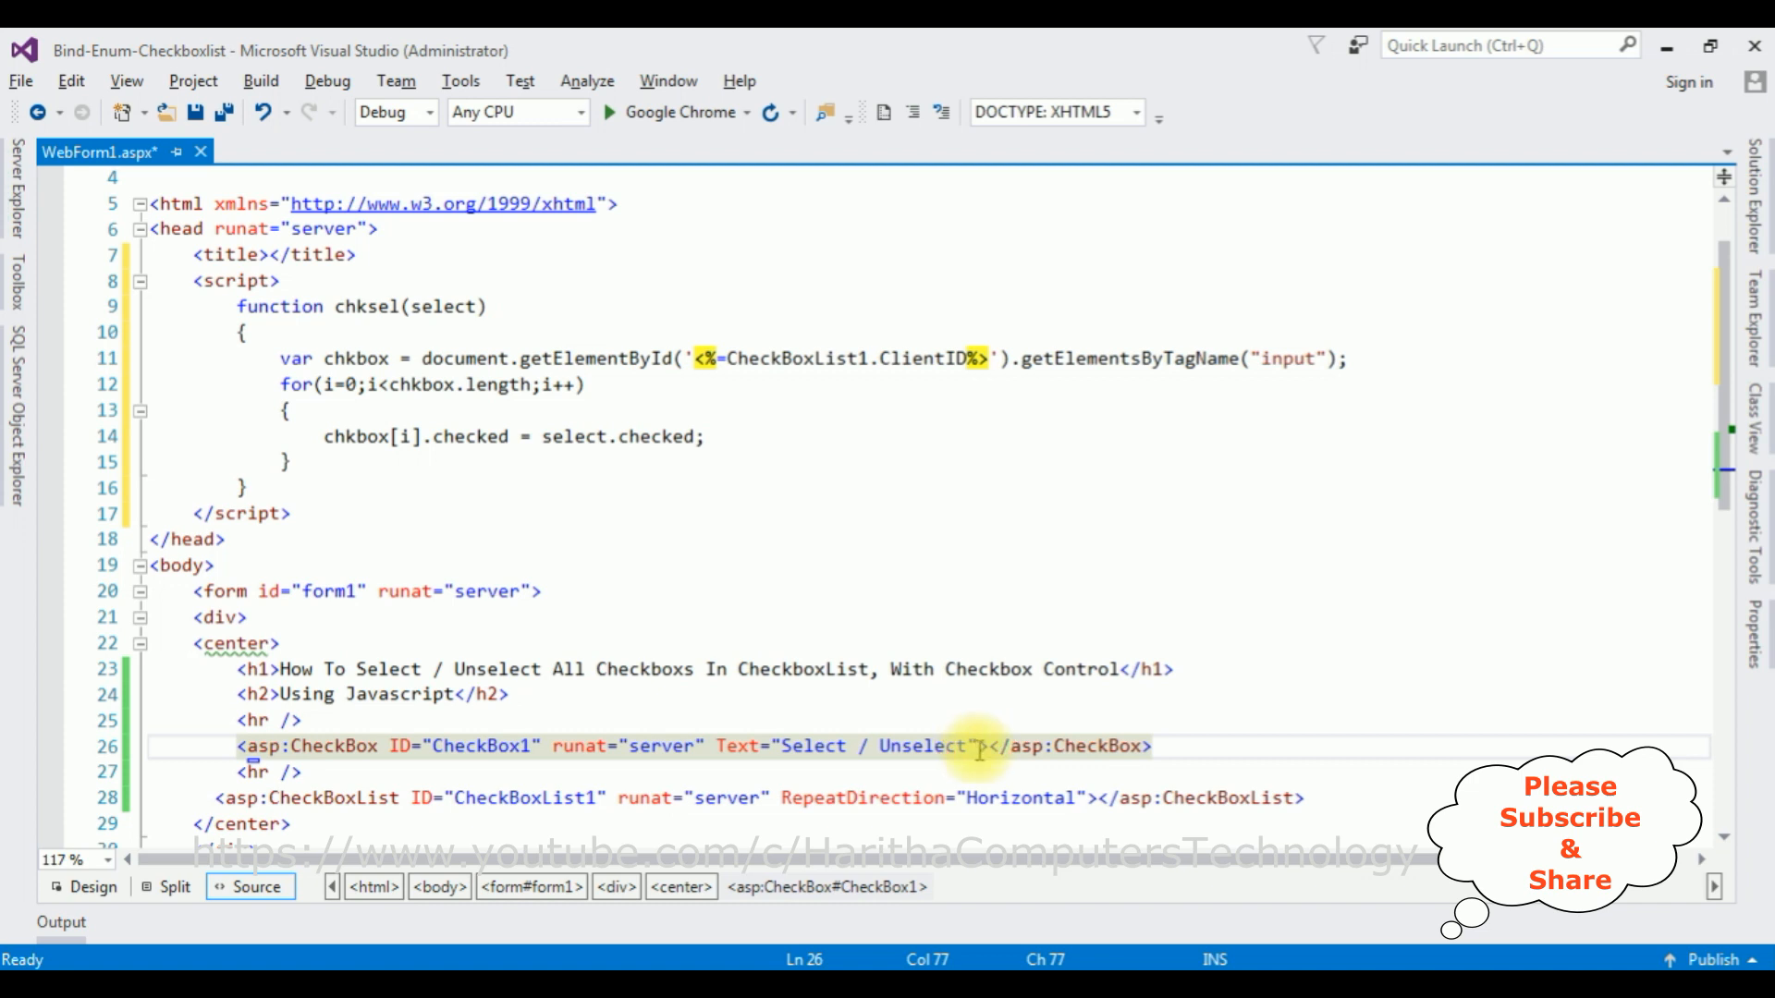
- Add onclick="chksel(this)" to the CheckBox1 tag, passing this instead of select
type("onclick")
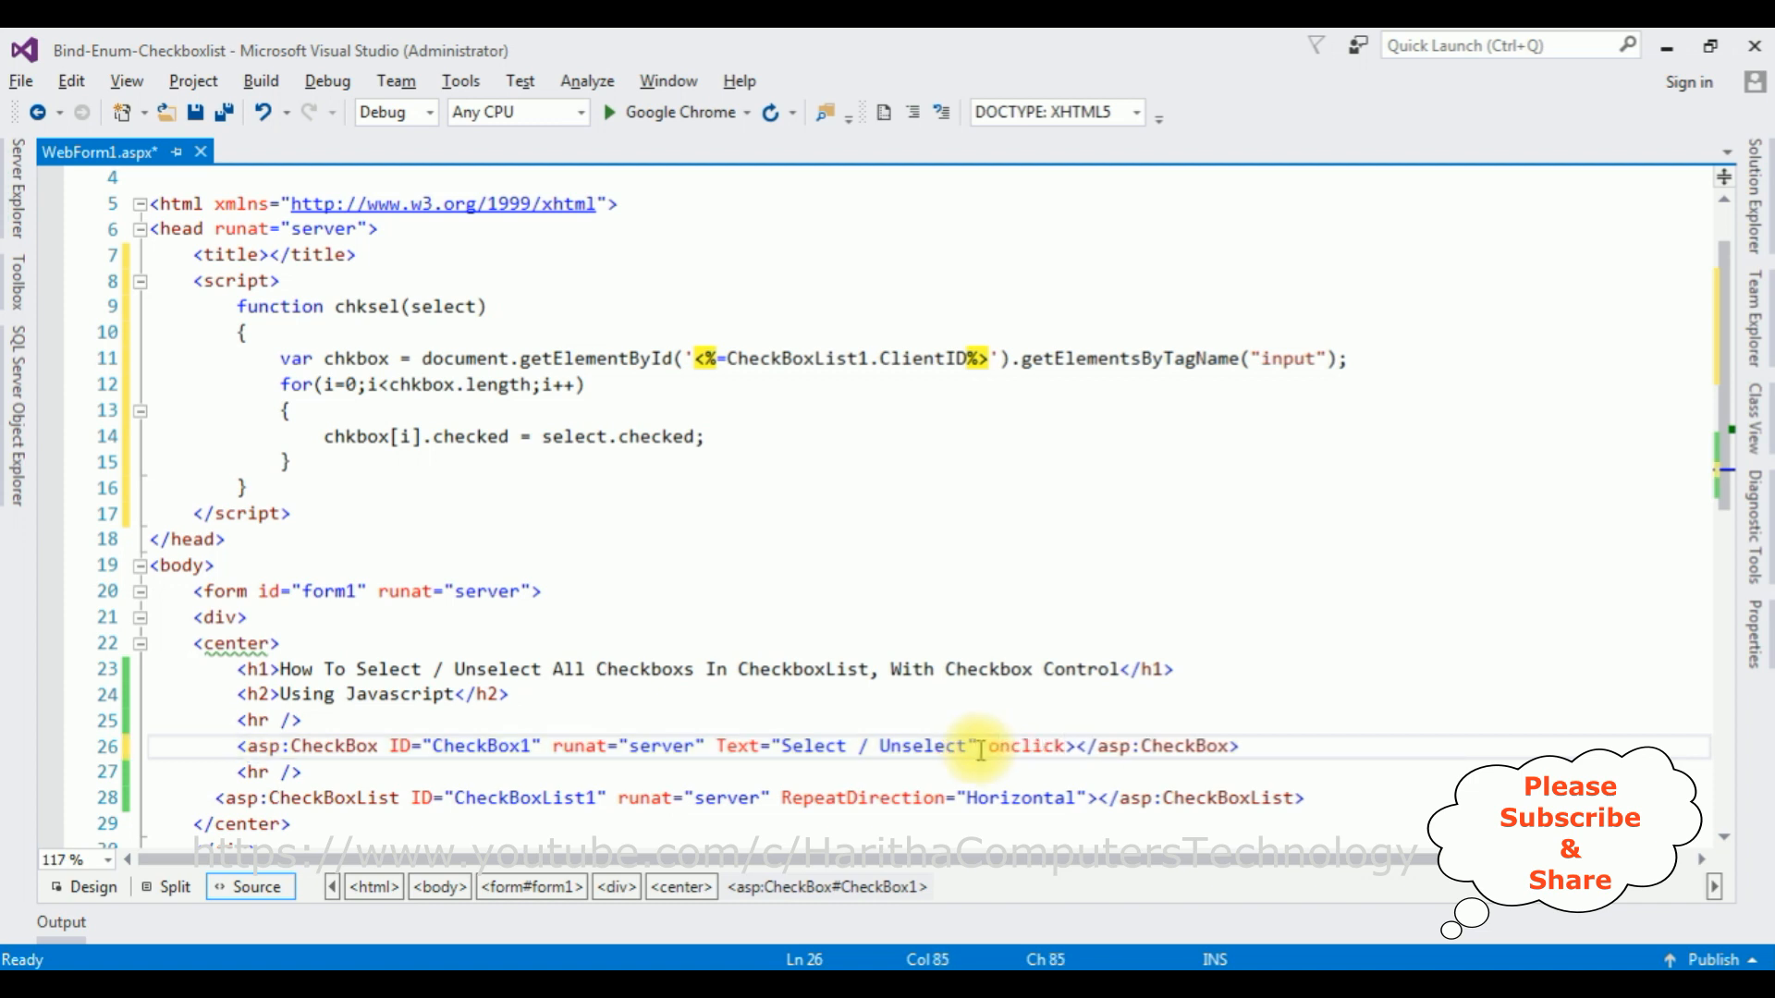
type("\"\"")
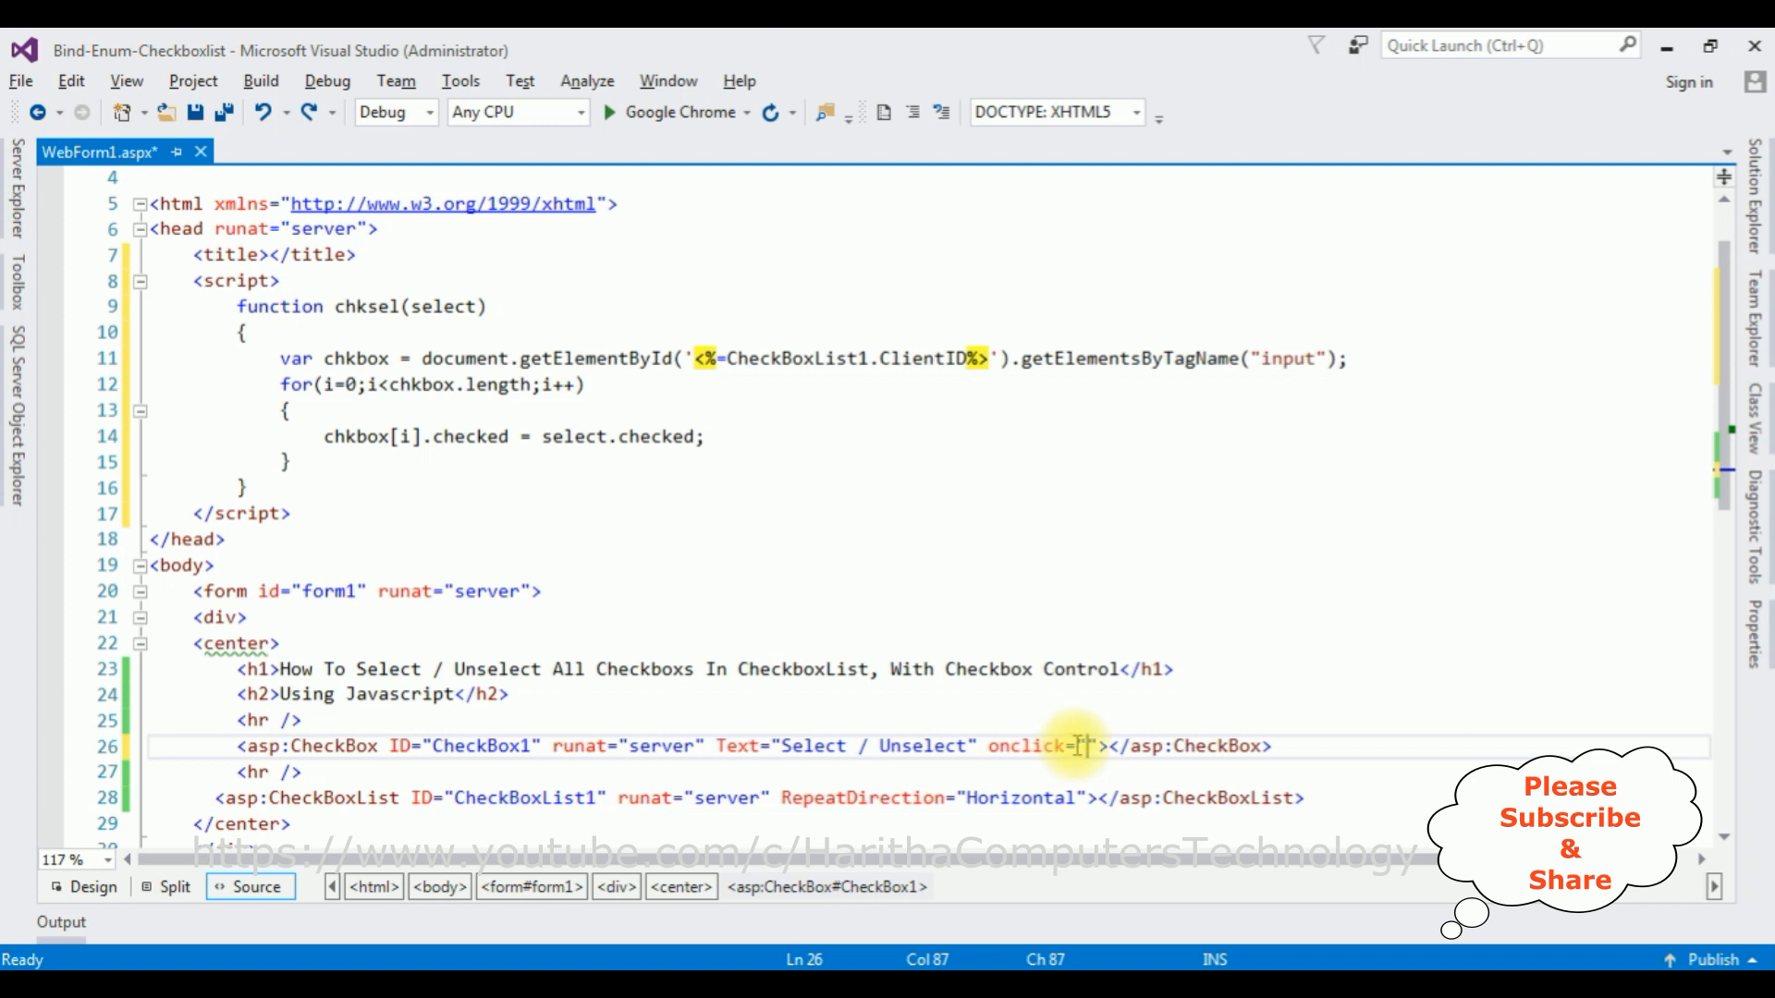
type("chksel(select)")
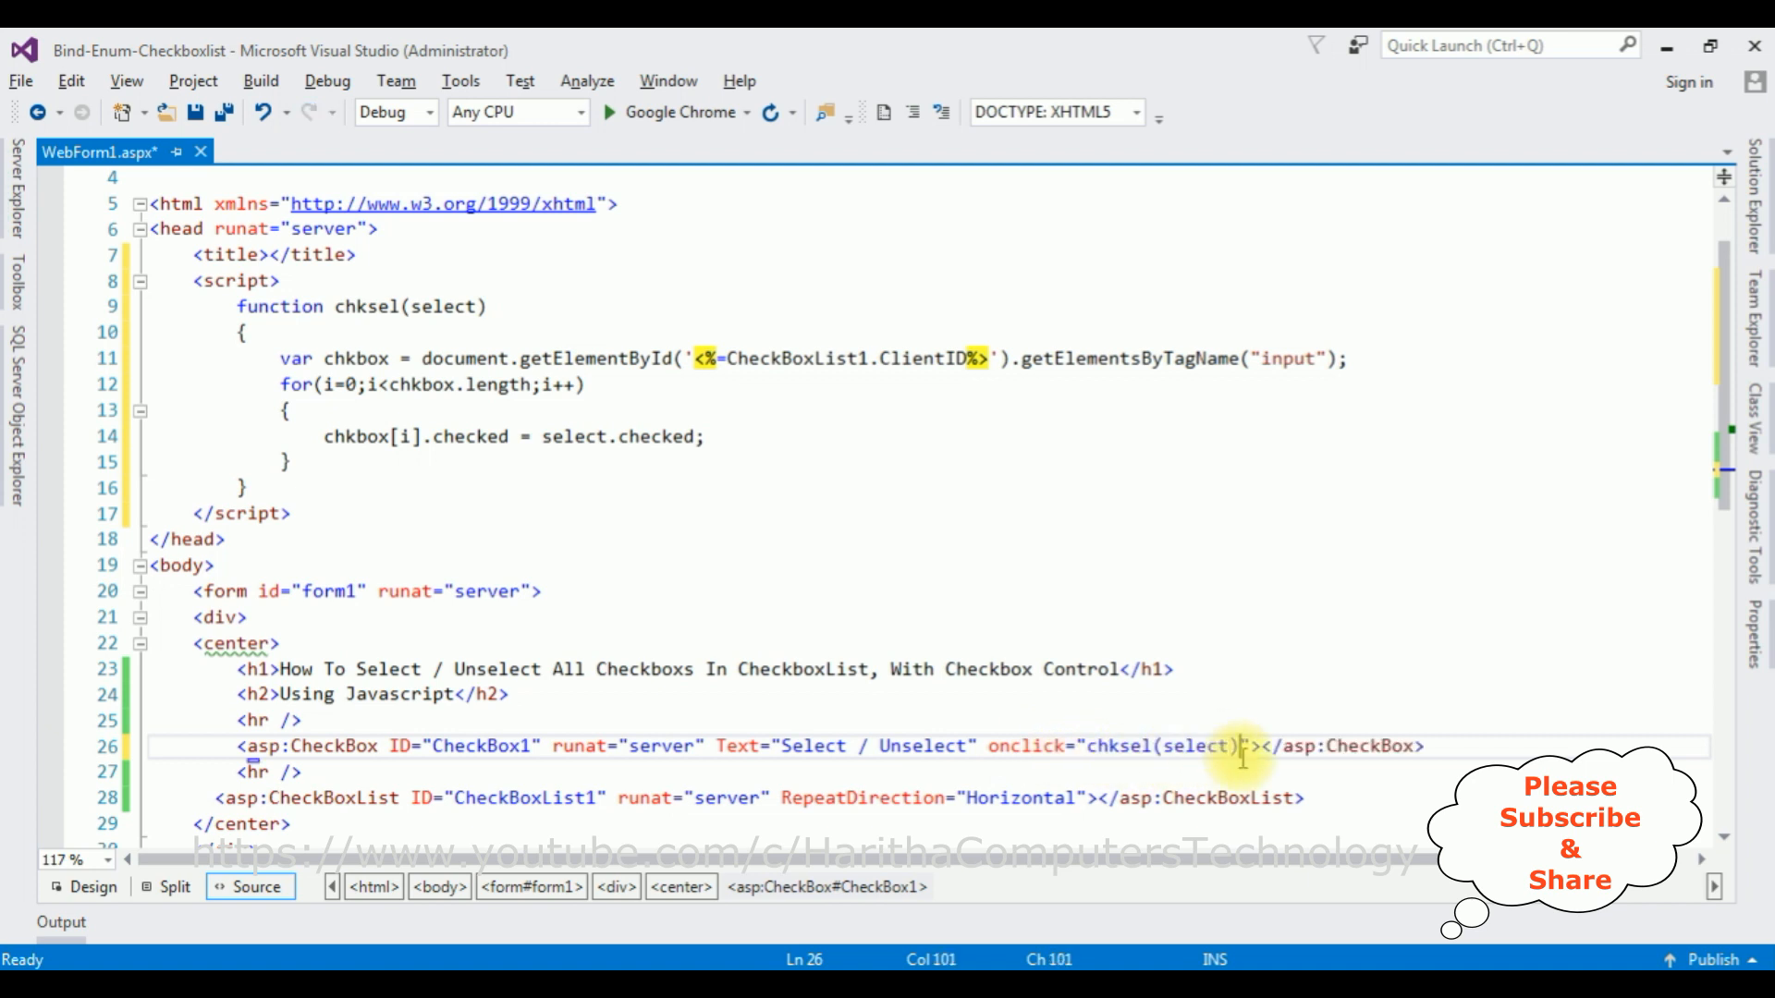
double_click(1187, 745)
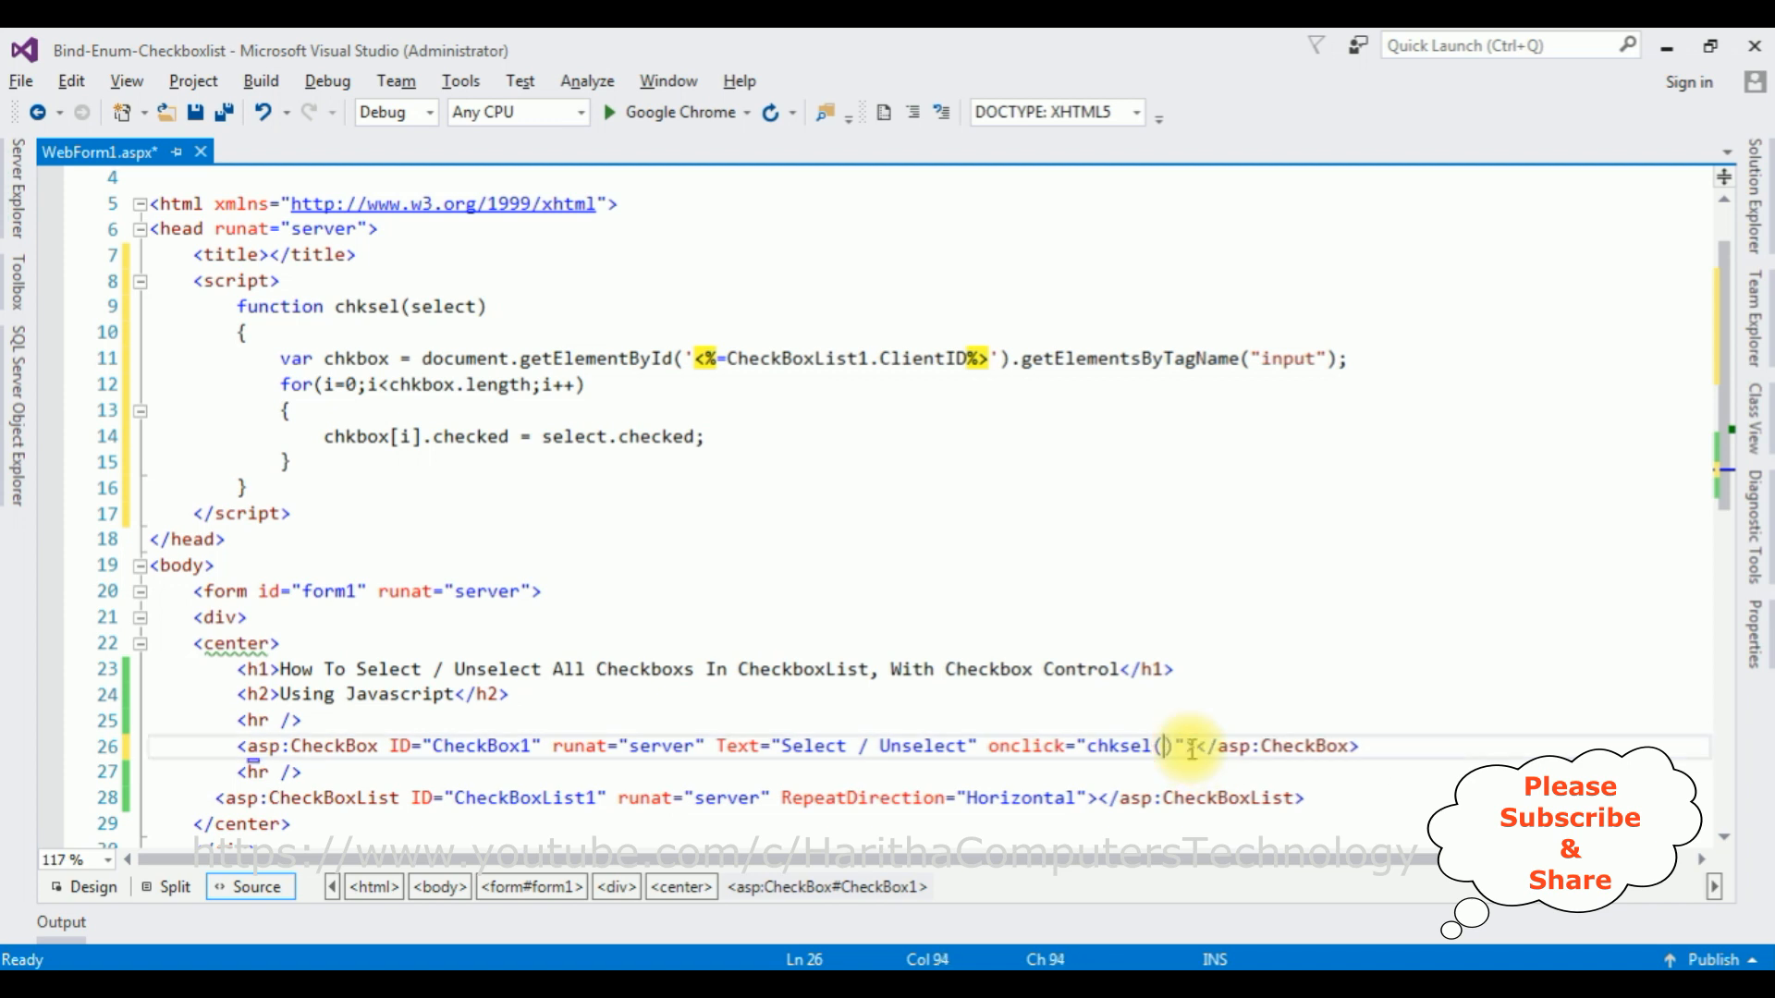
type("this")
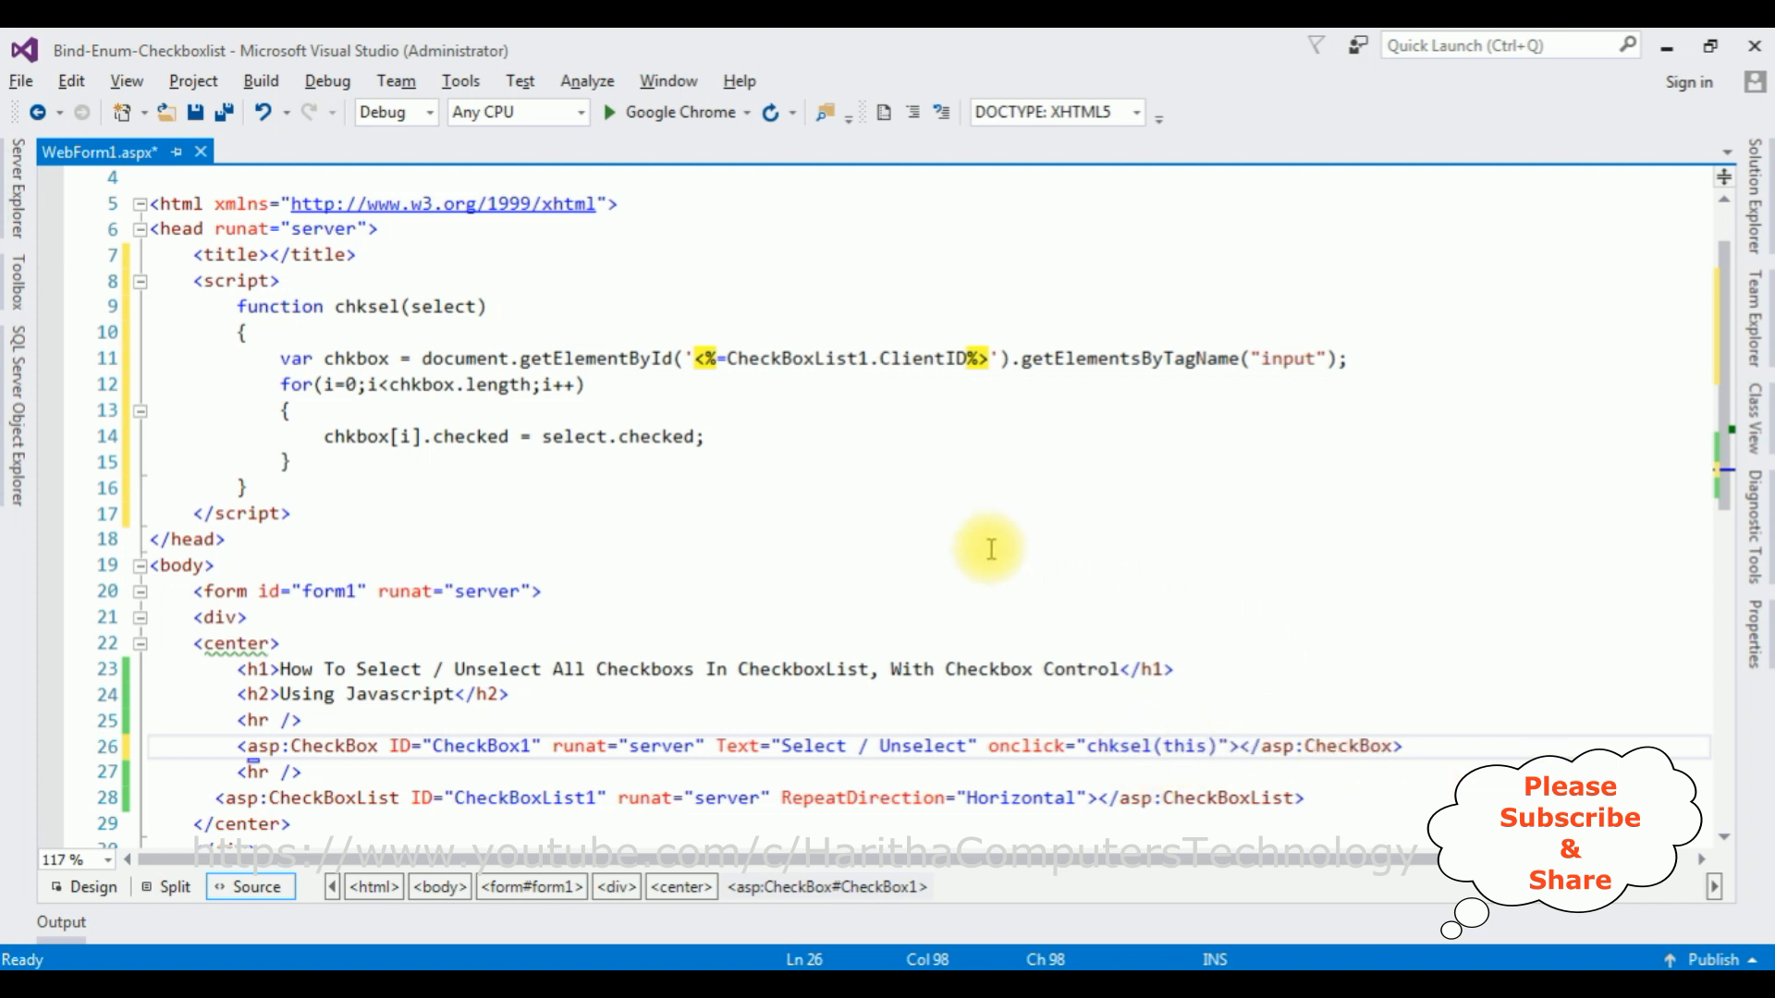
mouse_move(372, 307)
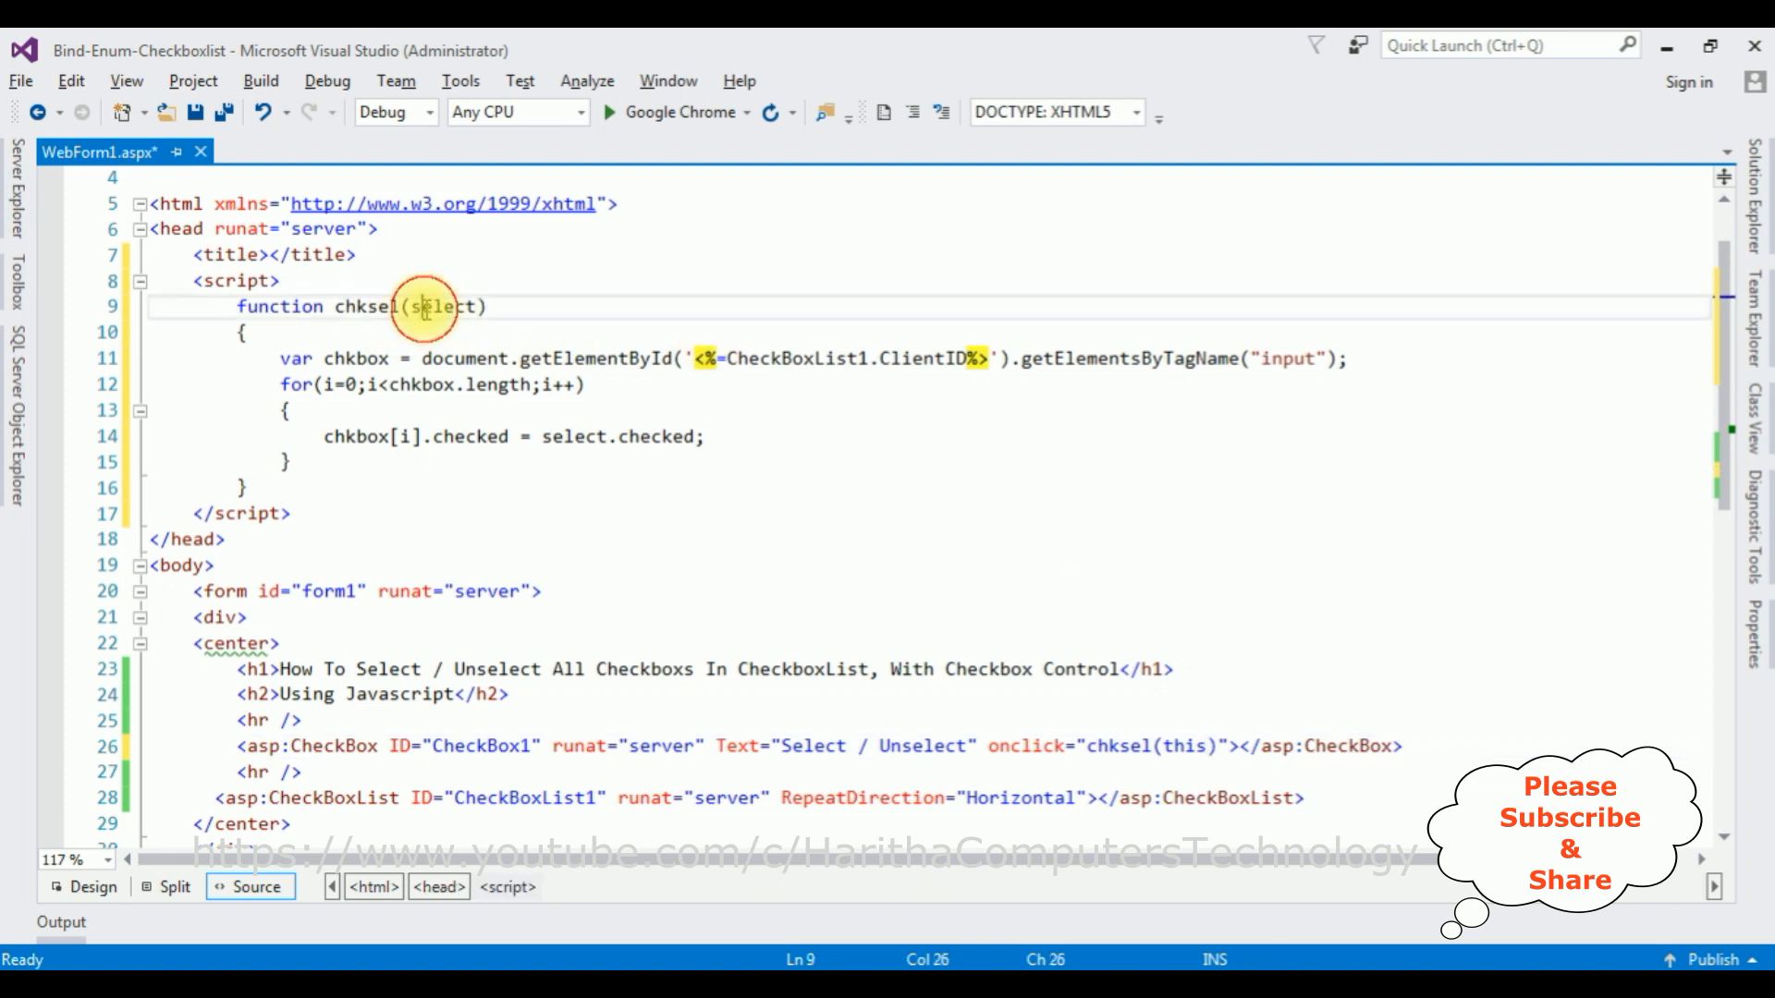
double_click(442, 307)
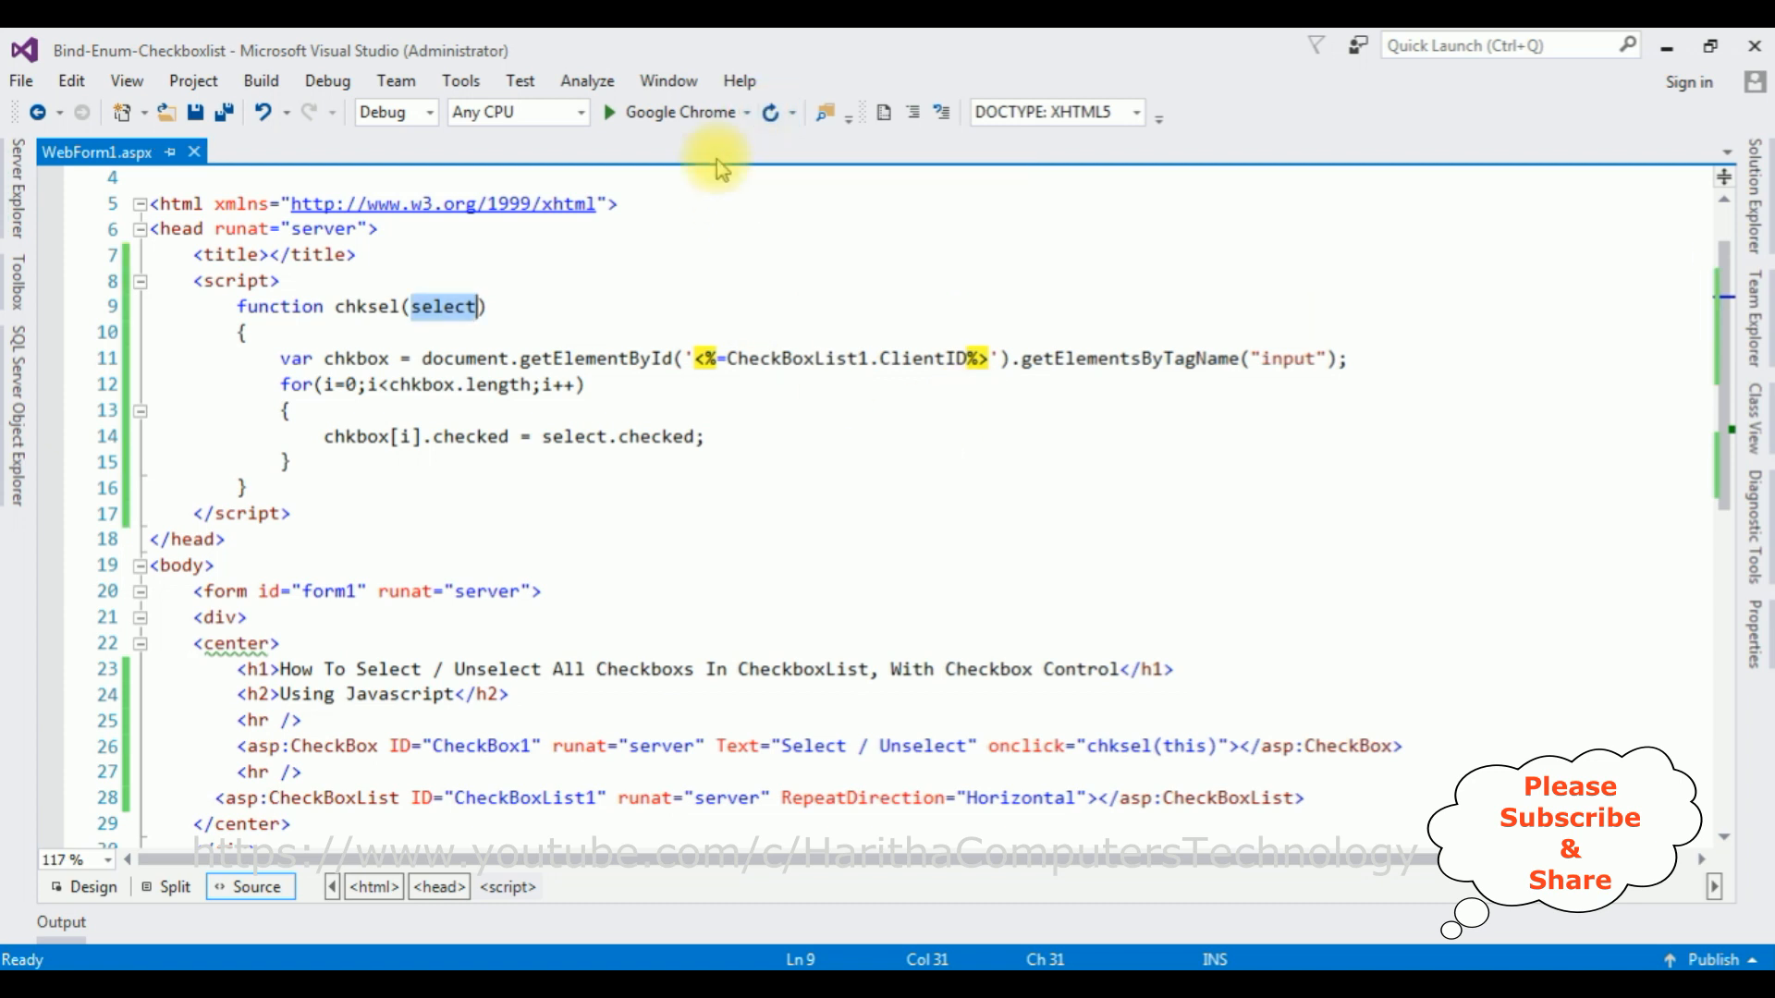
- Run the form in Chrome and confirm Select / Unselect checks then clears all five cars
left_click(608, 112)
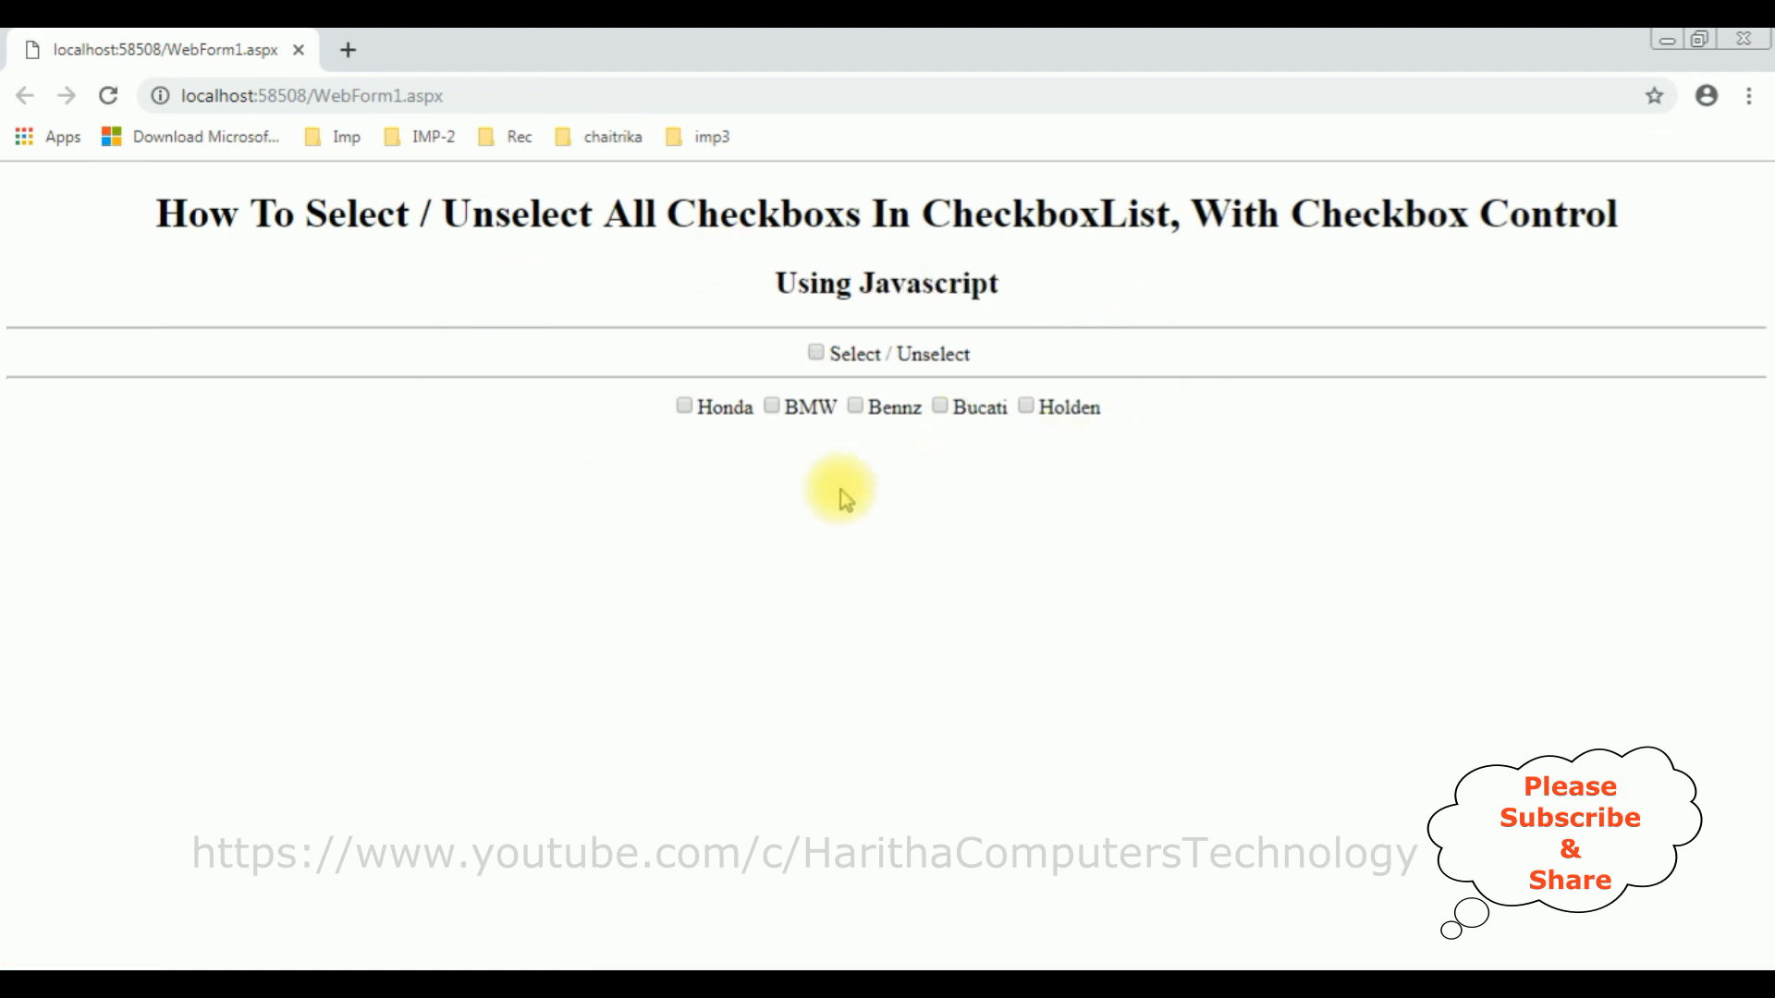
left_click(815, 353)
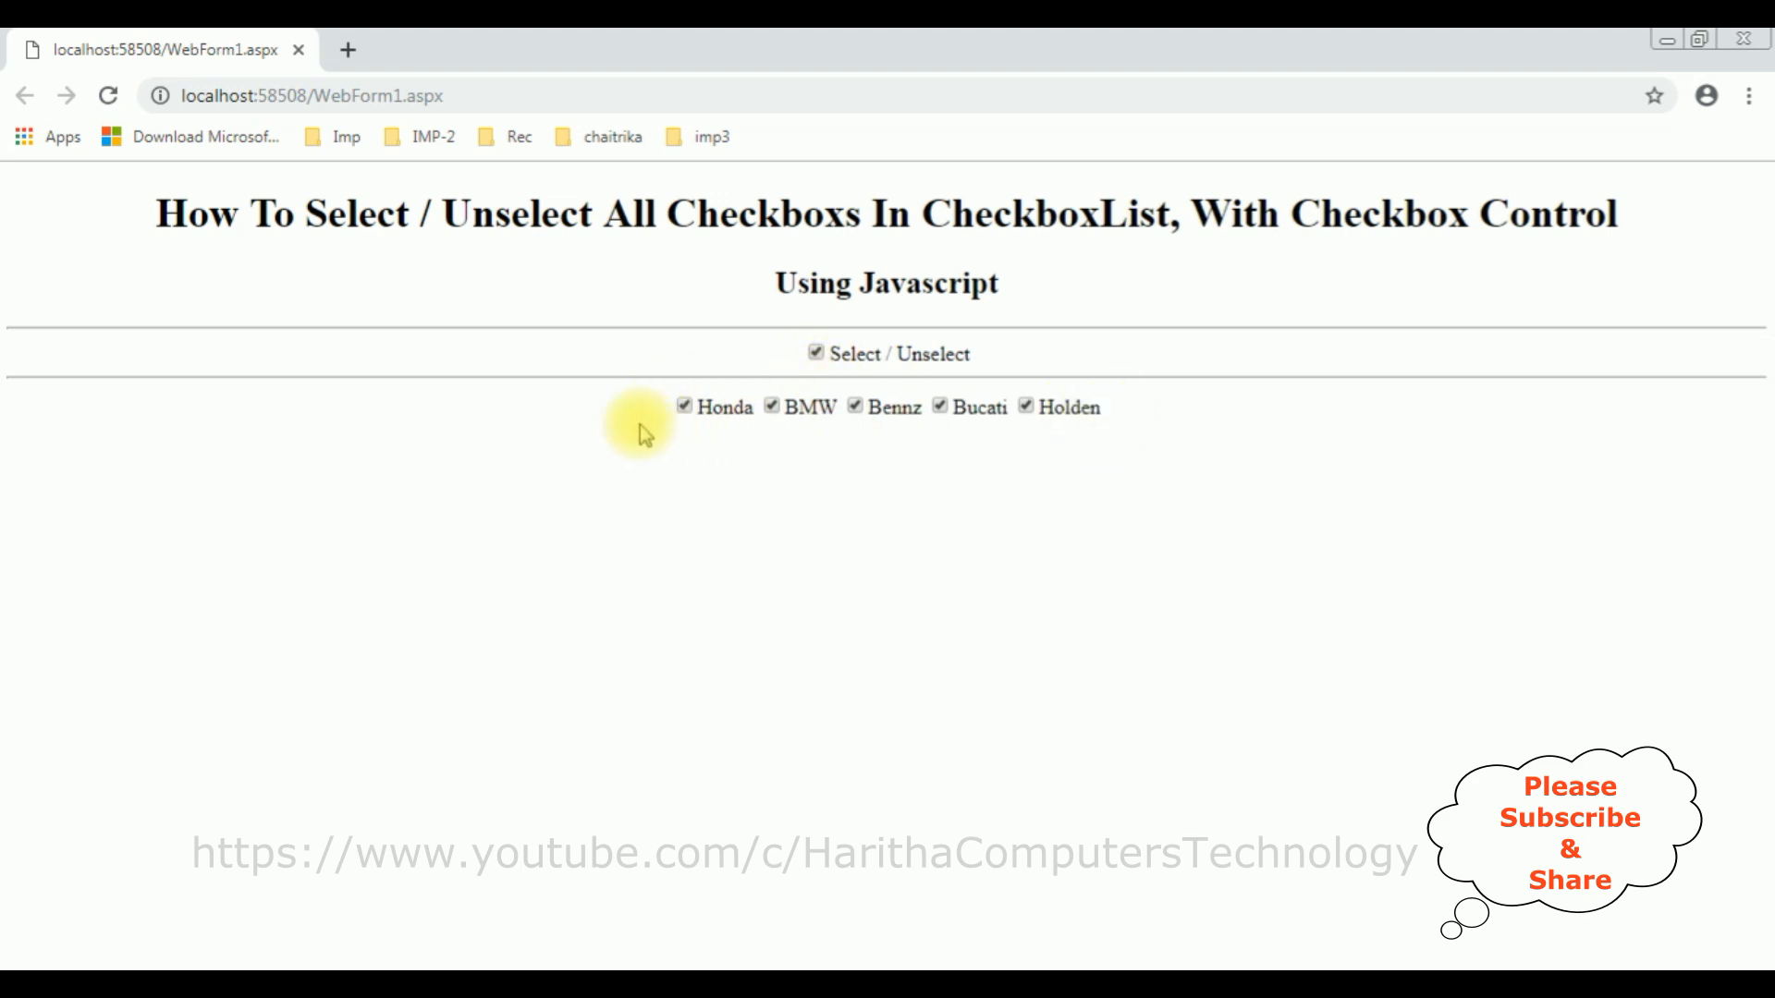
left_click(813, 353)
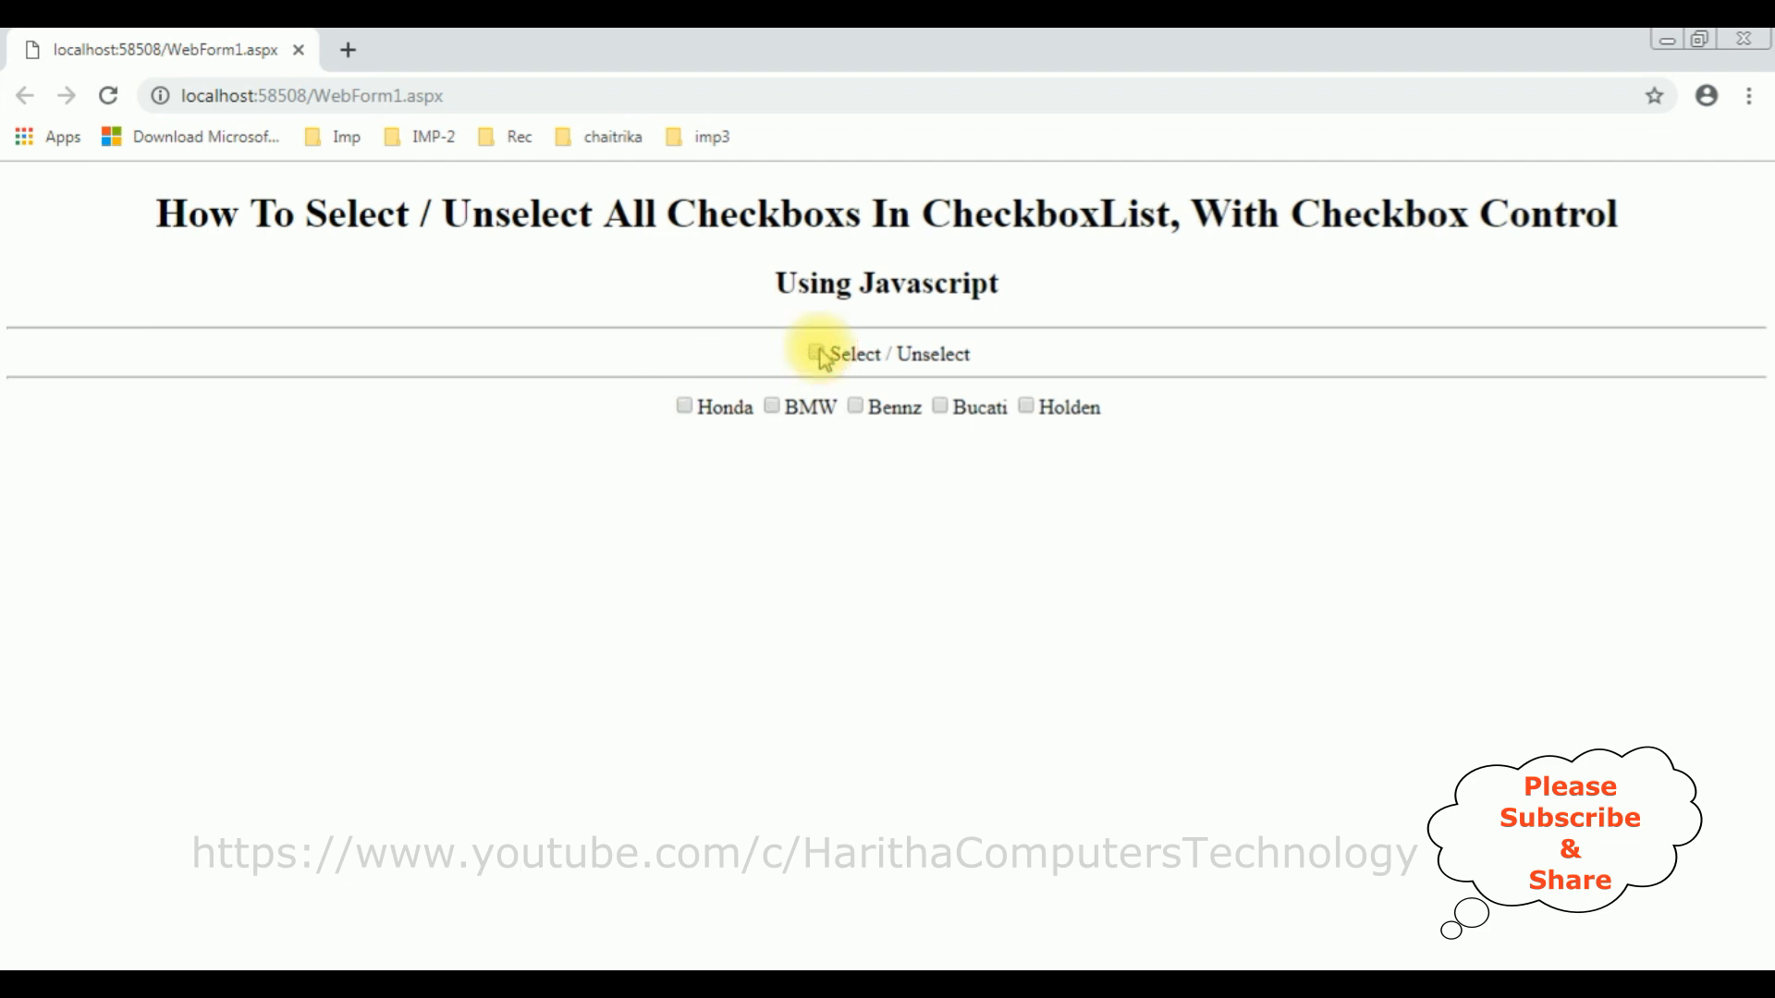
mouse_move(959, 331)
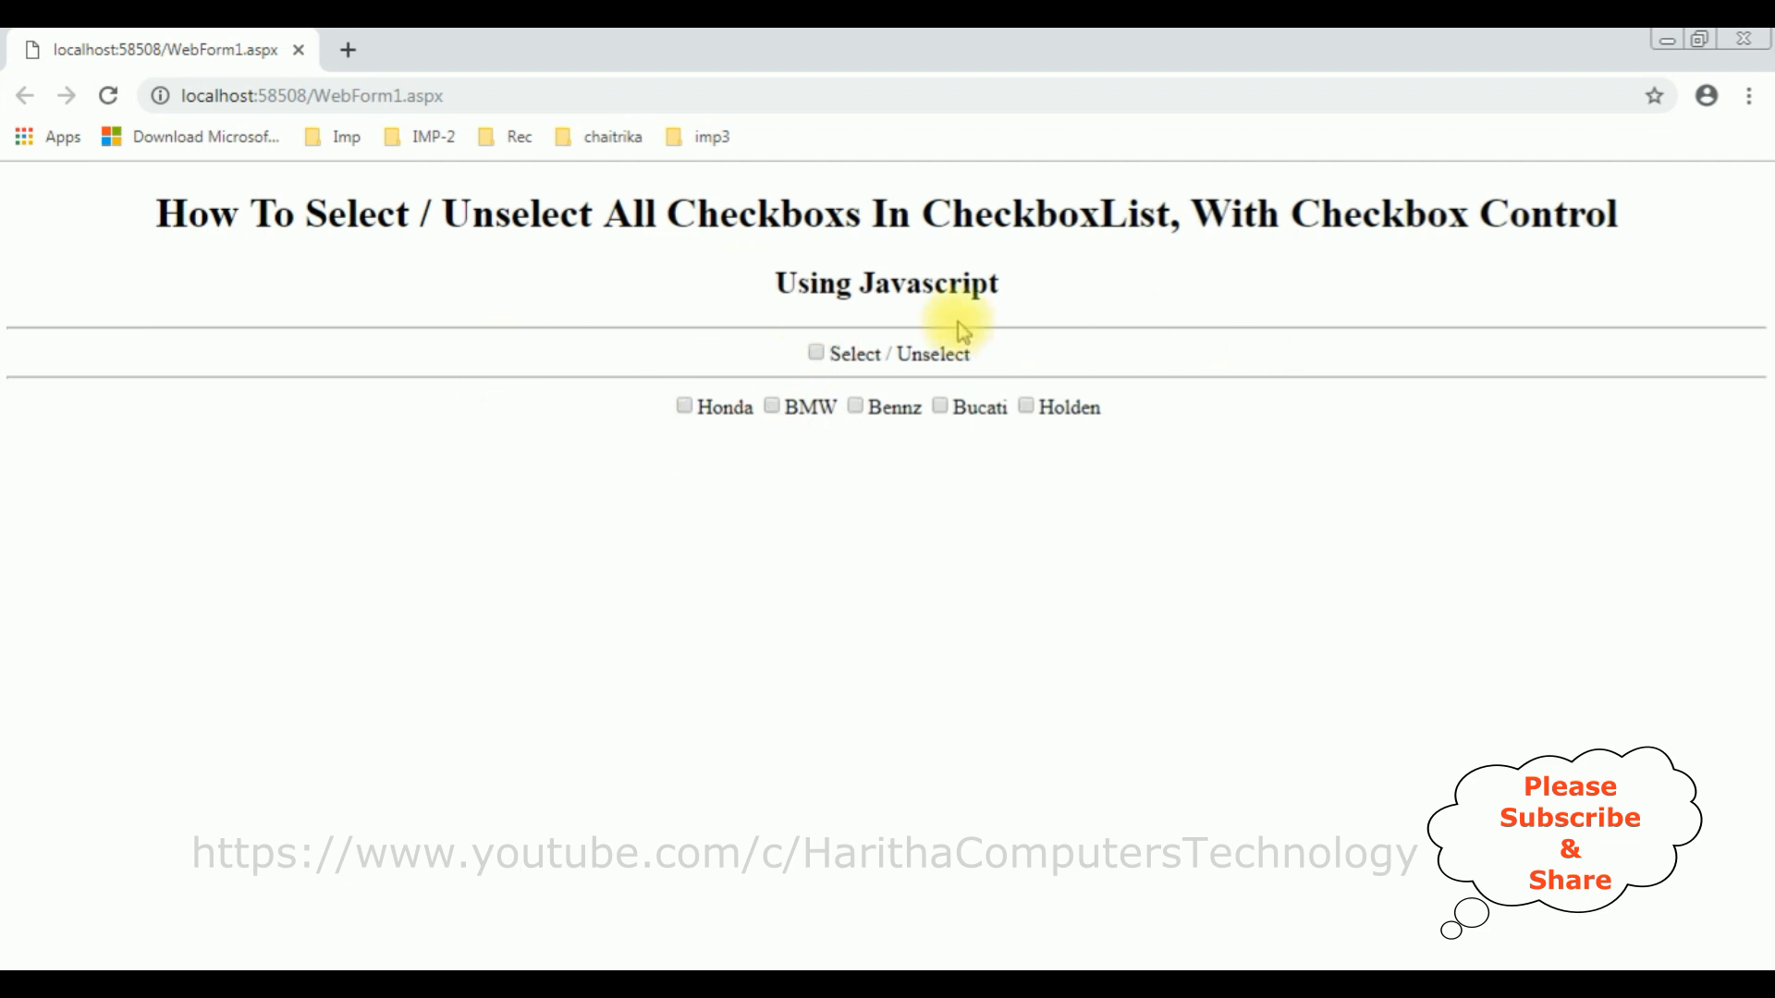
double_click(928, 285)
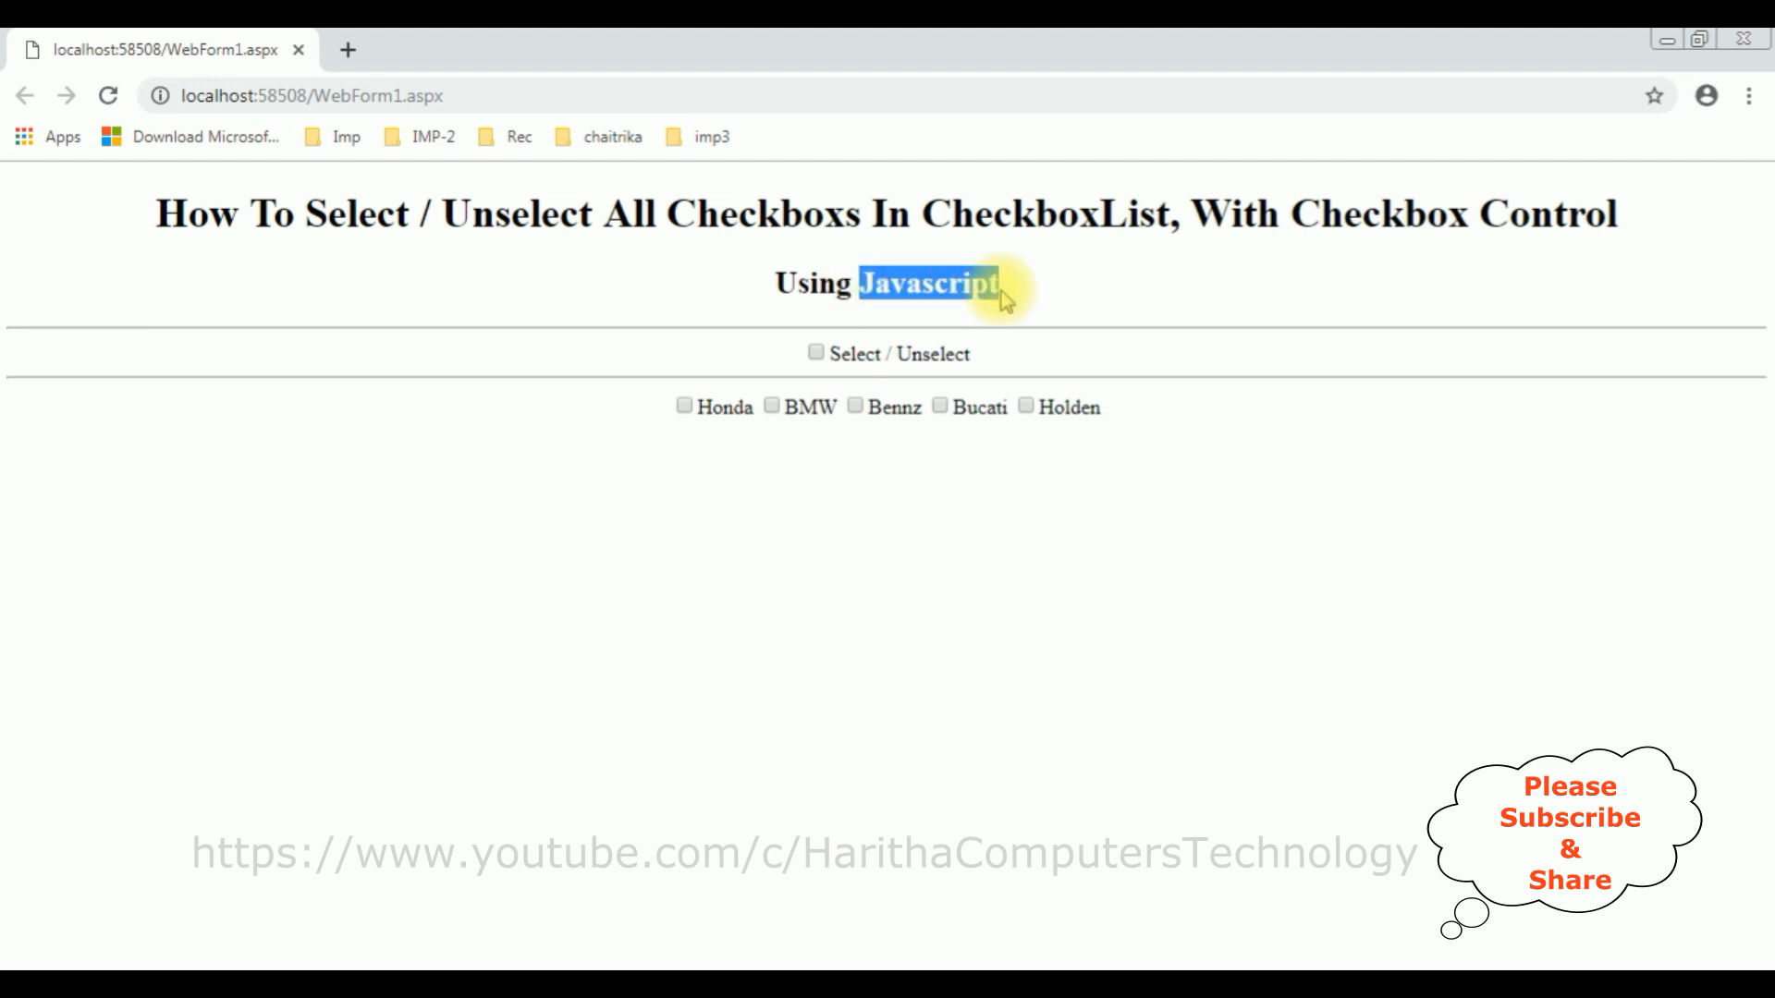